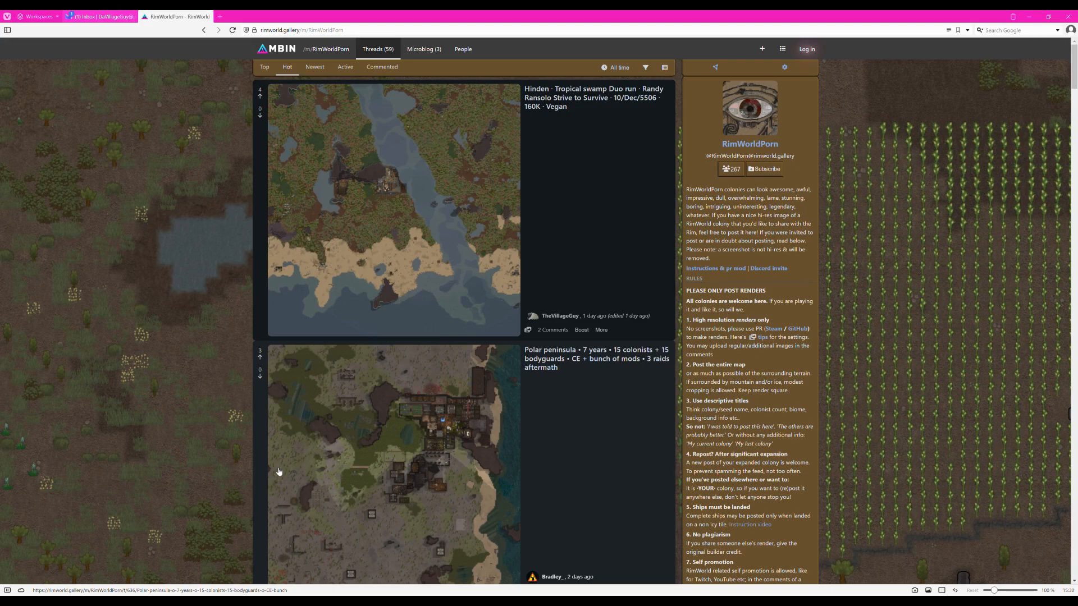
{"action": "mouse_move", "coordinate": [382, 411]}
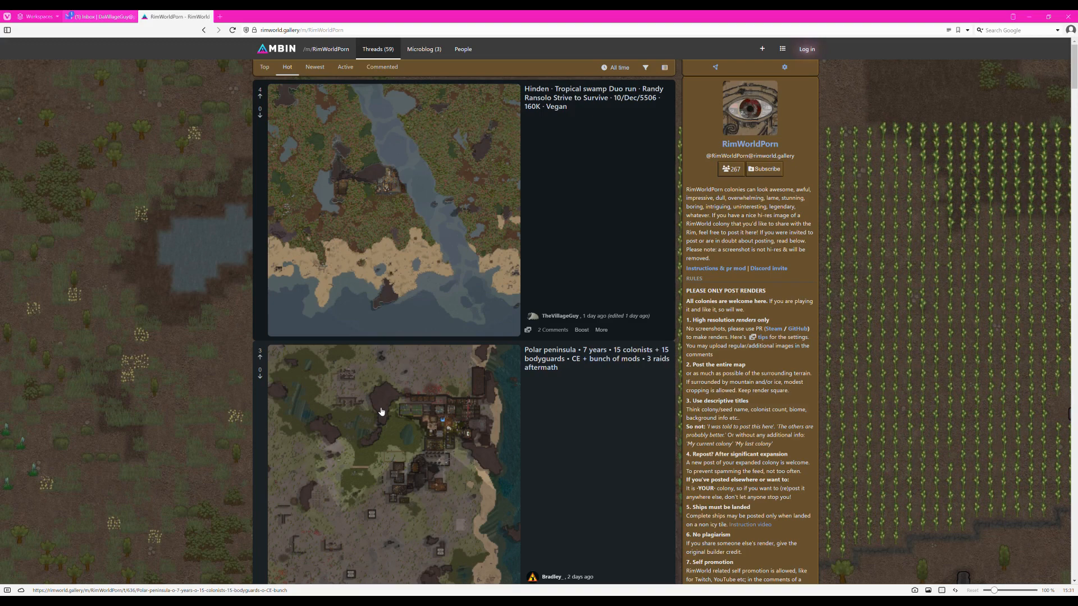
{"action": "mouse_move", "coordinate": [811, 151]}
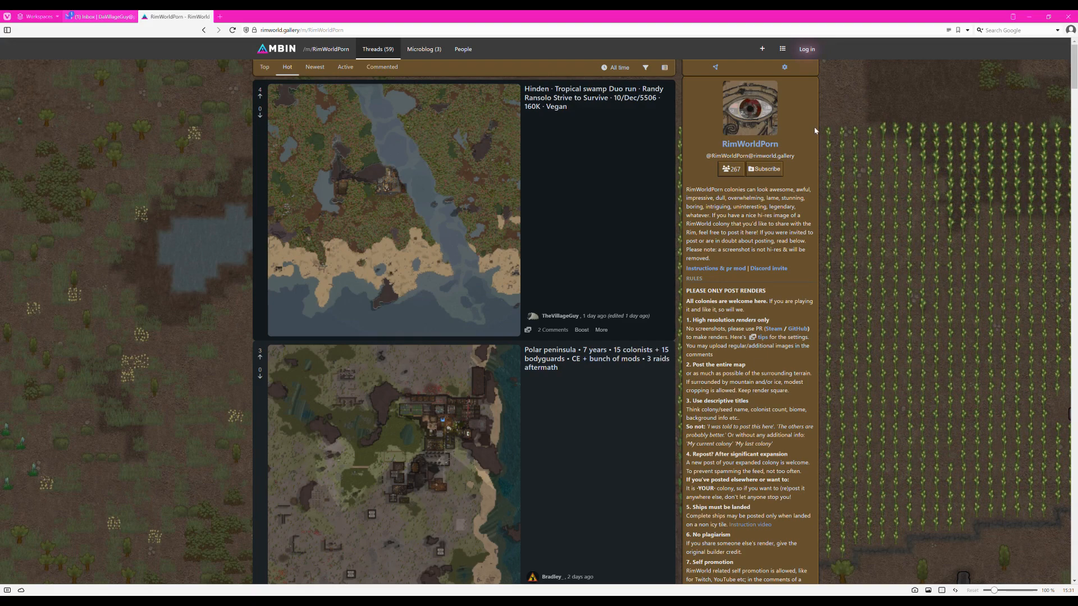
{"action": "mouse_move", "coordinate": [804, 118]}
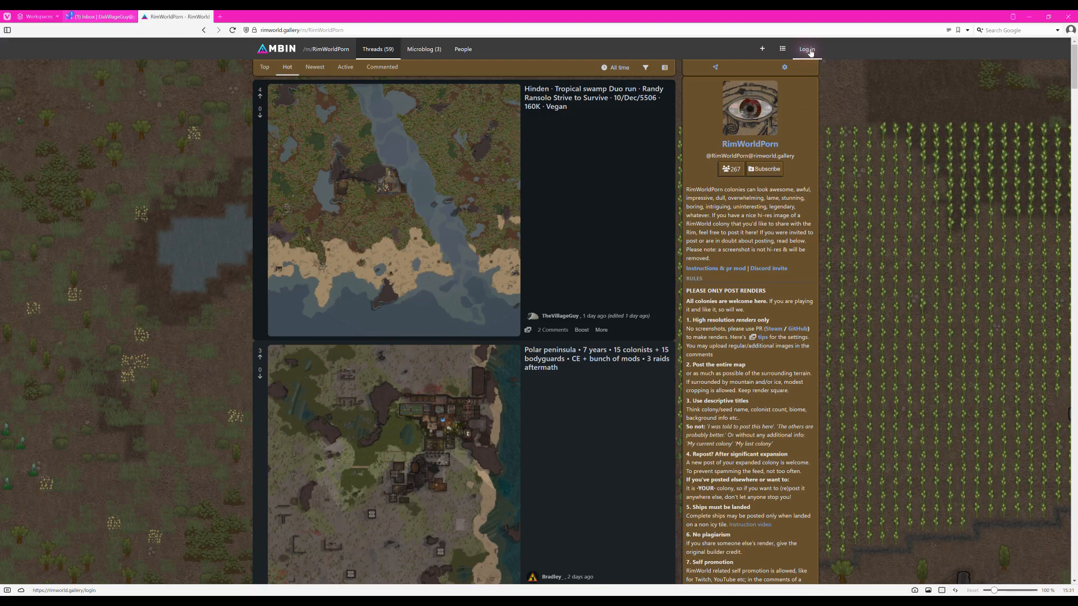
Open the gallery's registration form and enter the username 'davillageg'
{"action": "left_click", "coordinate": [806, 49]}
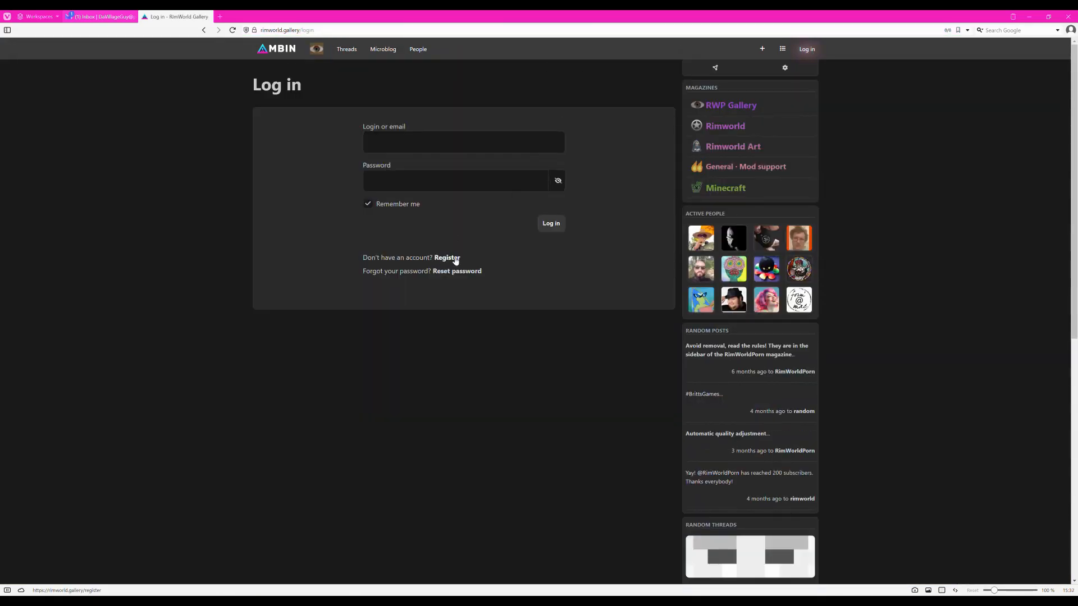
{"action": "left_click", "coordinate": [446, 257]}
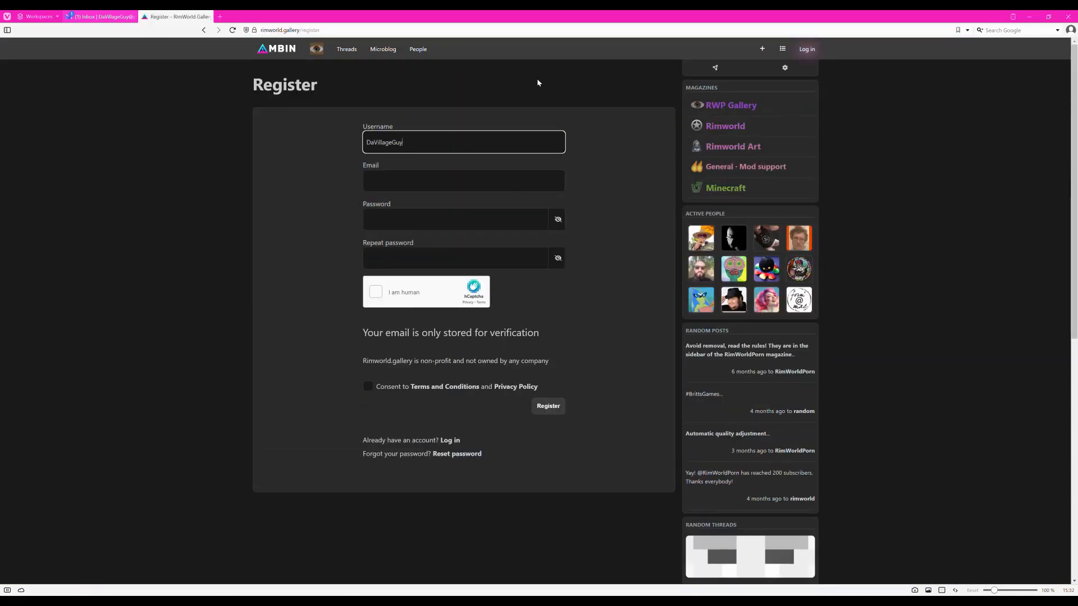
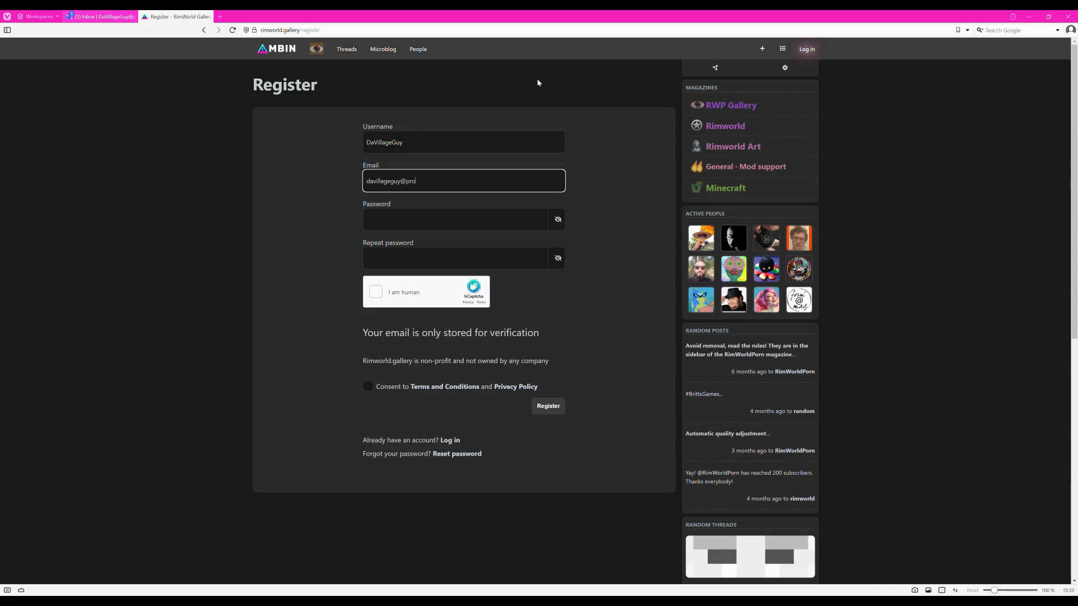
Pass the hCaptcha water-image check, accept the terms, and submit the registration
{"action": "left_click", "coordinate": [376, 292]}
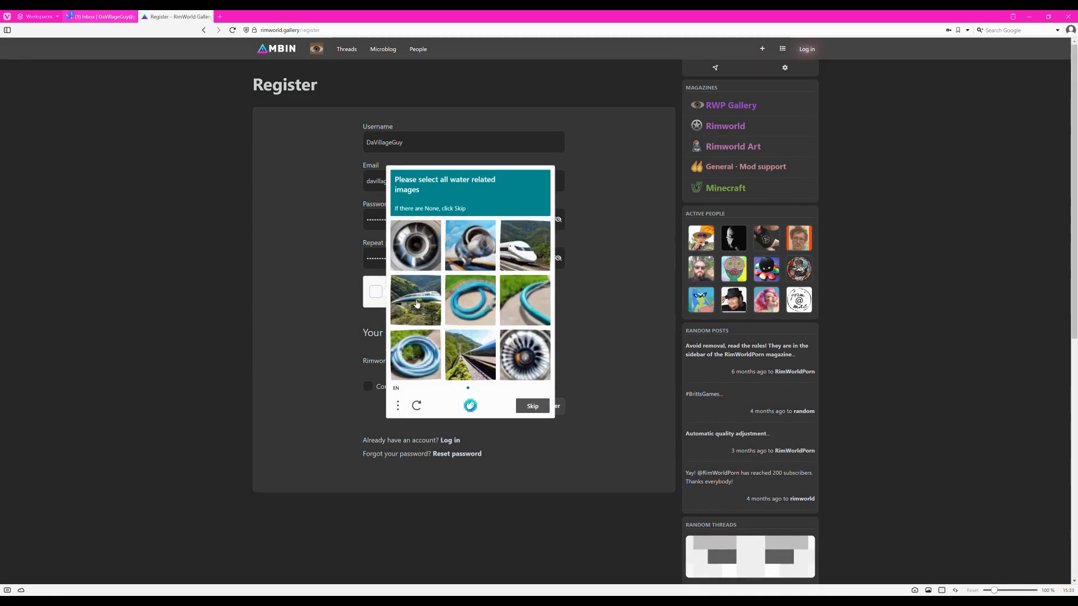
{"action": "left_click", "coordinate": [469, 300]}
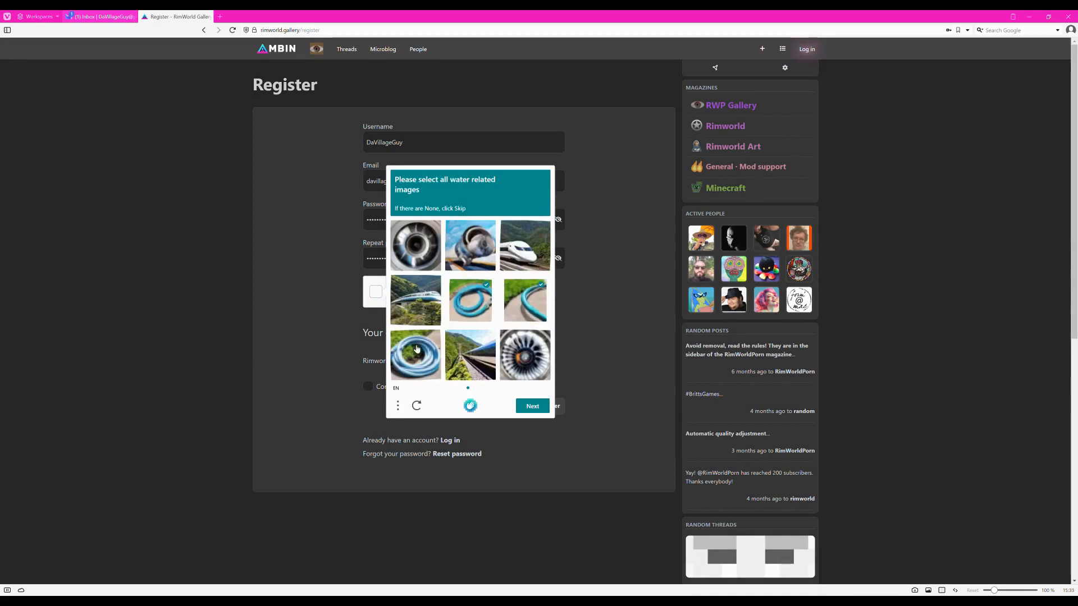
{"action": "left_click", "coordinate": [532, 405]}
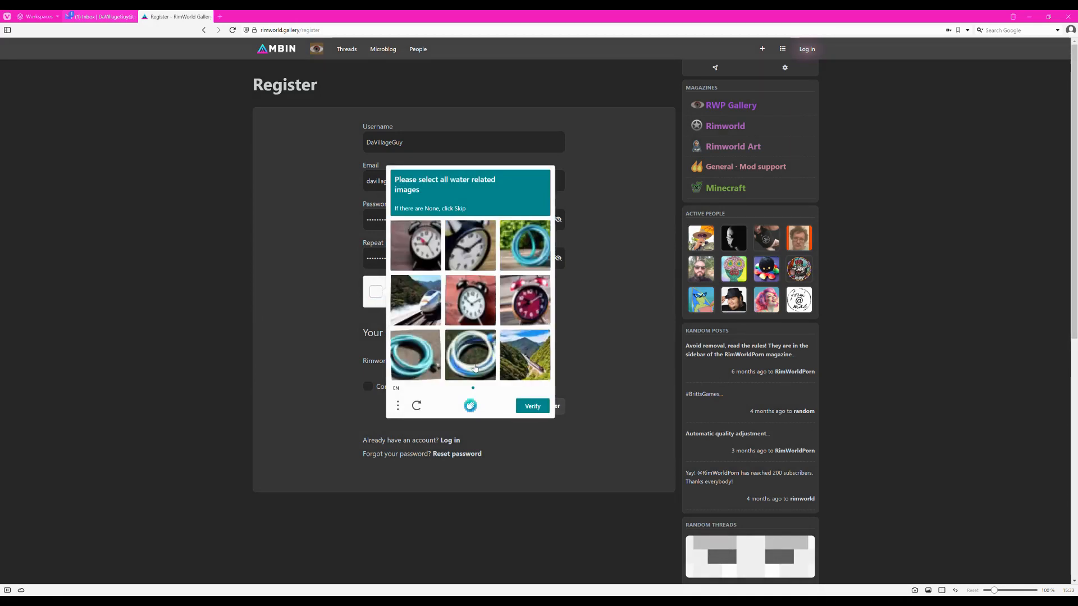
{"action": "left_click", "coordinate": [414, 355]}
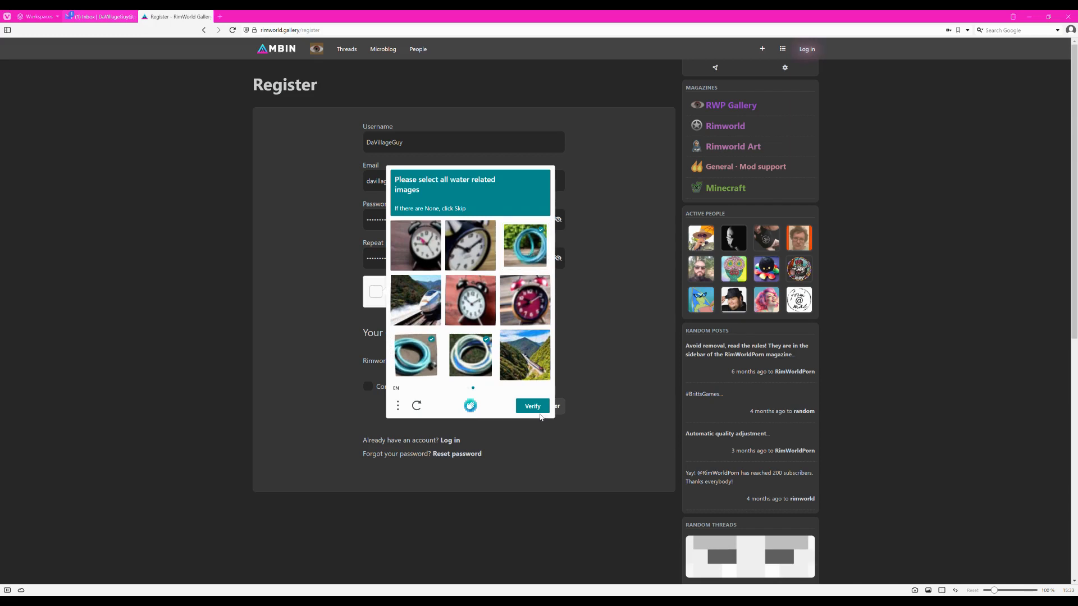
{"action": "left_click", "coordinate": [532, 405]}
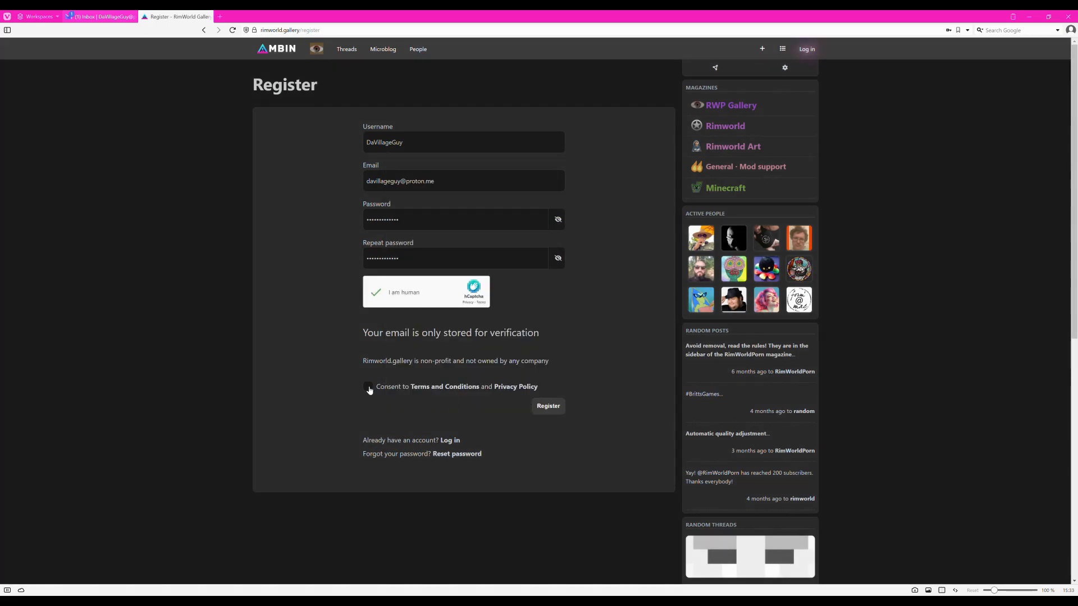
{"action": "left_click", "coordinate": [368, 386]}
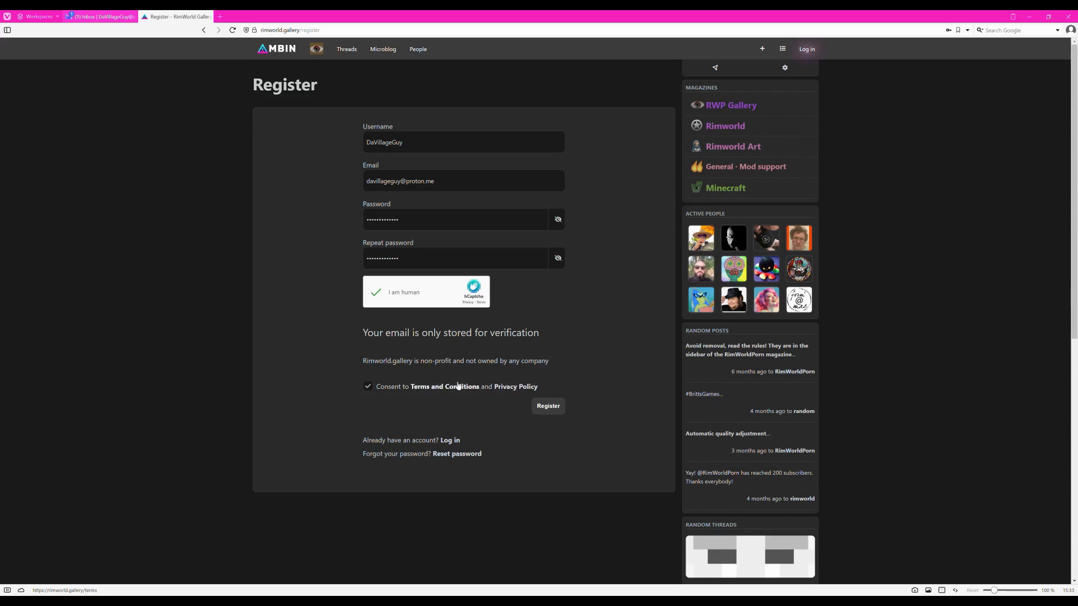
{"action": "mouse_move", "coordinate": [343, 123]}
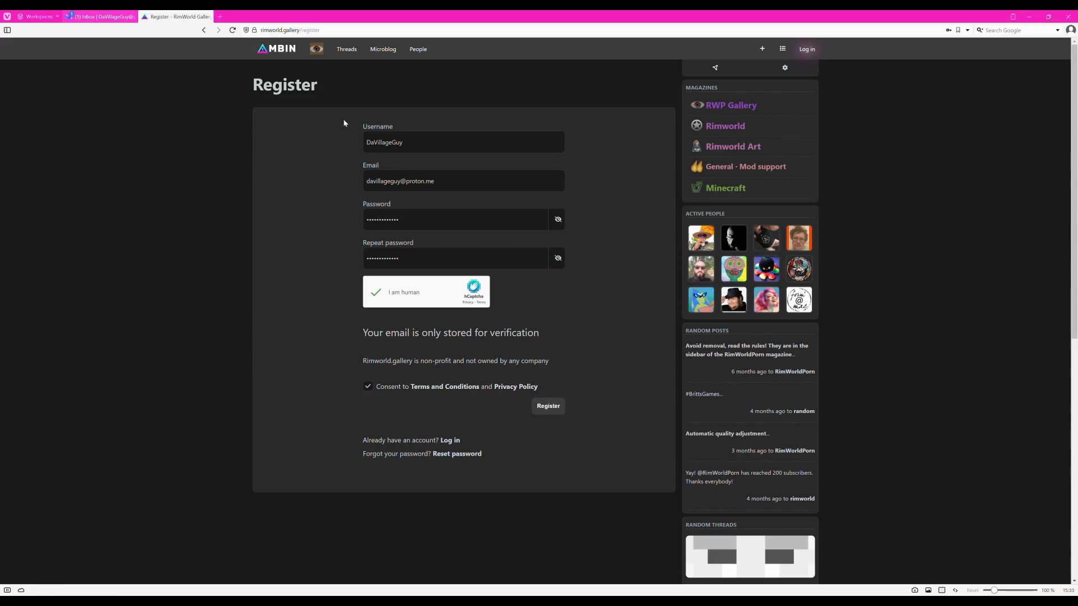
{"action": "mouse_move", "coordinate": [587, 334]}
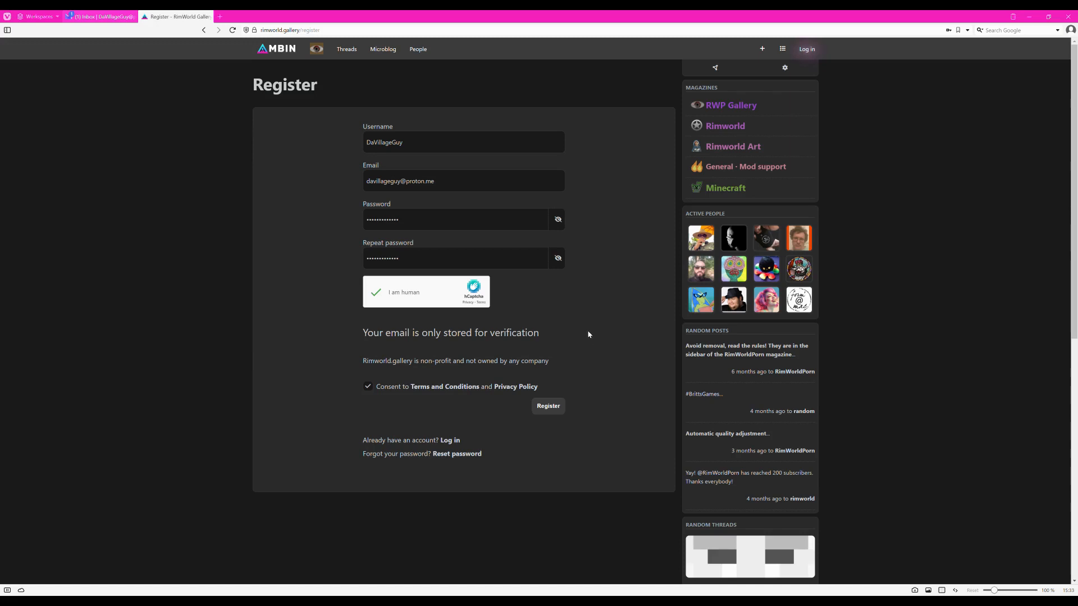
{"action": "mouse_move", "coordinate": [585, 342]}
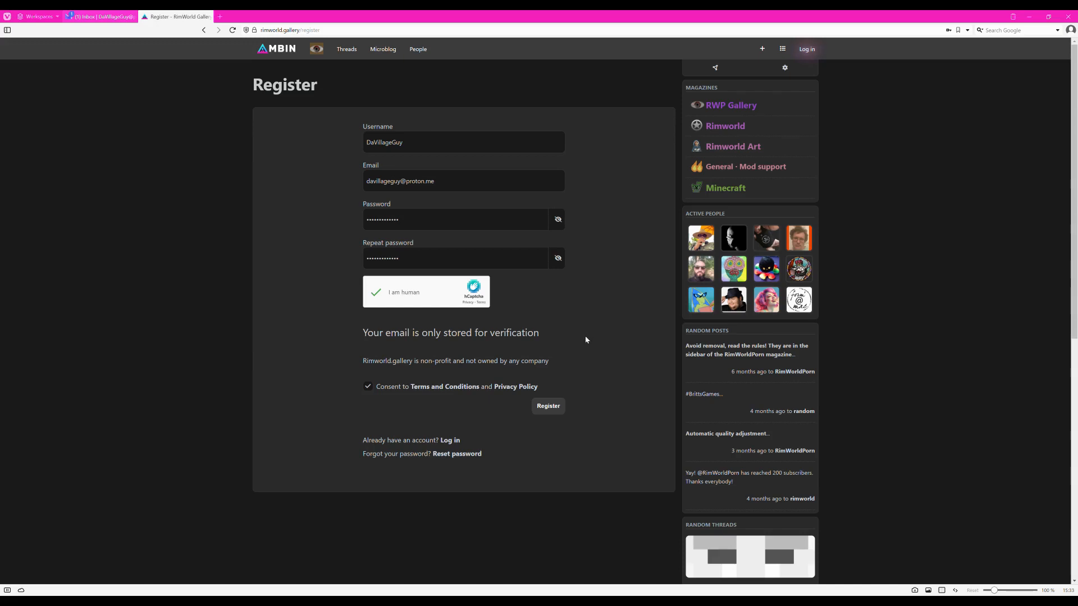
{"action": "mouse_move", "coordinate": [592, 346]}
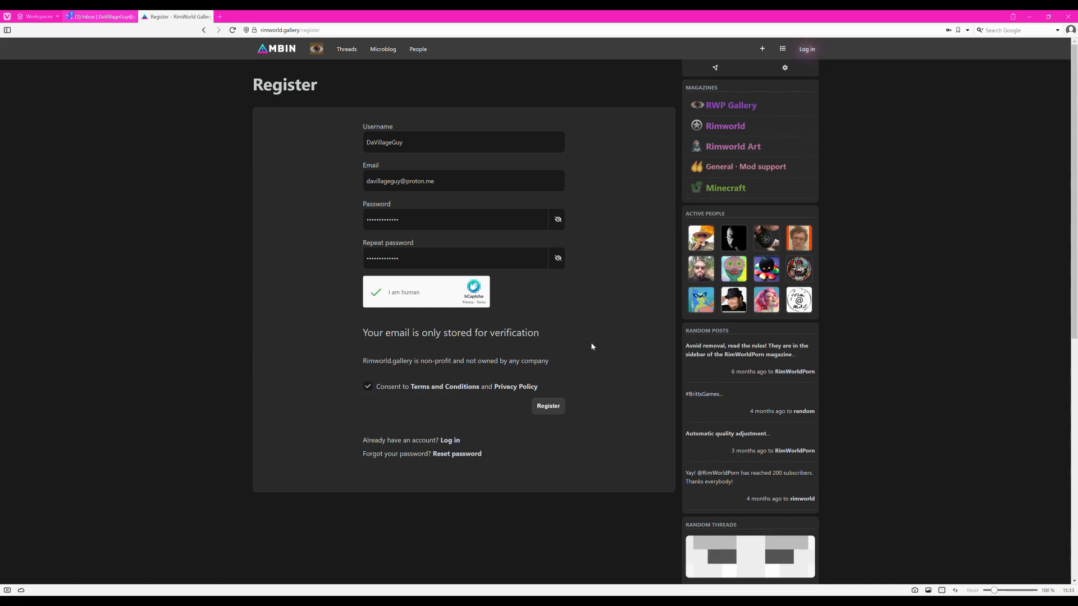
{"action": "mouse_move", "coordinate": [588, 354]}
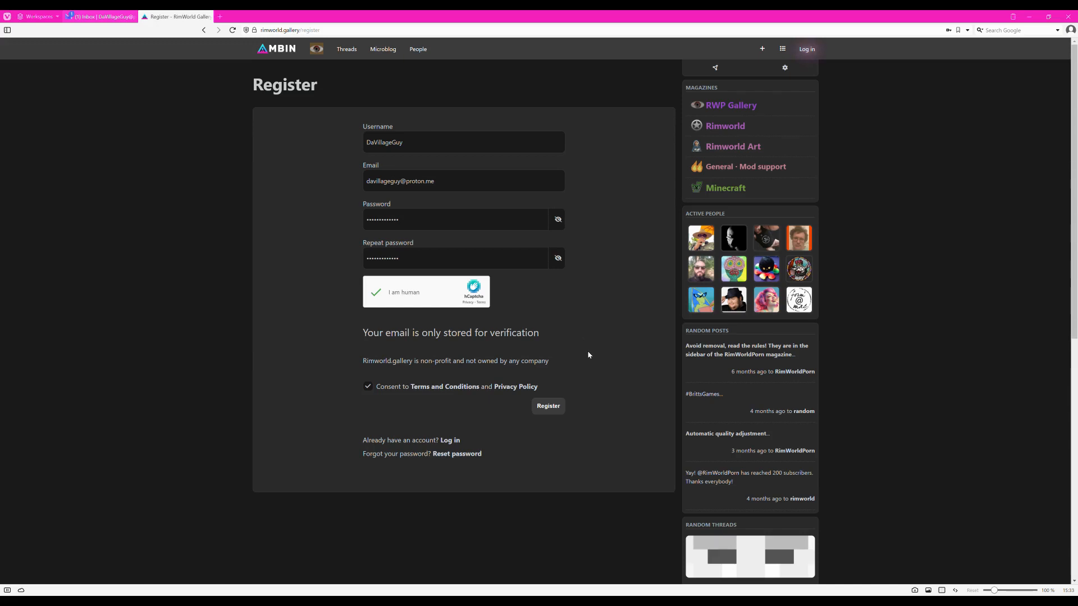
{"action": "mouse_move", "coordinate": [445, 387]}
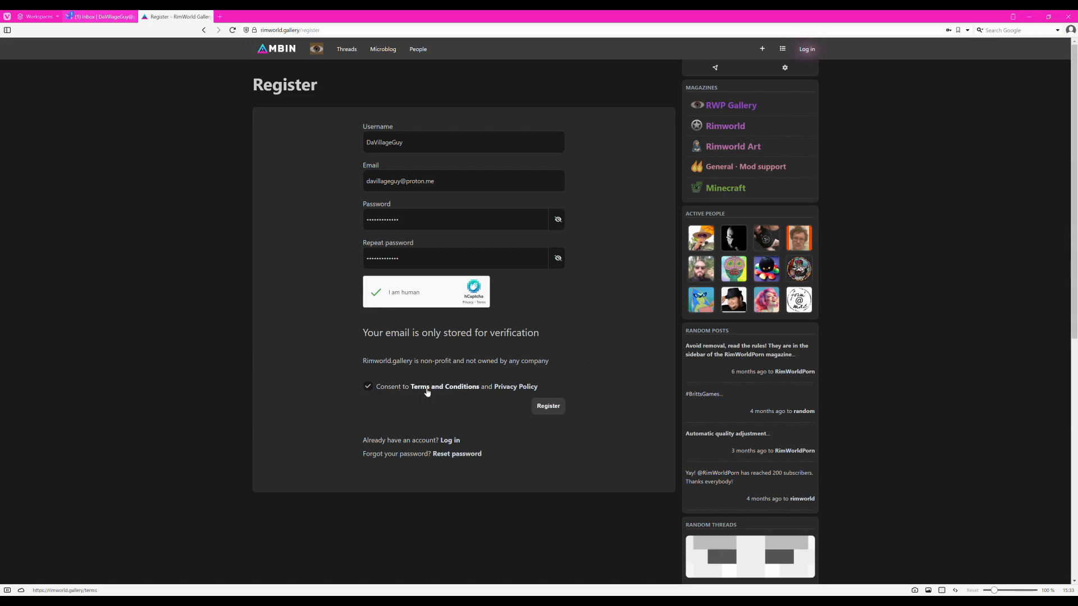
{"action": "left_click", "coordinate": [548, 406]}
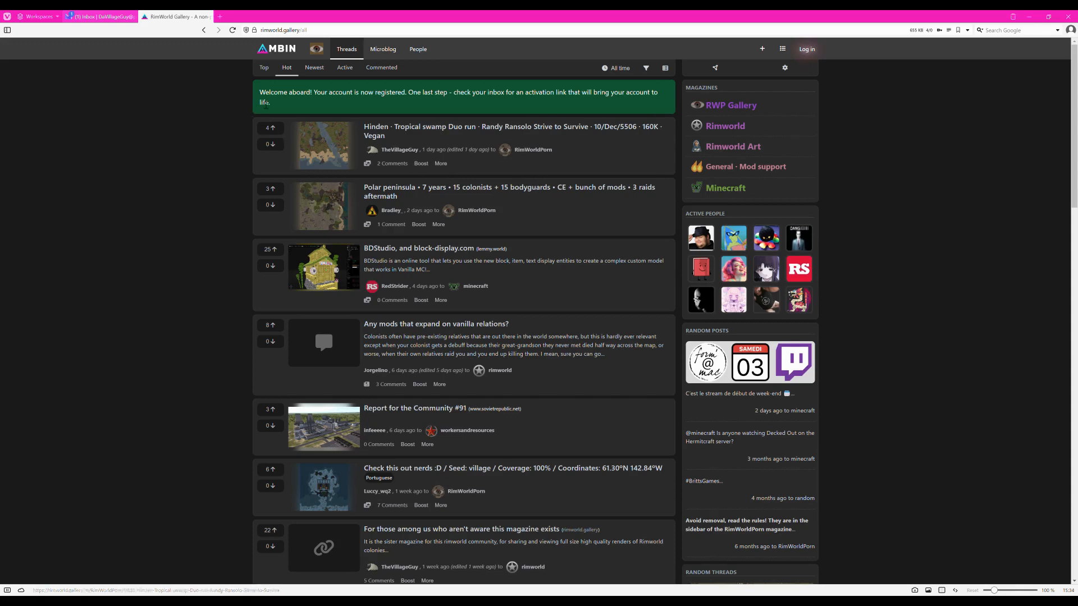
{"action": "mouse_move", "coordinate": [644, 103]}
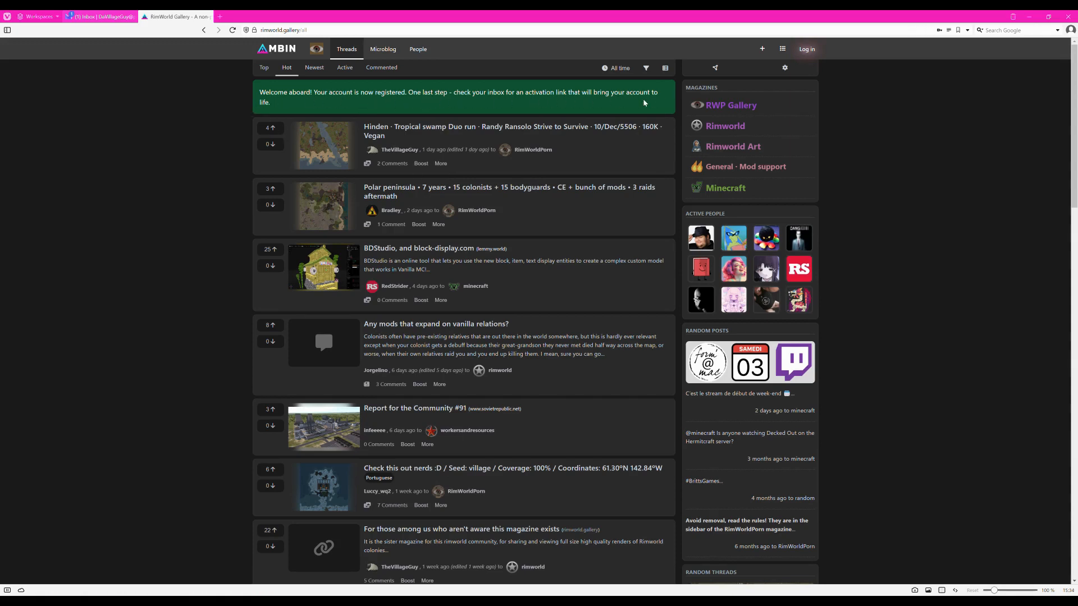
{"action": "mouse_move", "coordinate": [502, 105]}
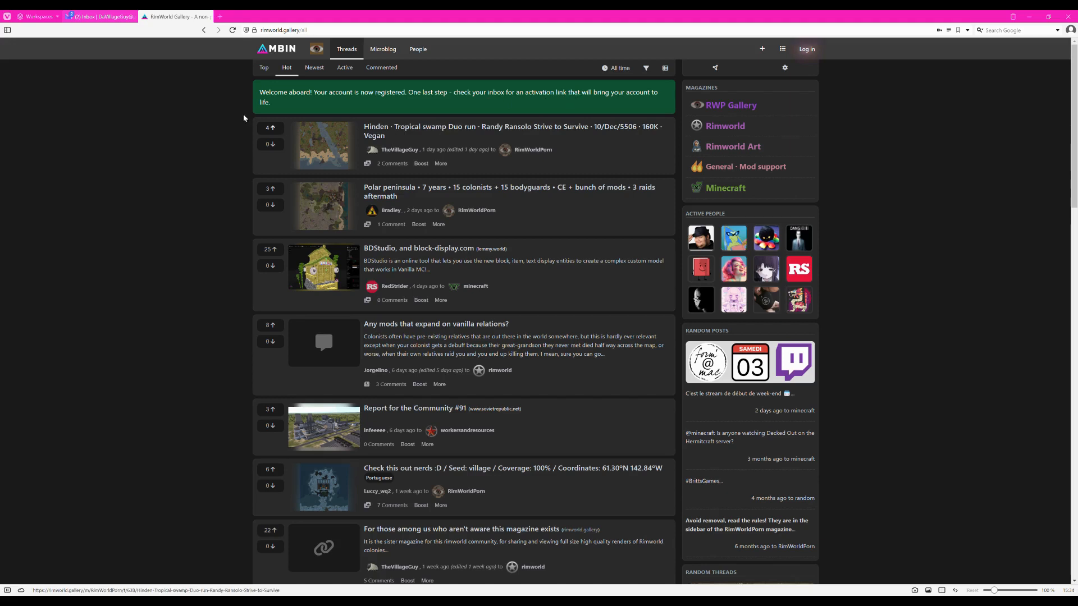
Switch to the Proton Mail inbox tab to find the activation email
{"action": "left_click", "coordinate": [100, 15]}
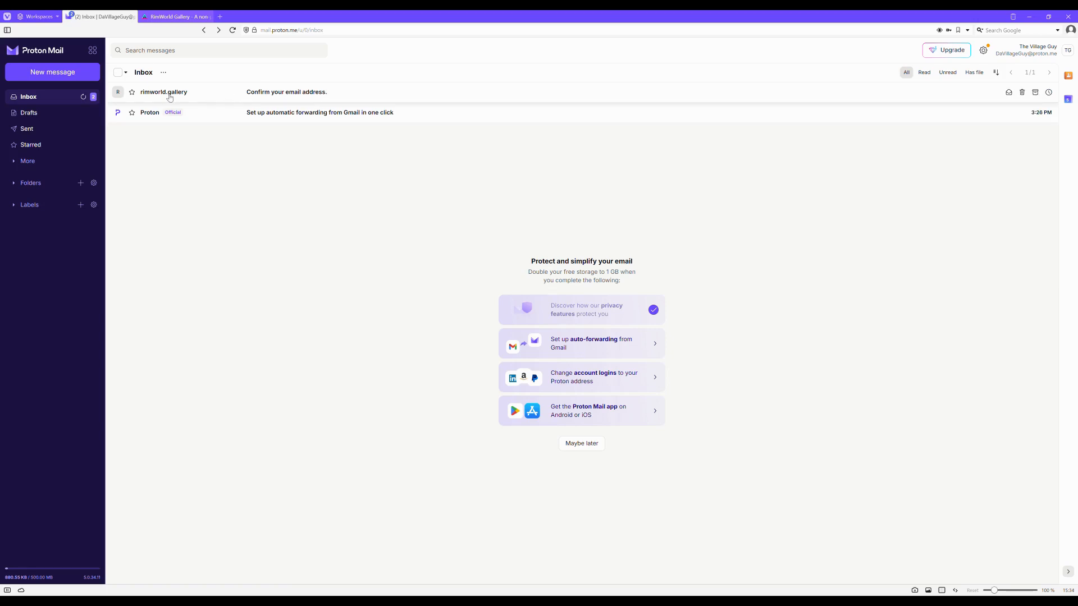
{"action": "mouse_move", "coordinate": [303, 101]}
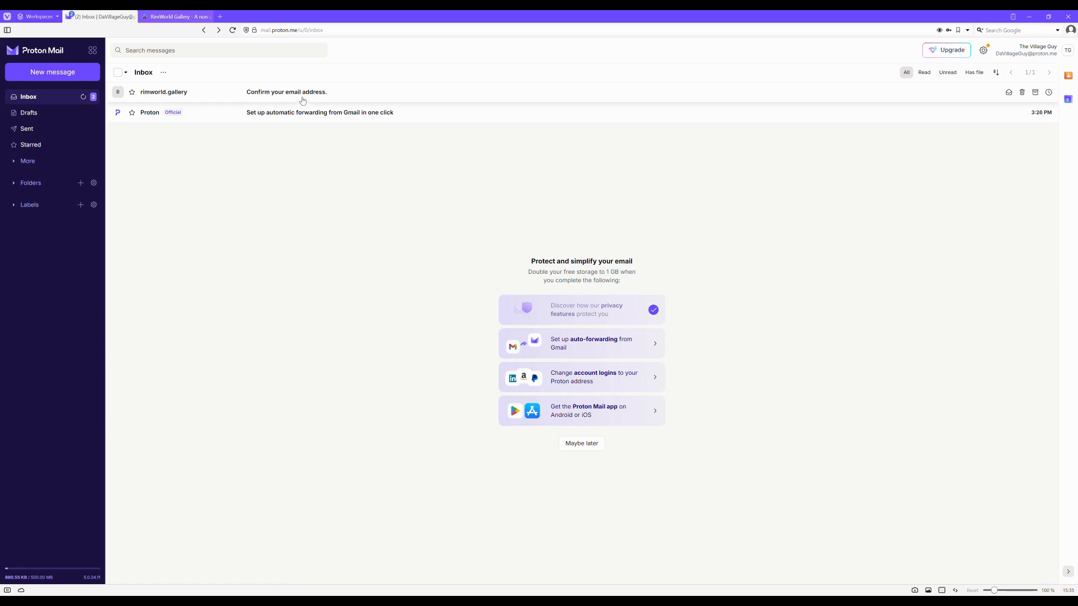
Open the rimworld.gallery 'Confirm your email address' message and confirm its activation link
{"action": "left_click", "coordinate": [286, 92]}
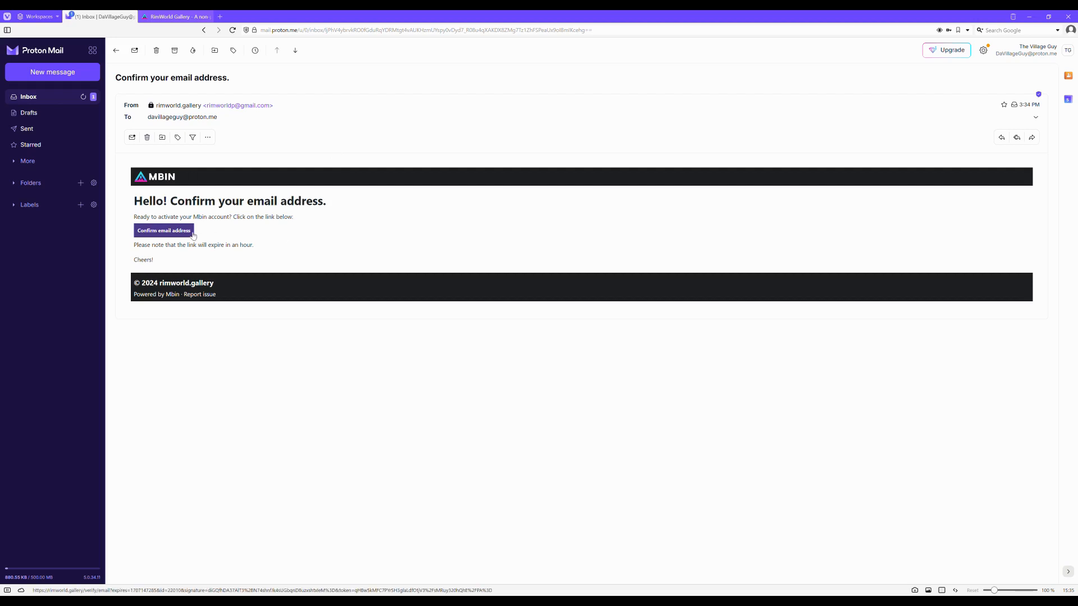
{"action": "left_click", "coordinate": [163, 230]}
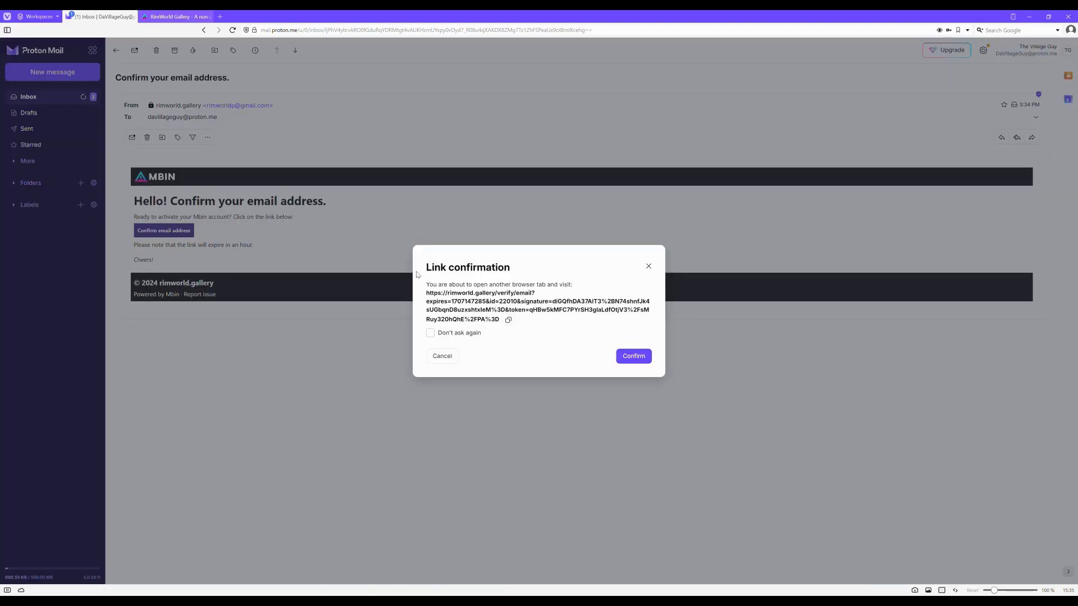
{"action": "left_click", "coordinate": [632, 356]}
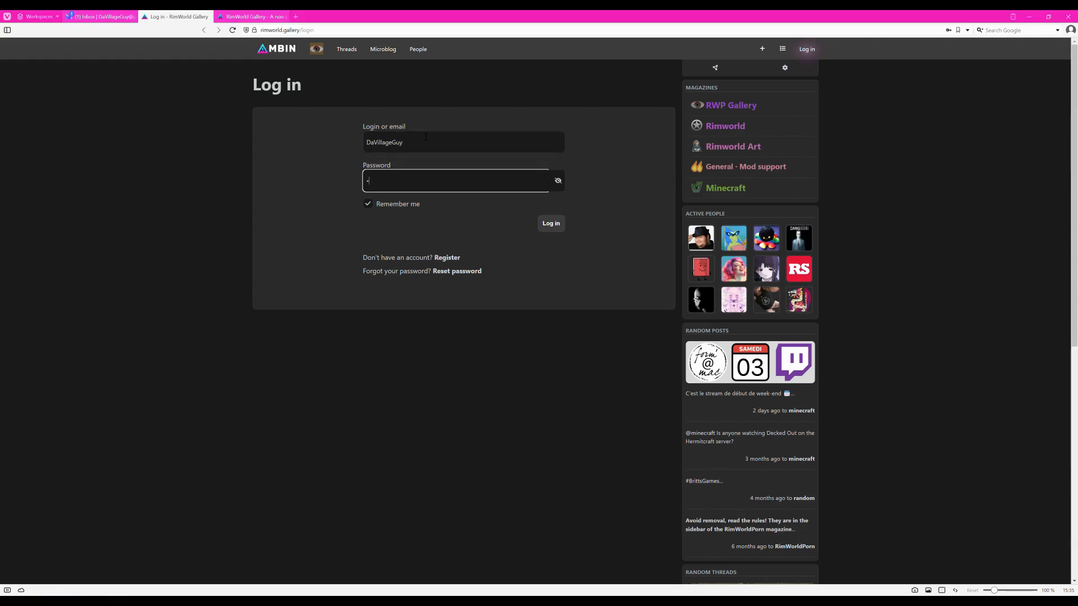
Enter the account password and submit the Mbin login form
{"action": "type", "text": "password"}
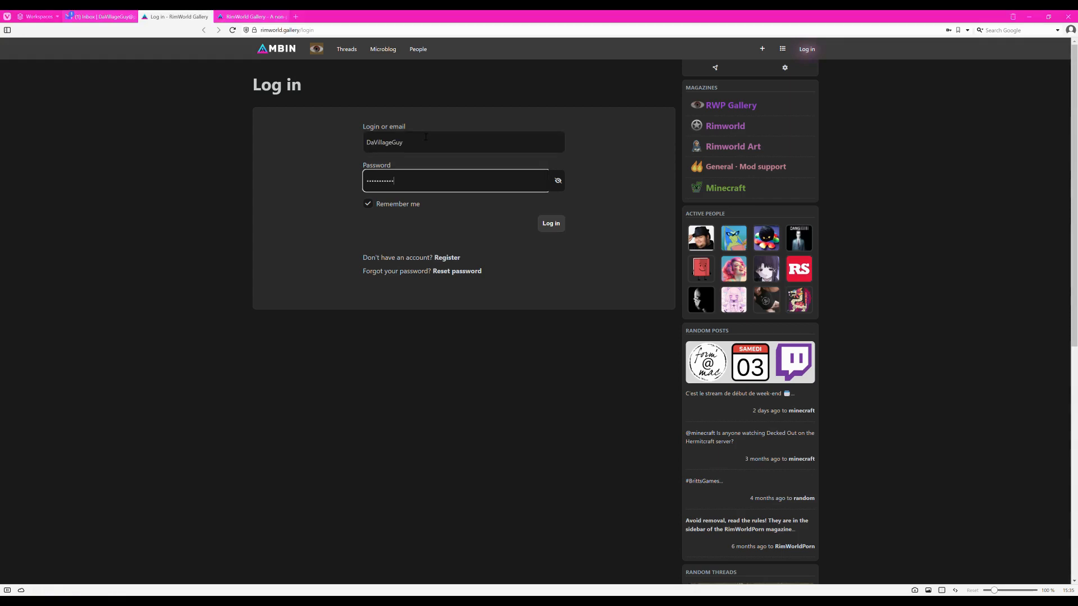
{"action": "left_click", "coordinate": [550, 223]}
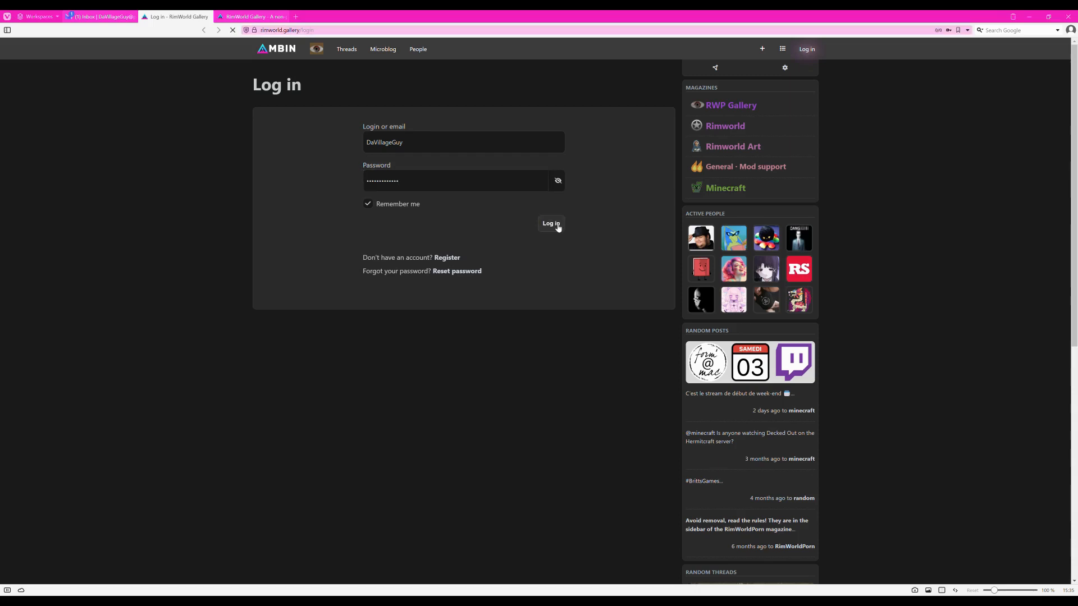
{"action": "left_click", "coordinate": [550, 223]}
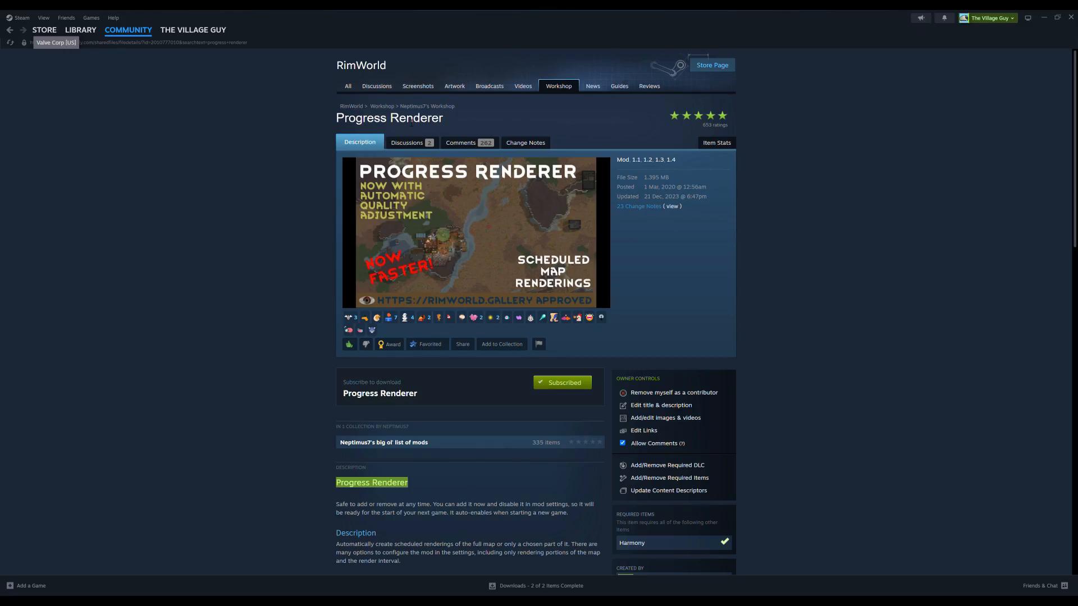
{"action": "mouse_move", "coordinate": [426, 106]}
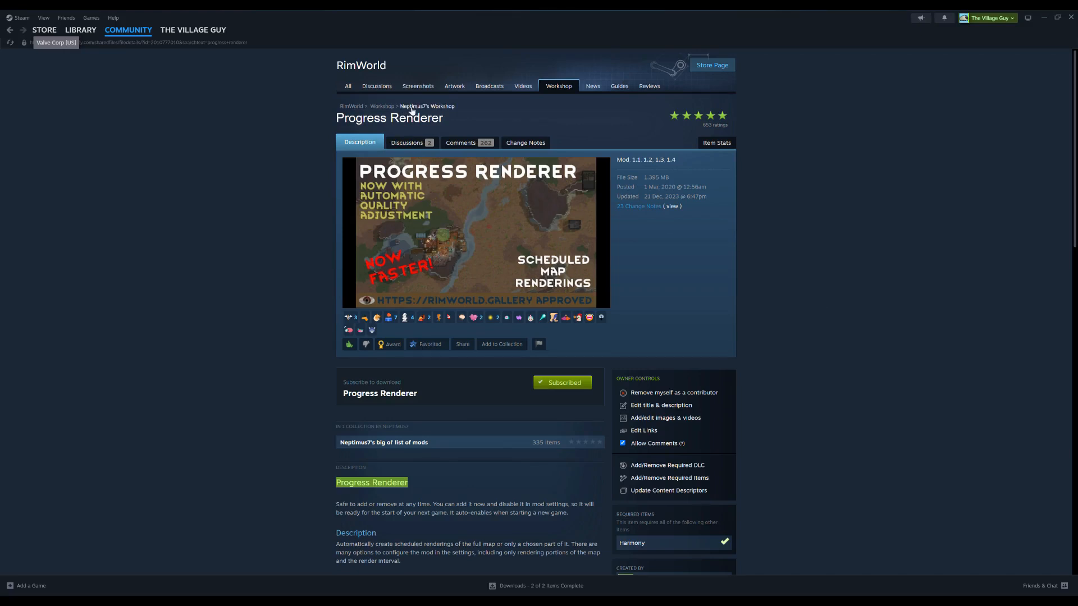
{"action": "mouse_move", "coordinate": [441, 110]}
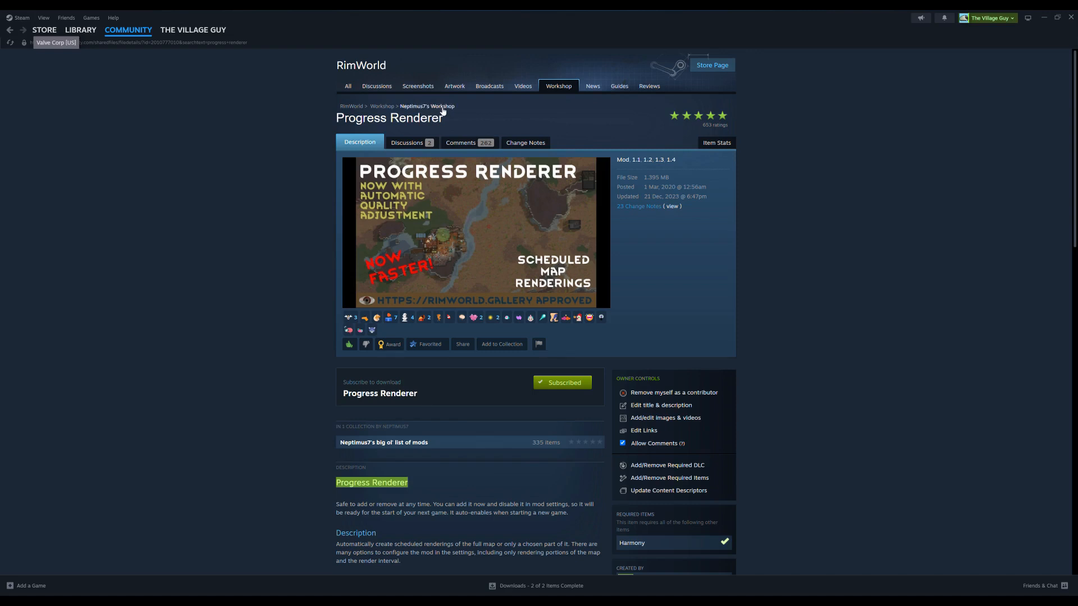
{"action": "mouse_move", "coordinate": [429, 112]}
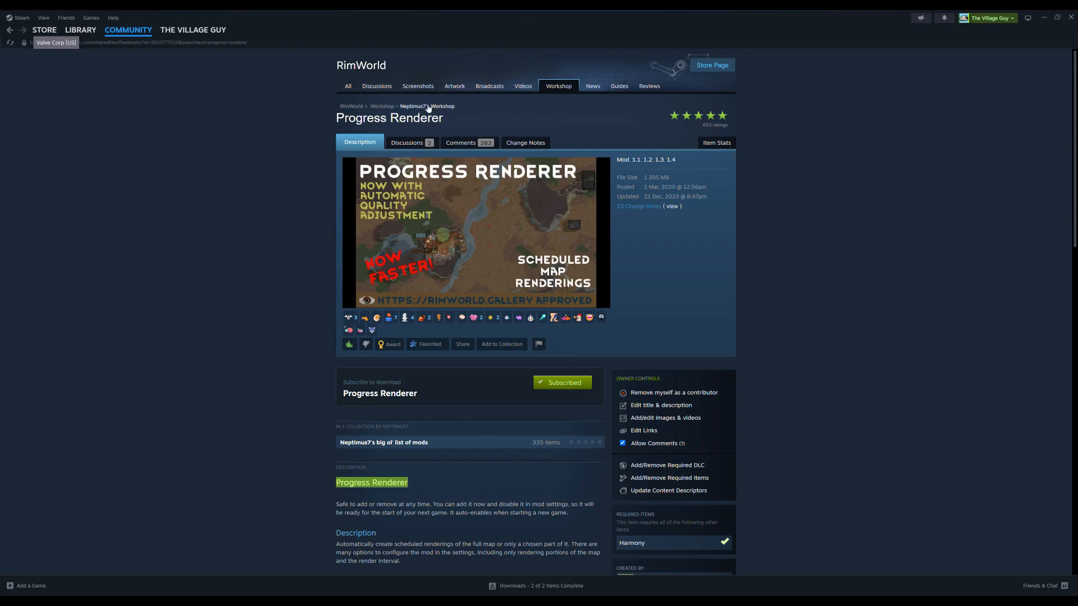
{"action": "mouse_move", "coordinate": [454, 112]}
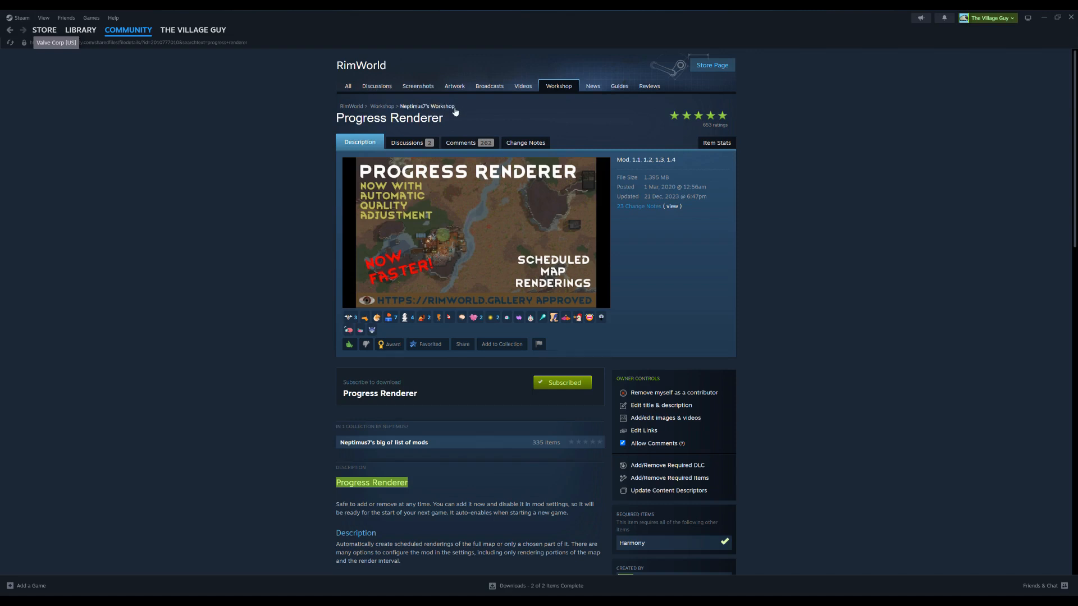
{"action": "mouse_move", "coordinate": [460, 107]}
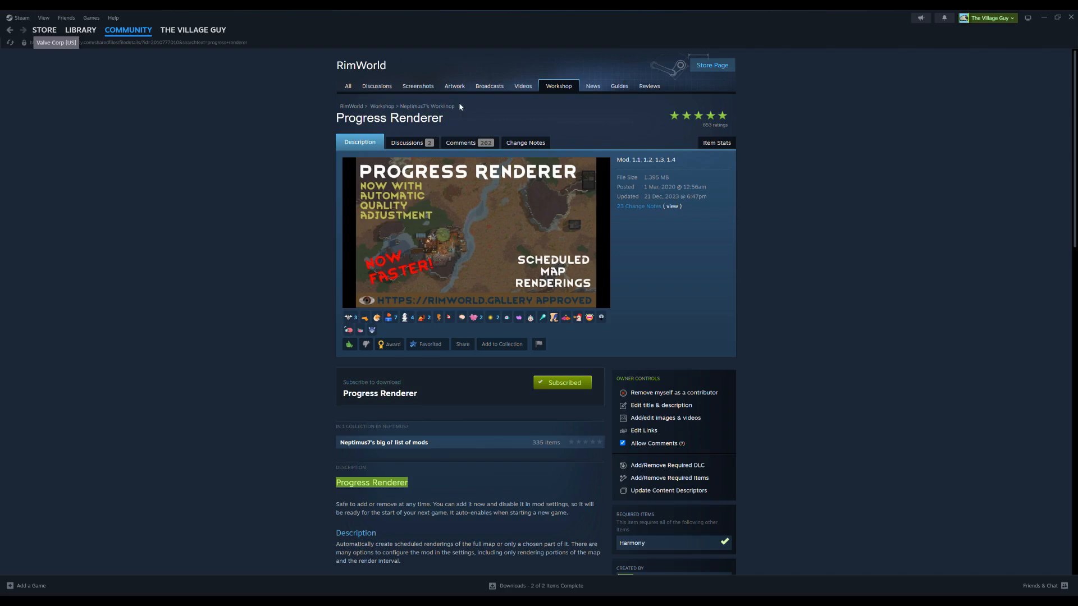
Scroll to Progress Renderer's comments, draft a reply 'I am sorry I misu', then open RimWorld's Mods list
{"action": "scroll", "scroll_direction": "down", "scroll_amount": 3}
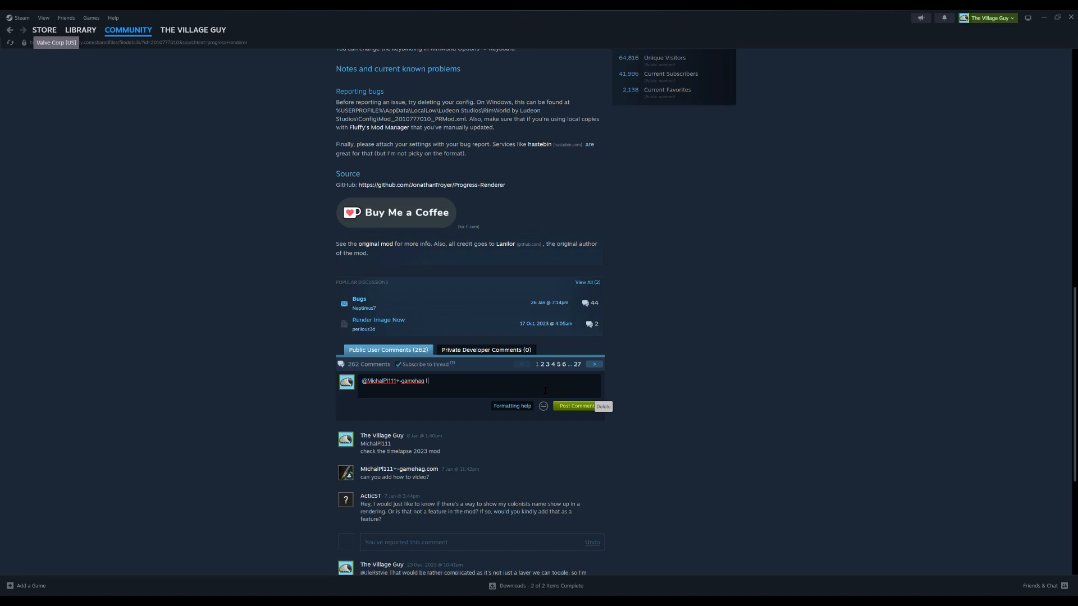
{"action": "type", "text": "I am sorry I misu"}
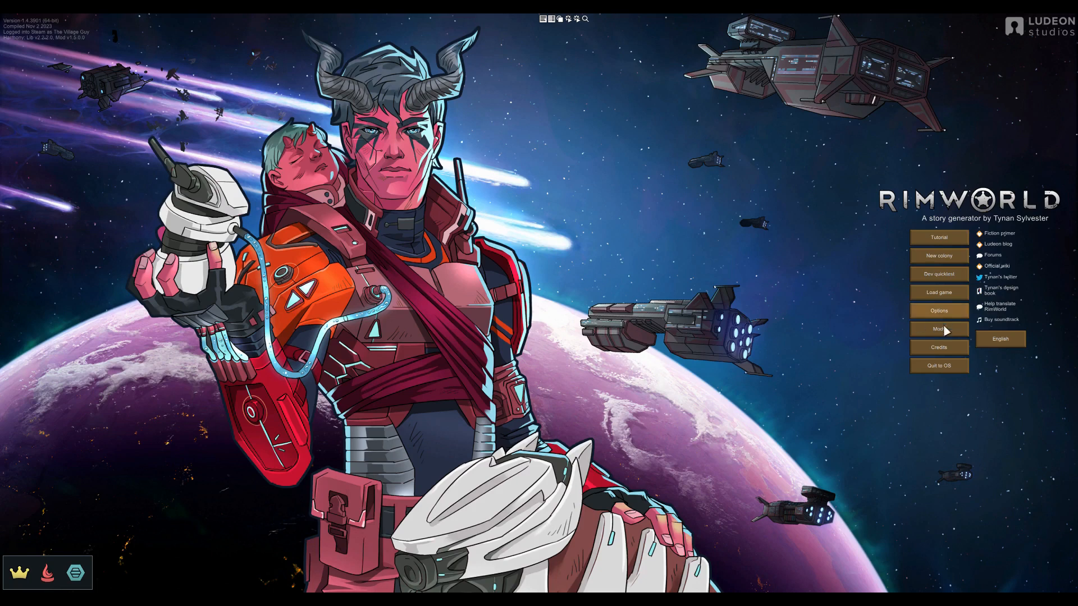
{"action": "left_click", "coordinate": [937, 328]}
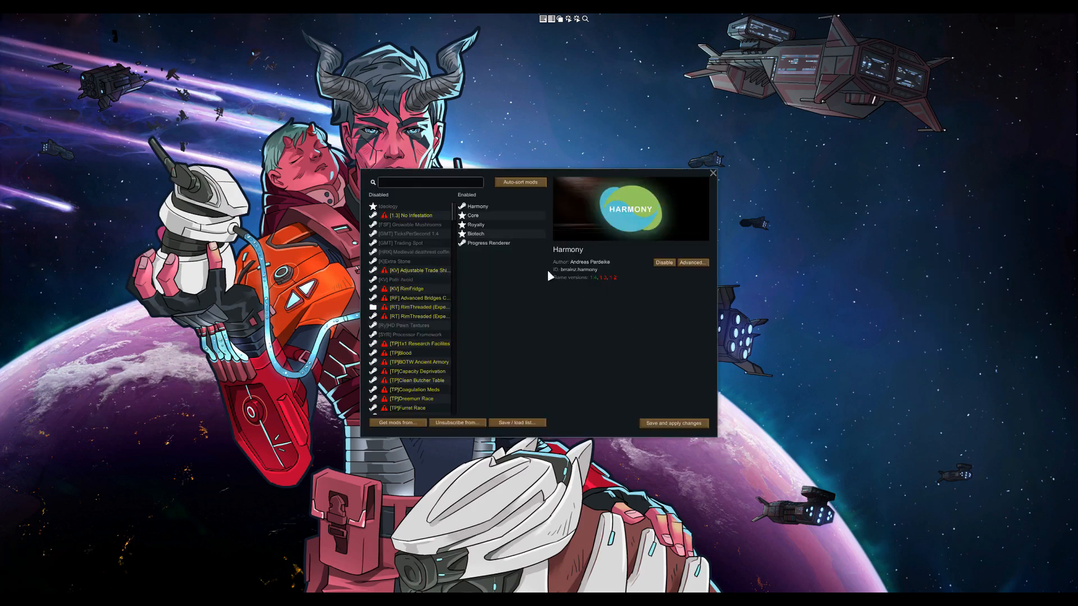
Select Progress Renderer, view its settings via Advanced > Mod options, then close them
{"action": "left_click", "coordinate": [489, 243]}
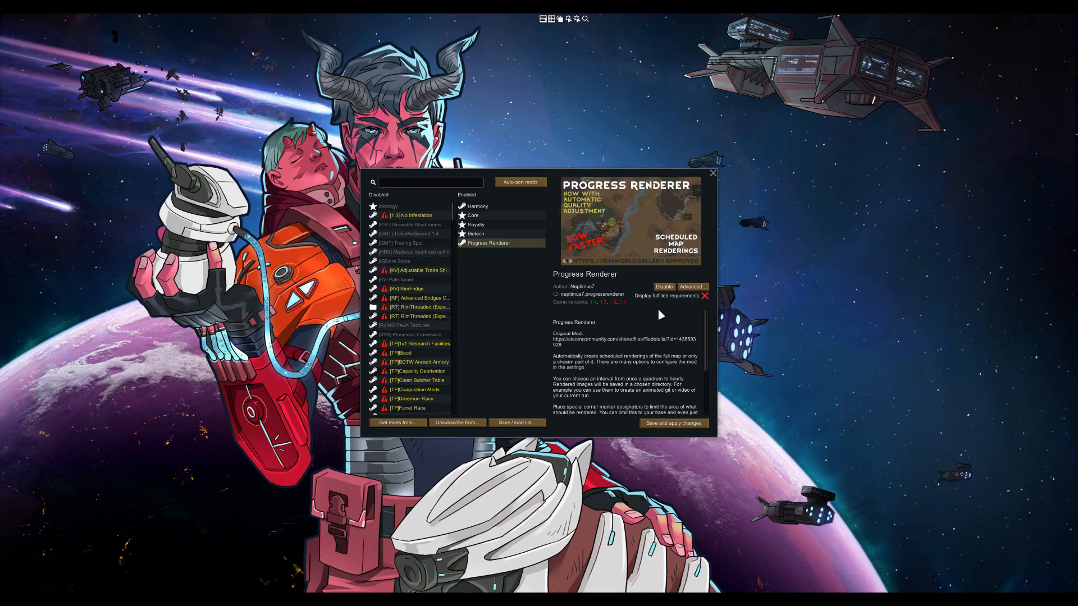
{"action": "left_click", "coordinate": [691, 287]}
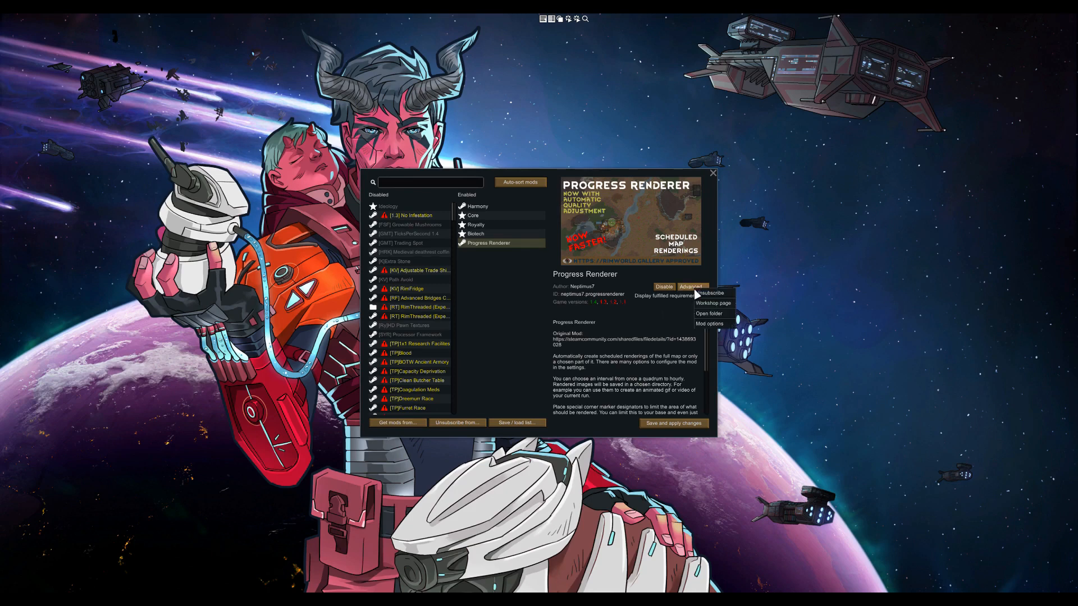
{"action": "mouse_move", "coordinate": [708, 313]}
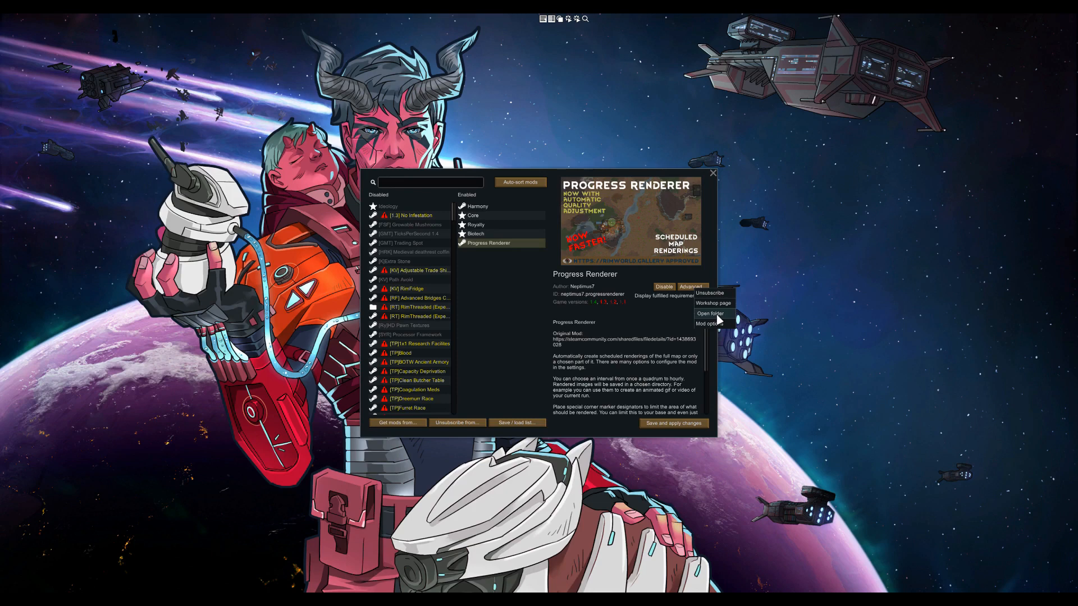
{"action": "mouse_move", "coordinate": [715, 331]}
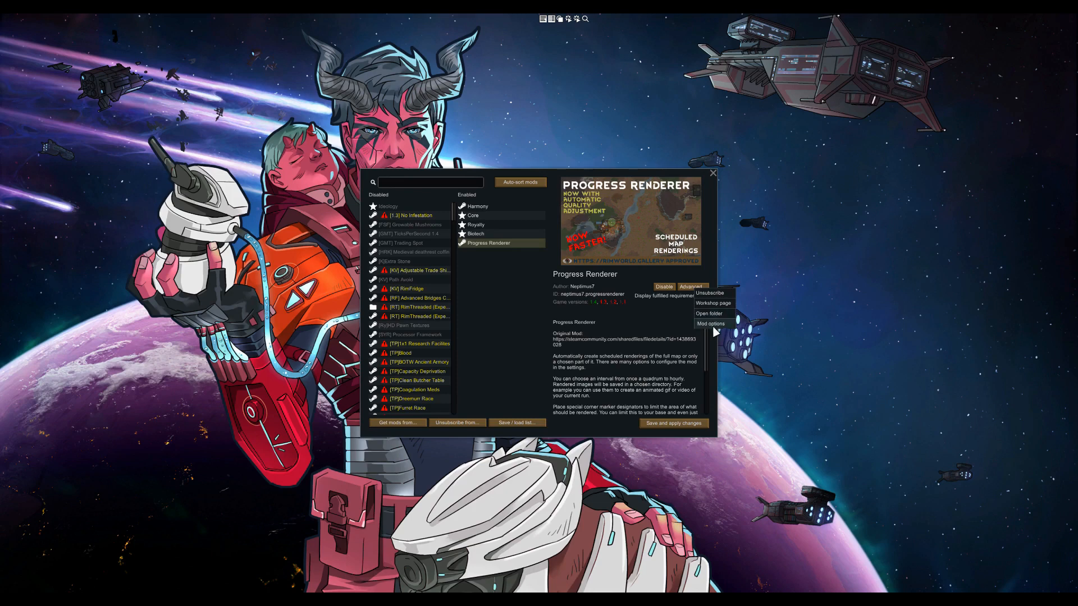
{"action": "left_click", "coordinate": [711, 324]}
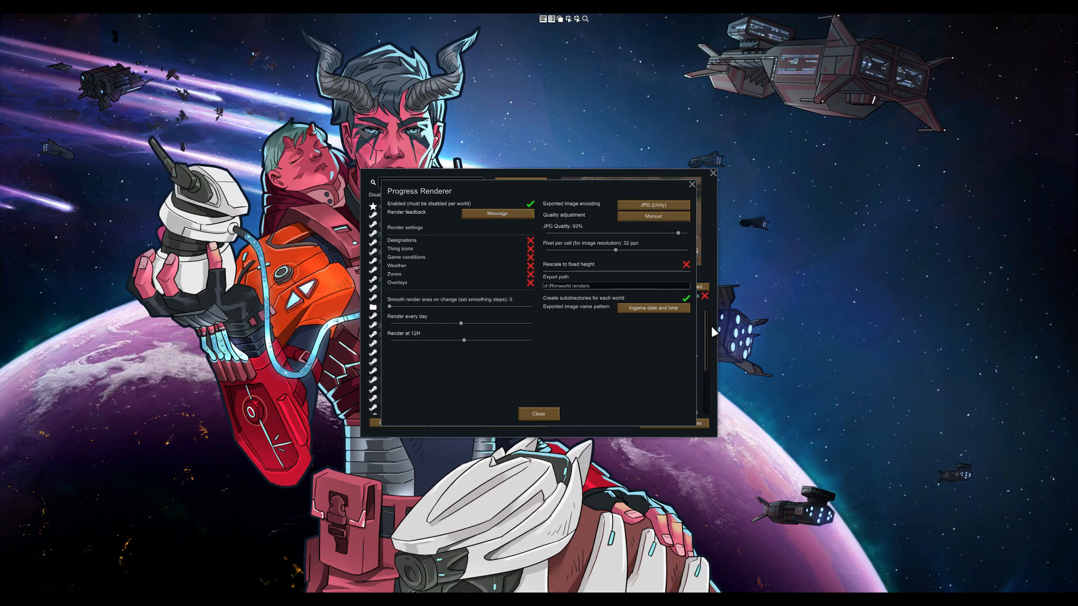
{"action": "left_click", "coordinate": [539, 414]}
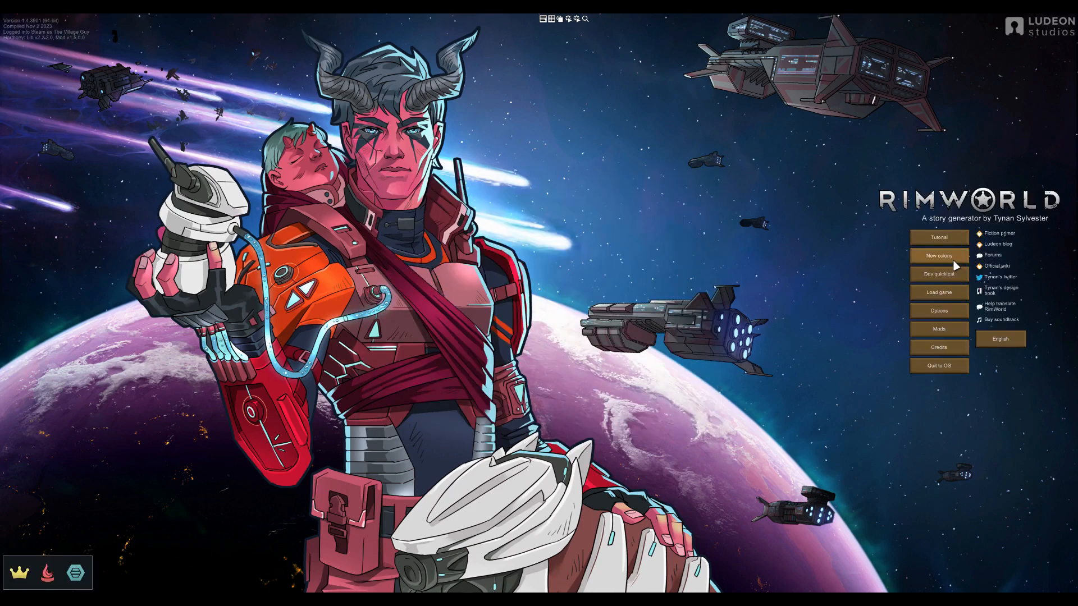
Dev-quickload the colony and open Progress Renderer from the in-game Mod options
{"action": "left_click", "coordinate": [938, 256]}
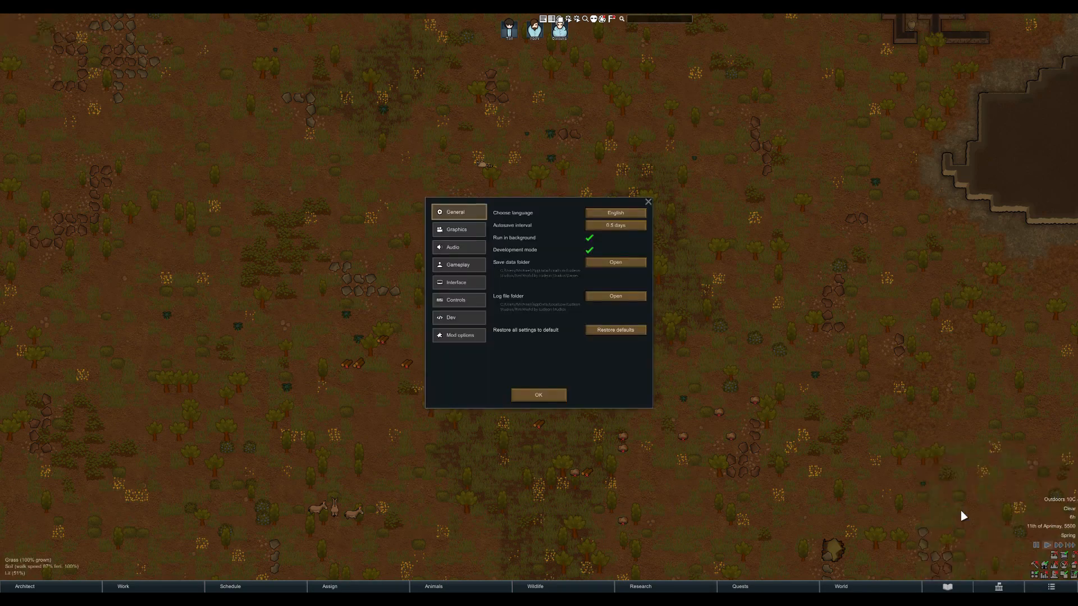
{"action": "left_click", "coordinate": [460, 335]}
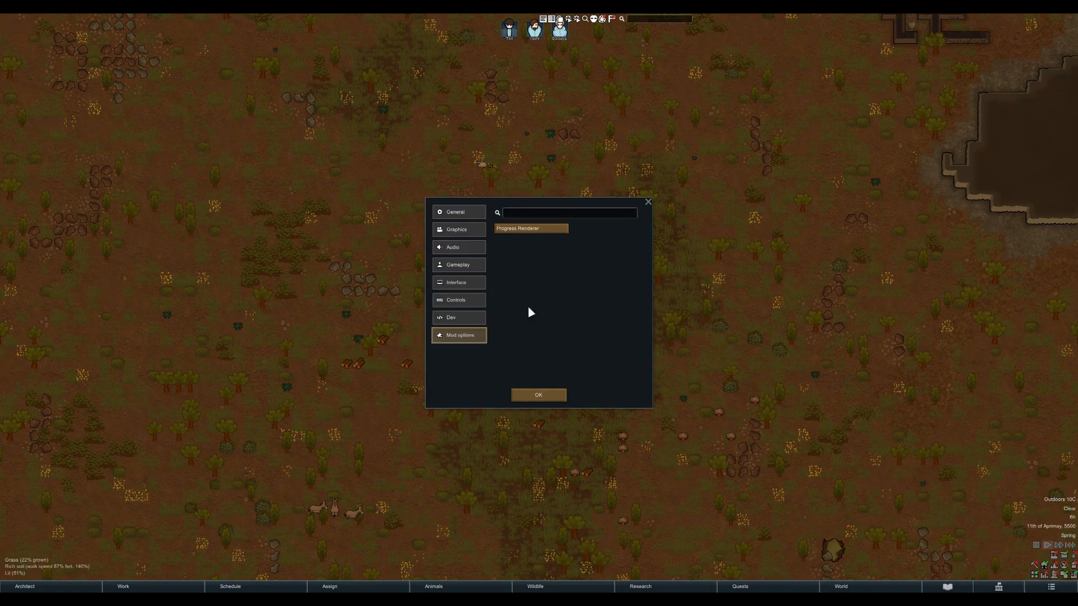
{"action": "left_click", "coordinate": [529, 228]}
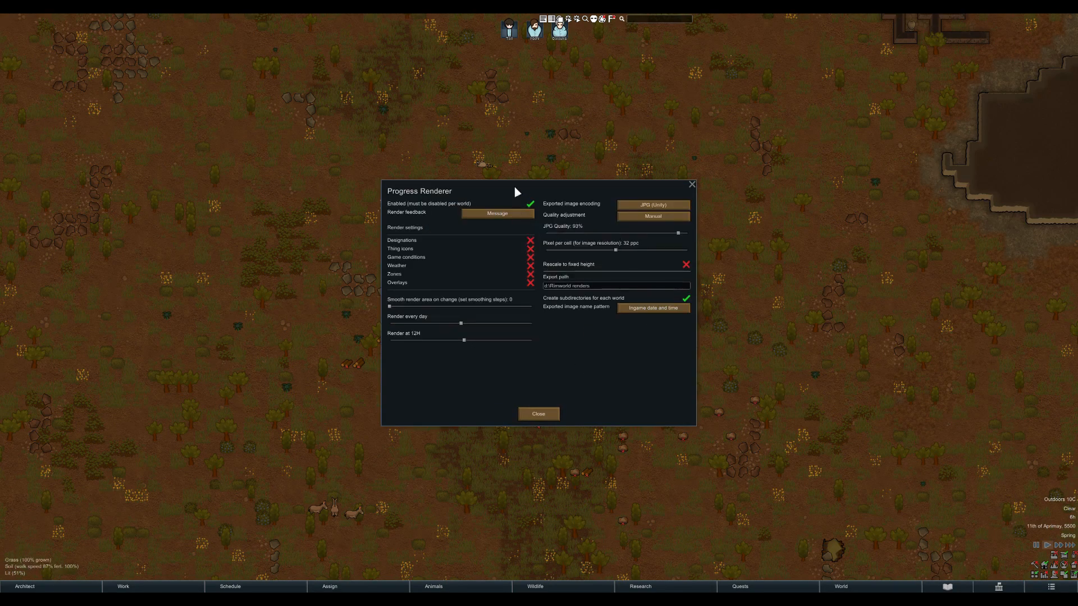
{"action": "mouse_move", "coordinate": [385, 214]}
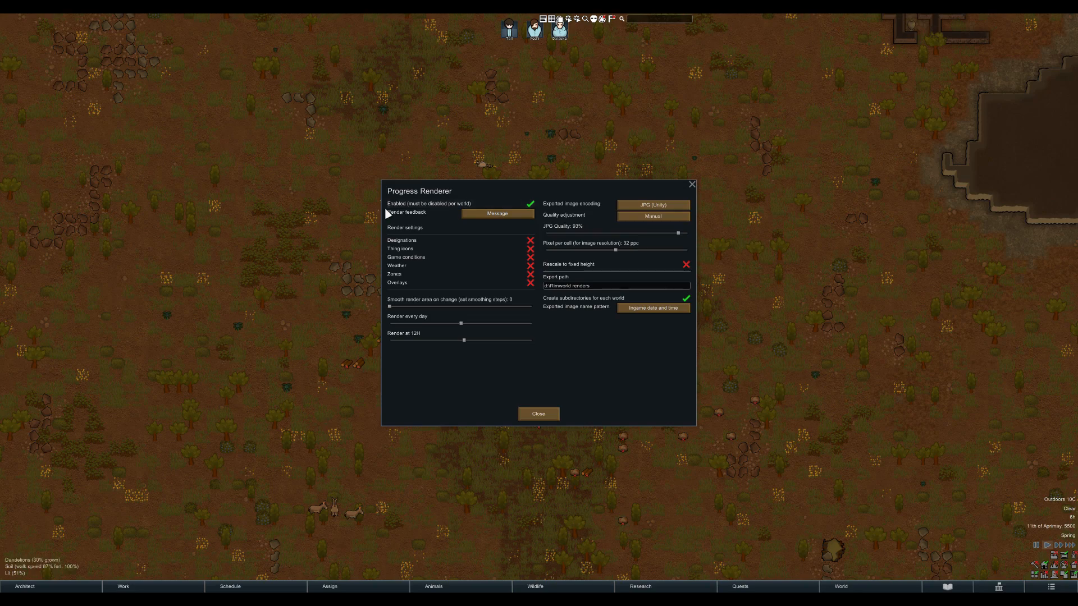
{"action": "mouse_move", "coordinate": [413, 206]}
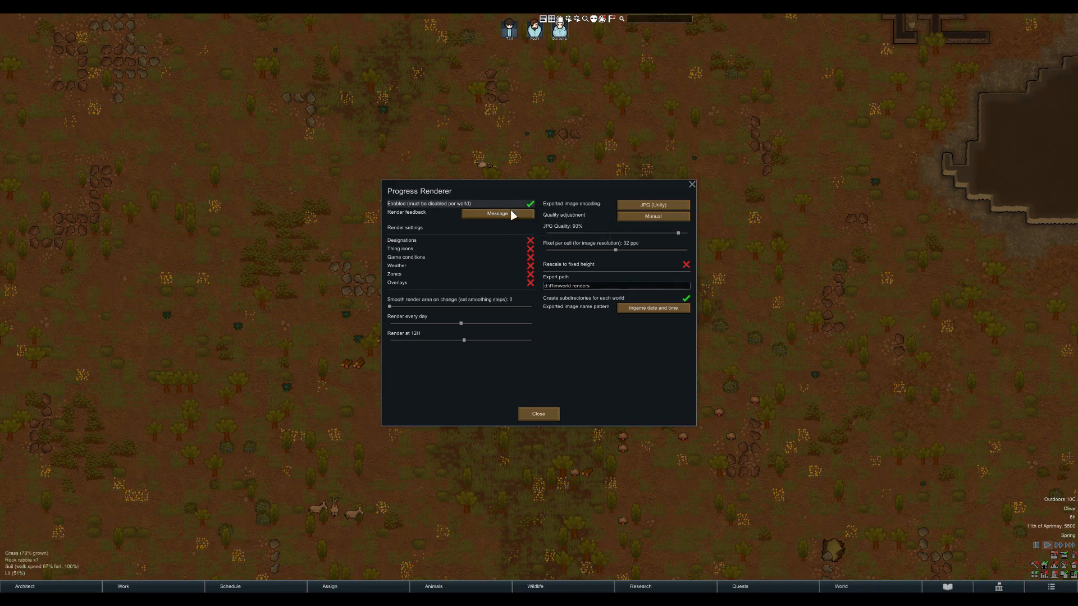
{"action": "mouse_move", "coordinate": [520, 211]}
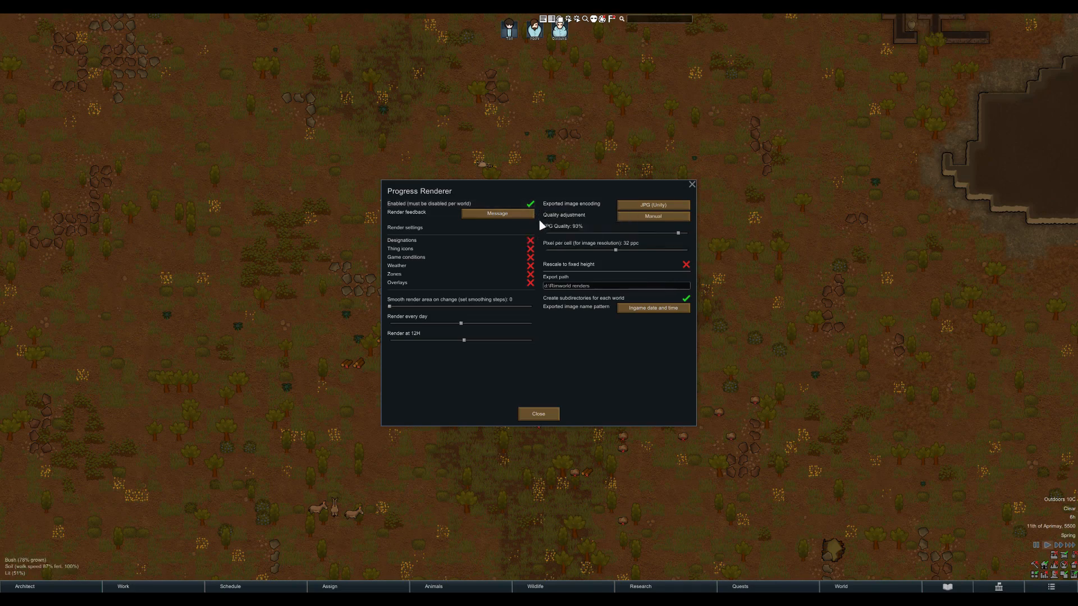
{"action": "mouse_move", "coordinate": [536, 236]}
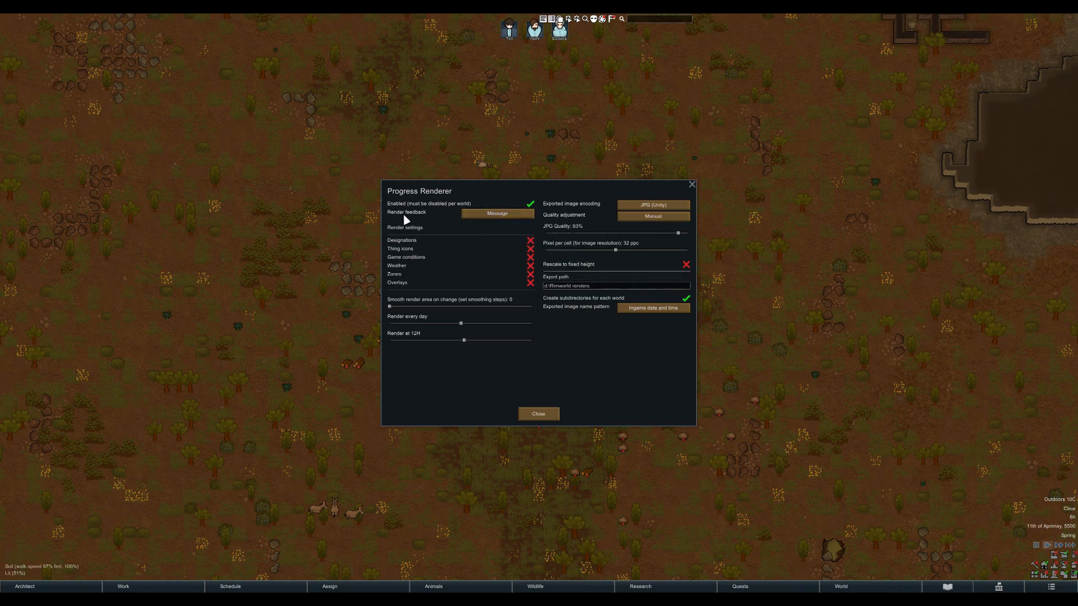
{"action": "left_click", "coordinate": [496, 212]}
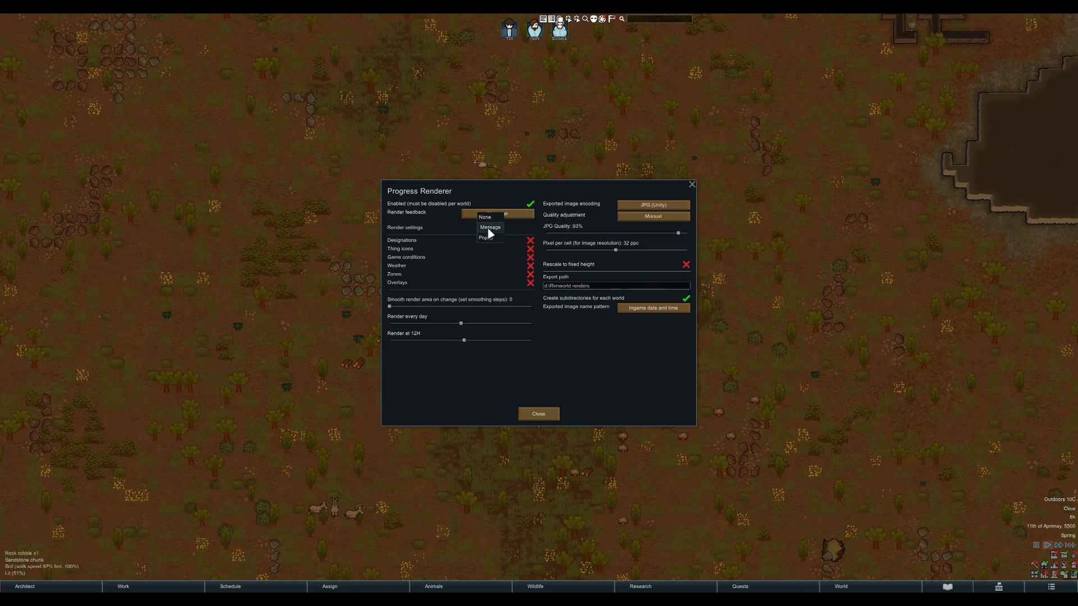
{"action": "left_click", "coordinate": [489, 228]}
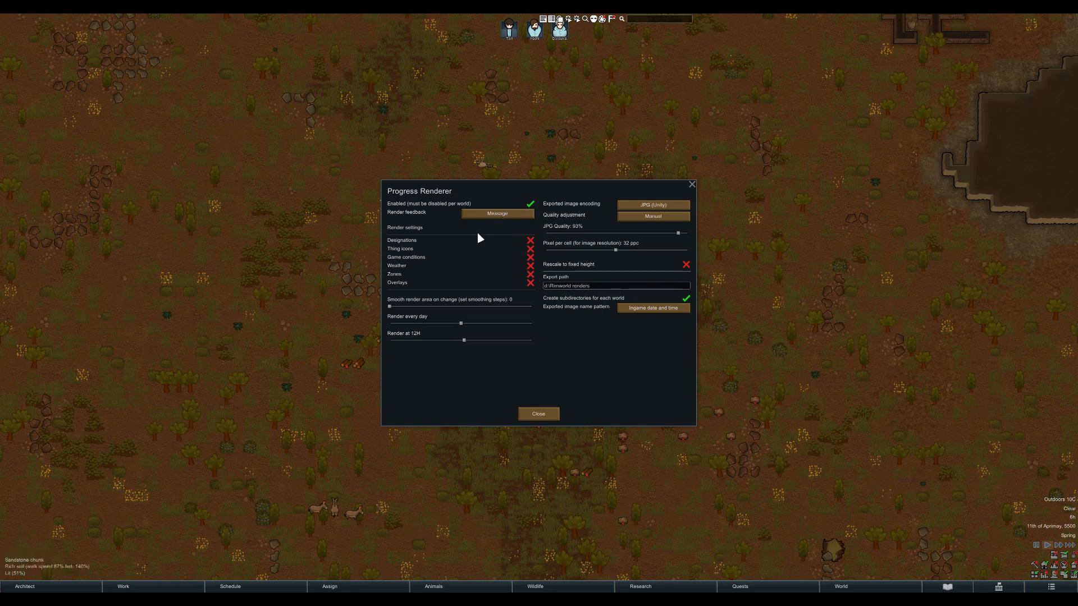
{"action": "mouse_move", "coordinate": [538, 240]}
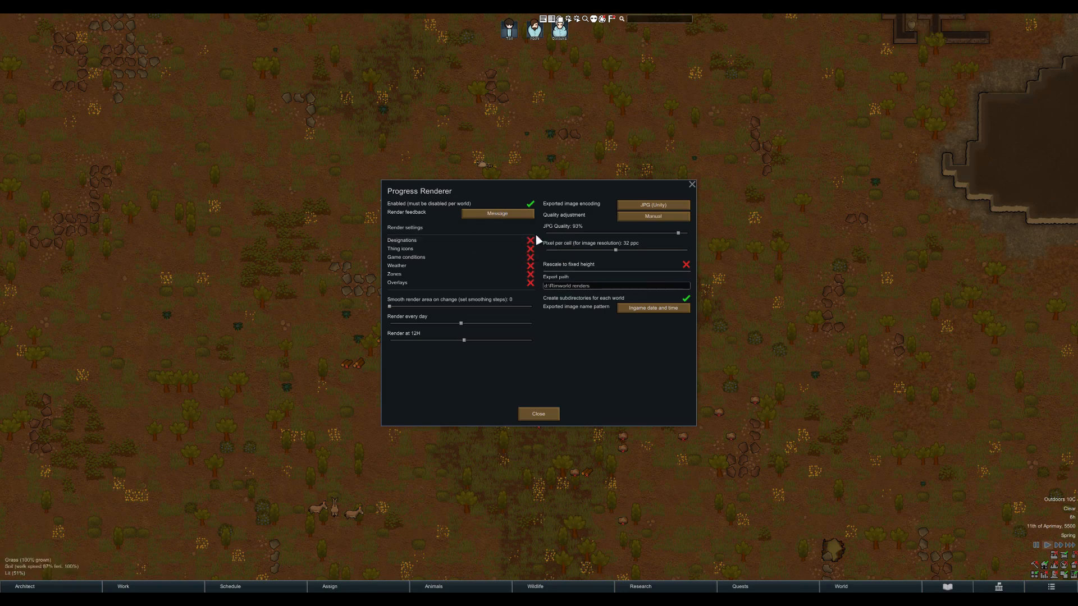
{"action": "left_click", "coordinate": [530, 241]}
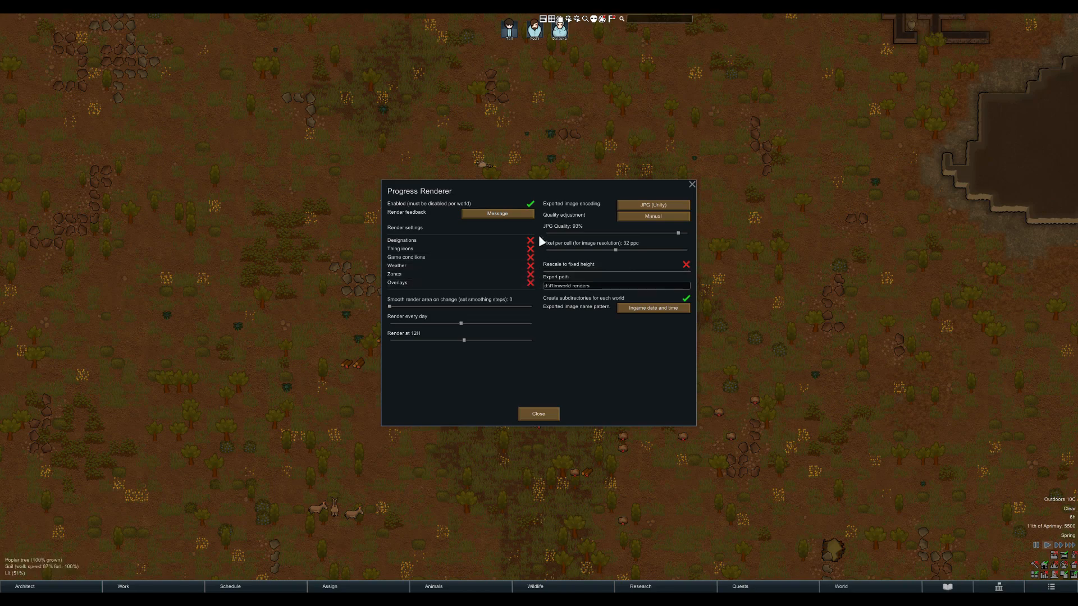
{"action": "mouse_move", "coordinate": [483, 288]}
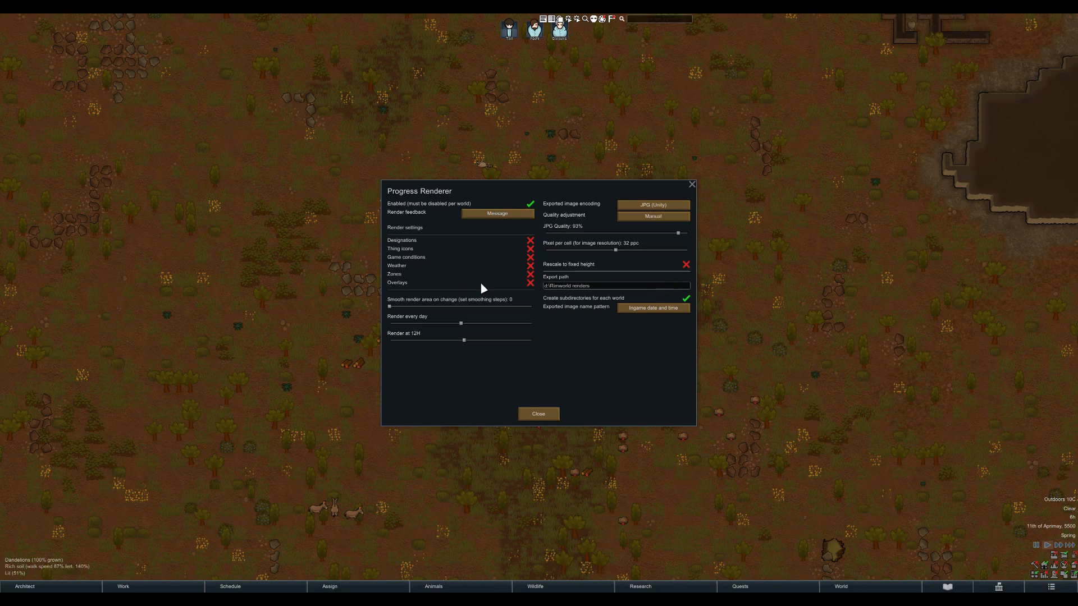
{"action": "mouse_move", "coordinate": [393, 313]}
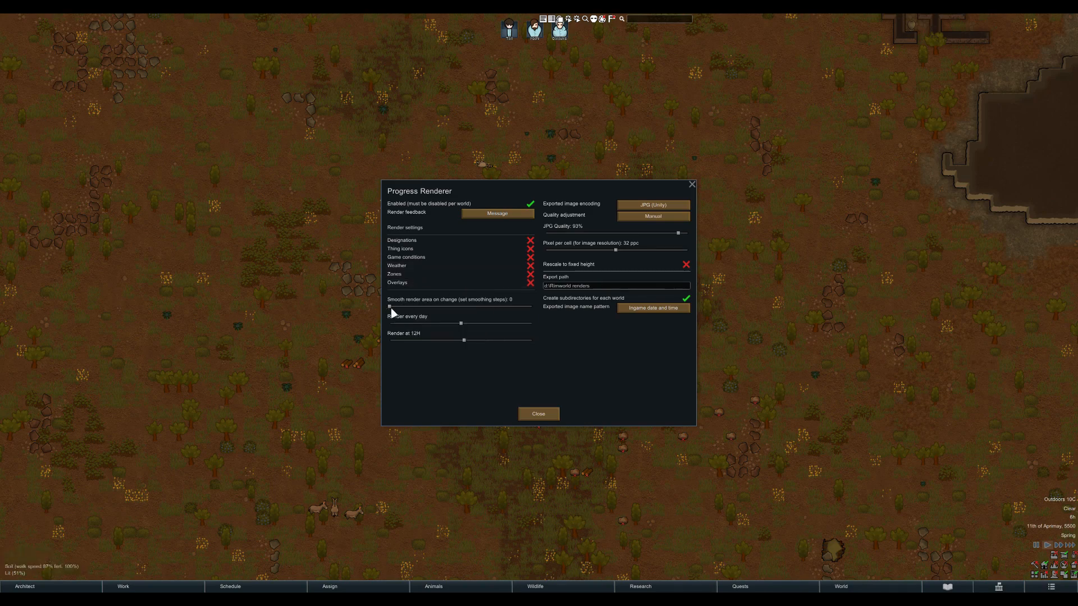
{"action": "mouse_move", "coordinate": [397, 283]}
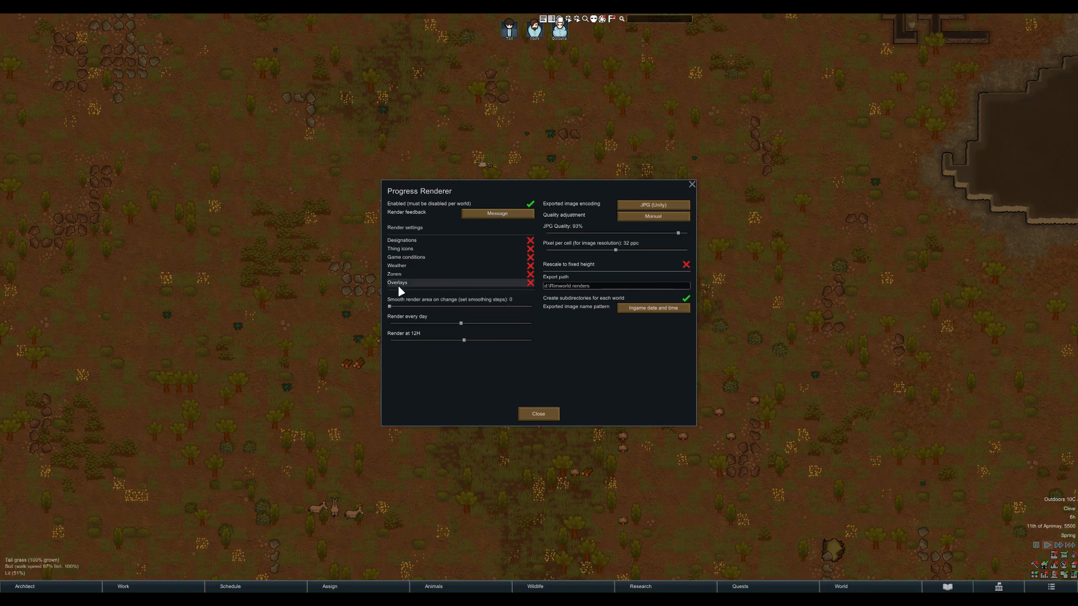
{"action": "mouse_move", "coordinate": [420, 289]}
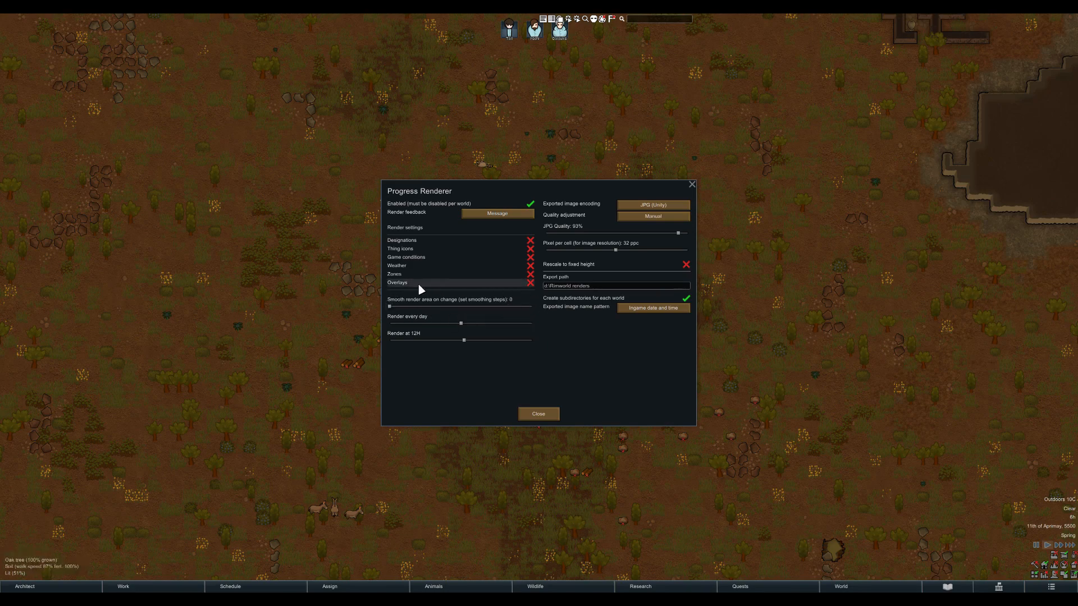
{"action": "mouse_move", "coordinate": [405, 316]}
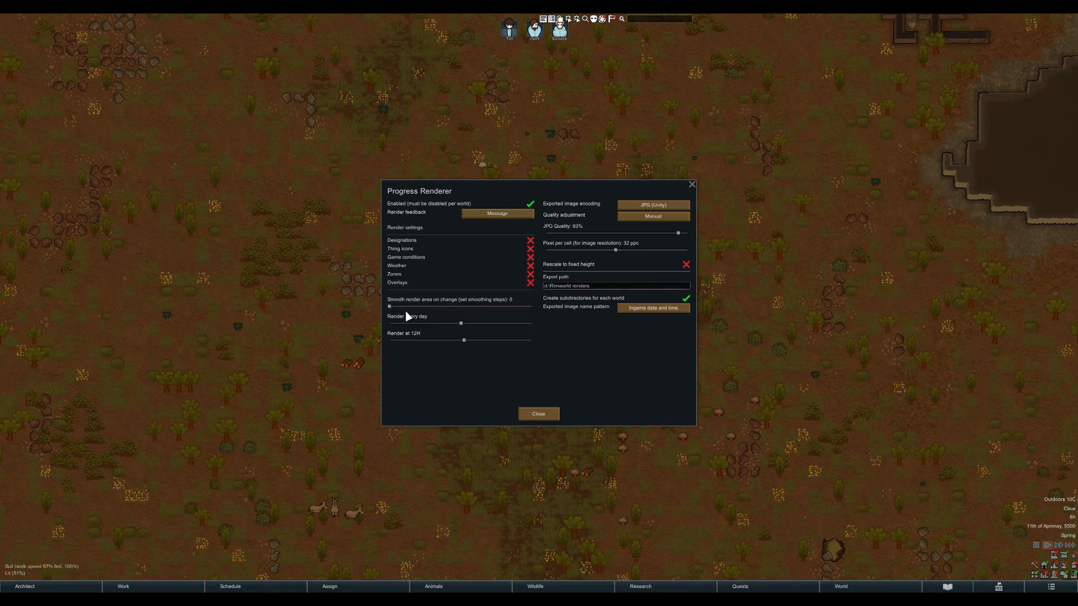
{"action": "mouse_move", "coordinate": [500, 316]}
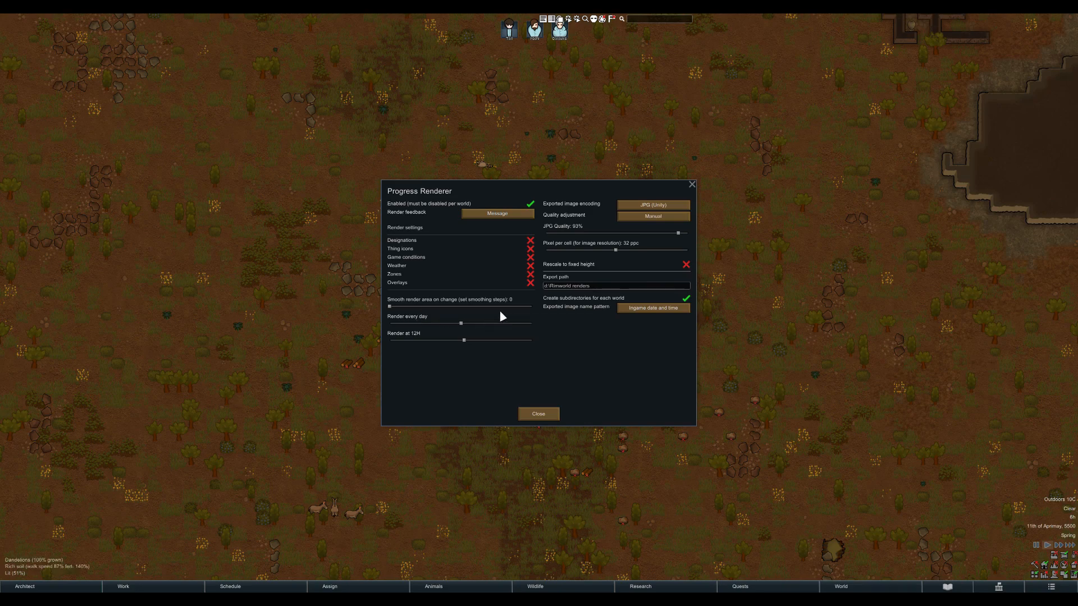
{"action": "mouse_move", "coordinate": [454, 315]}
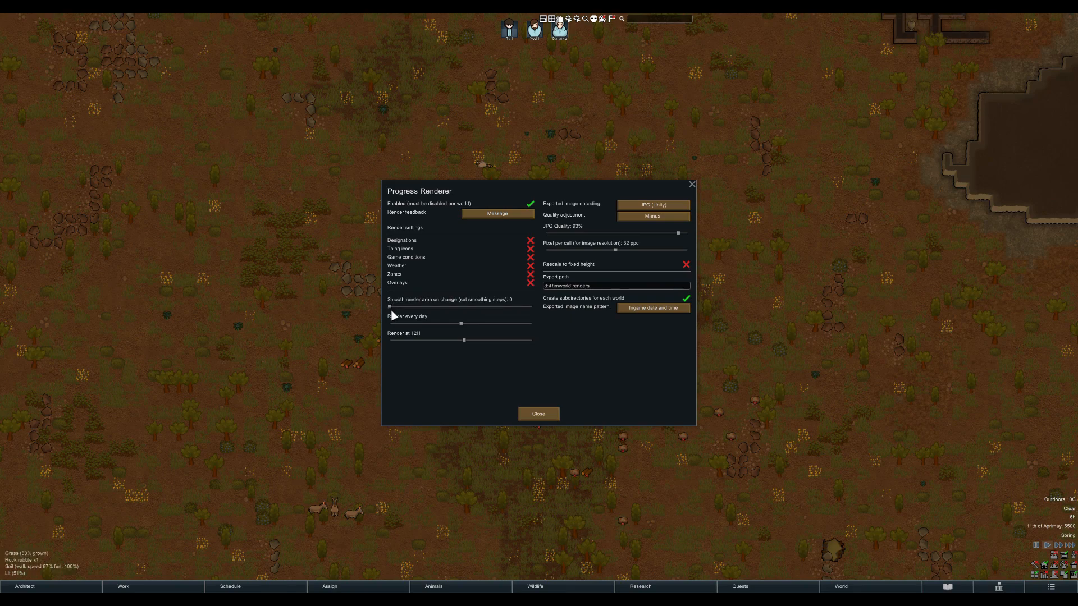
{"action": "mouse_move", "coordinate": [460, 305]}
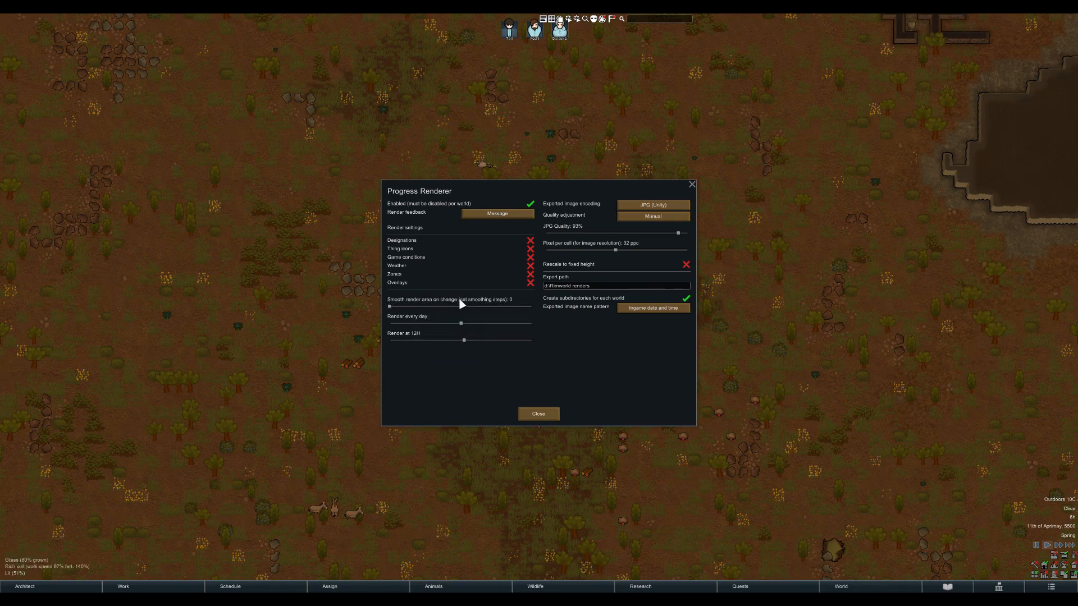
{"action": "mouse_move", "coordinate": [438, 327]}
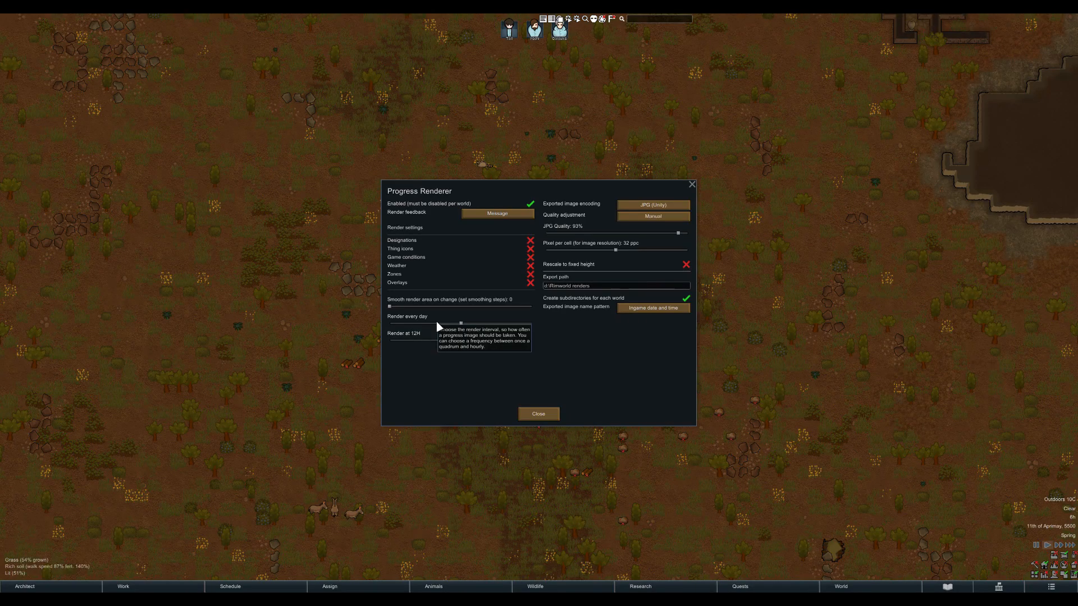
{"action": "mouse_move", "coordinate": [465, 335]}
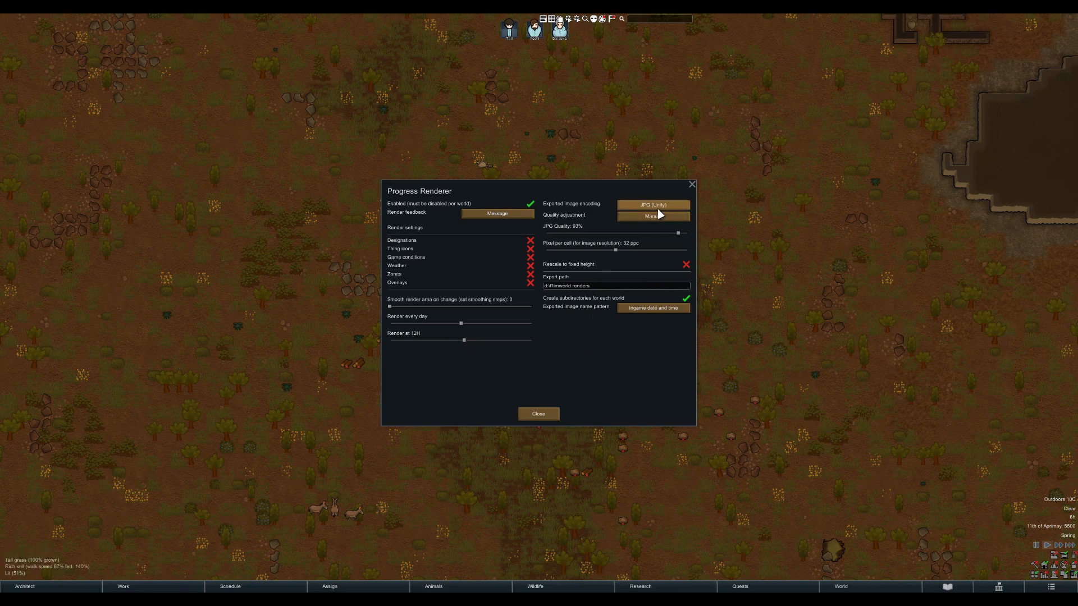
{"action": "left_click", "coordinate": [652, 204]}
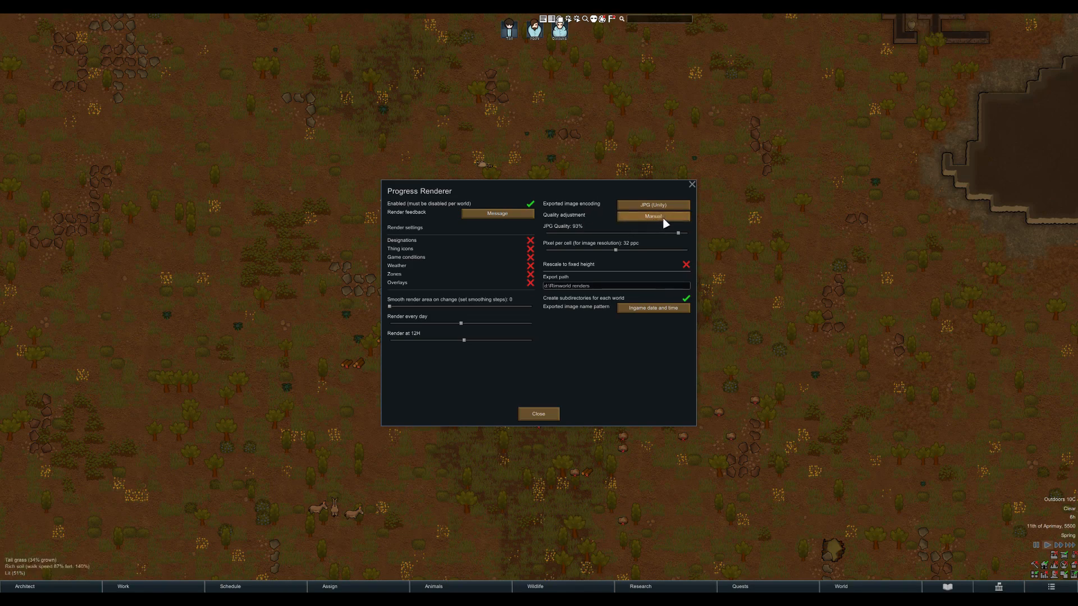
Set Progress Renderer's Quality adjustment dropdown to Automatic
{"action": "left_click", "coordinate": [653, 216]}
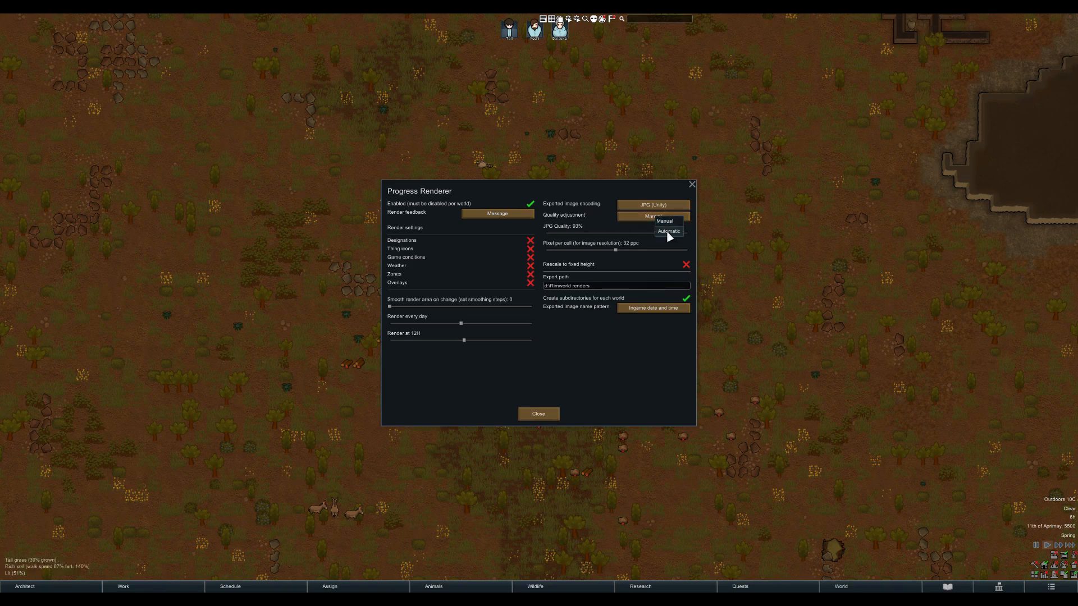
{"action": "left_click", "coordinate": [668, 230]}
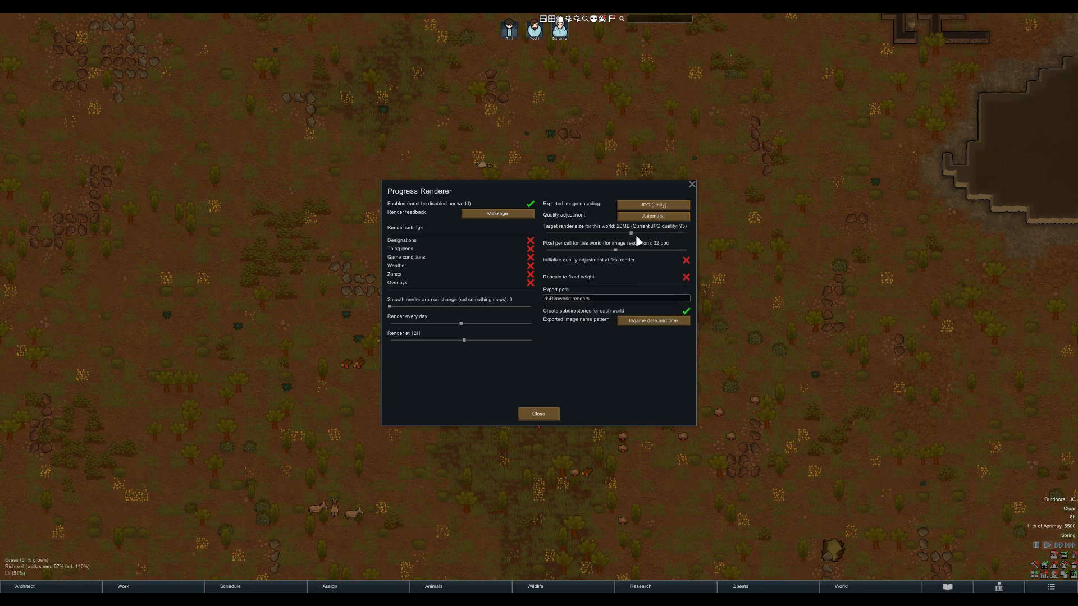
{"action": "mouse_move", "coordinate": [627, 234]}
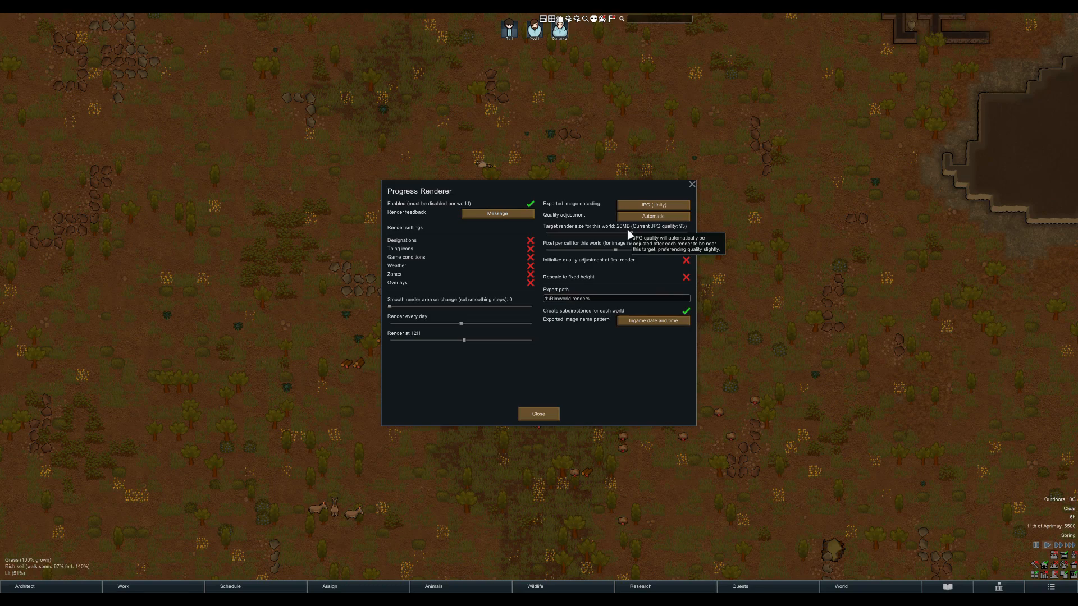
{"action": "mouse_move", "coordinate": [622, 239]}
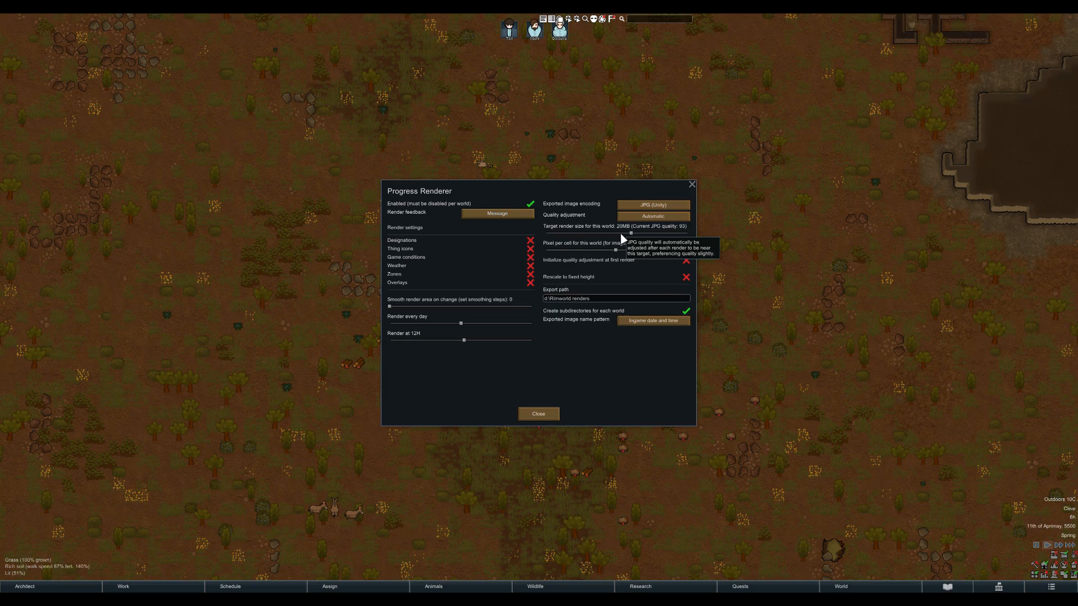
{"action": "mouse_move", "coordinate": [605, 241]}
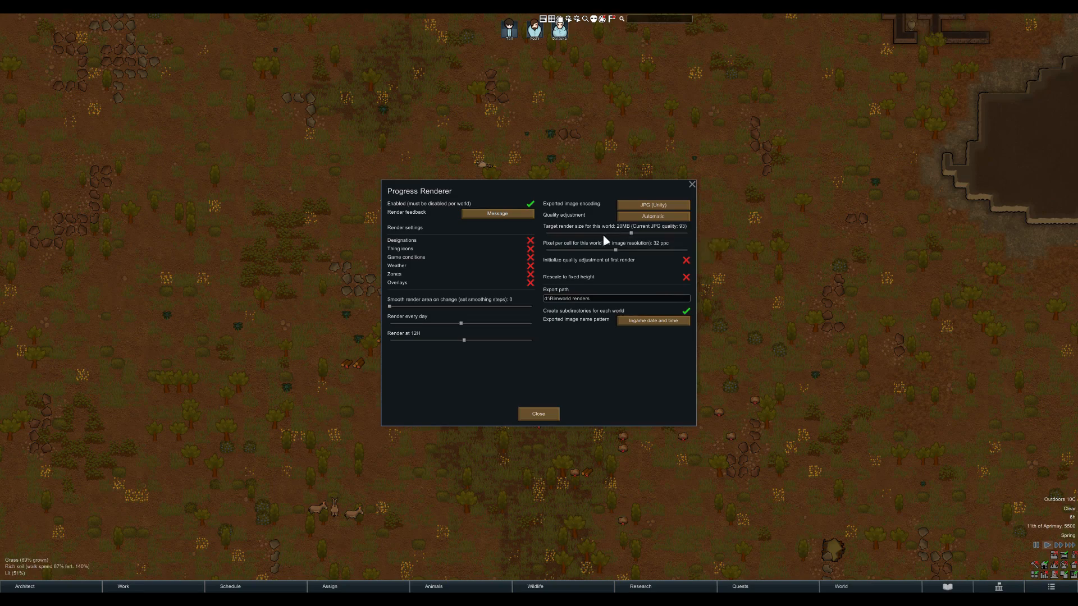
{"action": "mouse_move", "coordinate": [629, 256]}
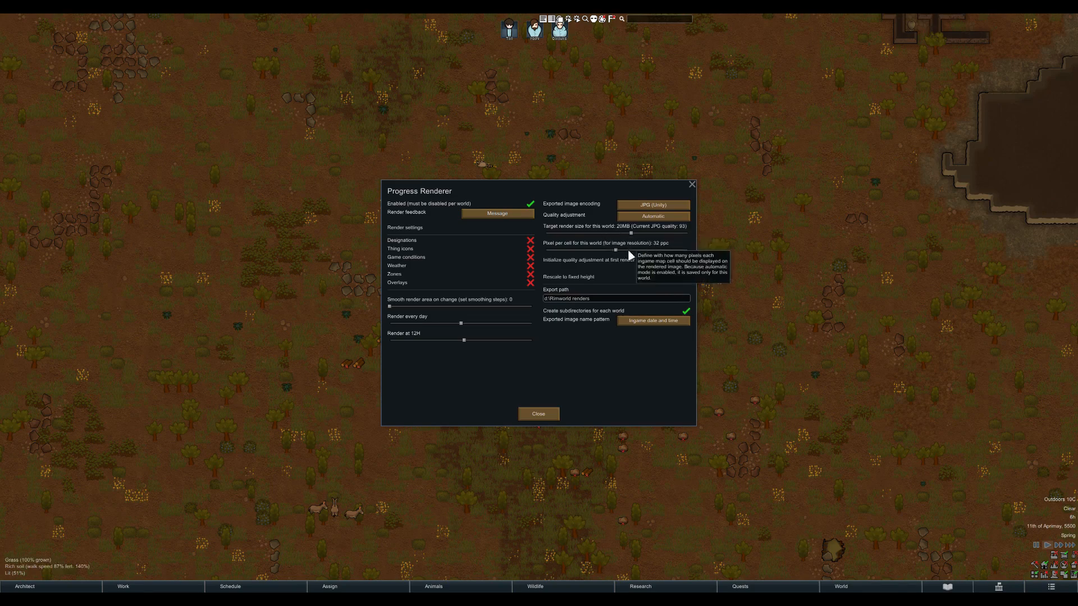
{"action": "mouse_move", "coordinate": [618, 258]}
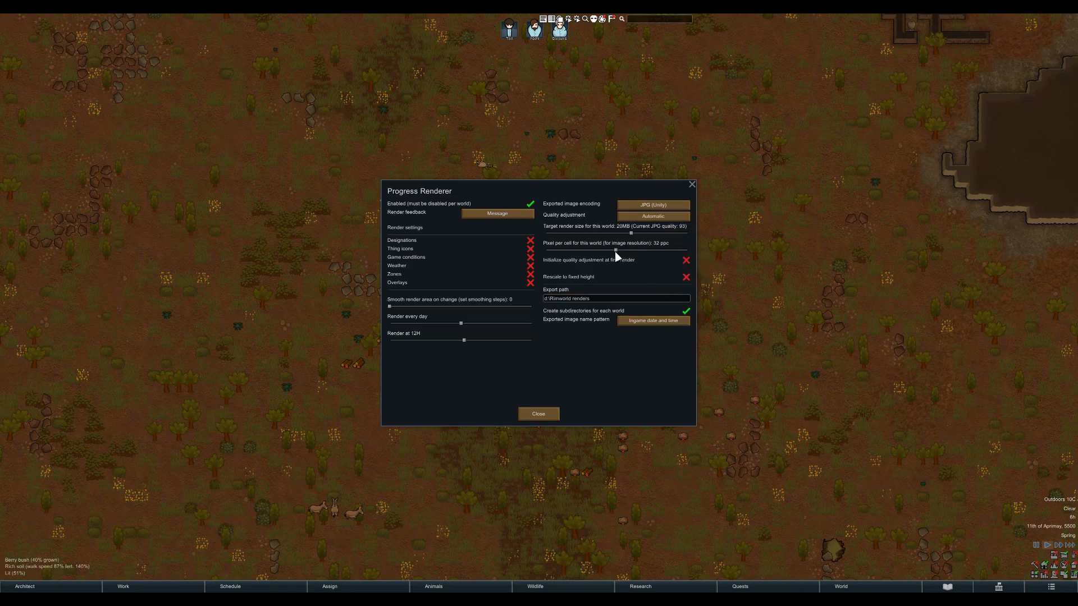
{"action": "mouse_move", "coordinate": [622, 289]}
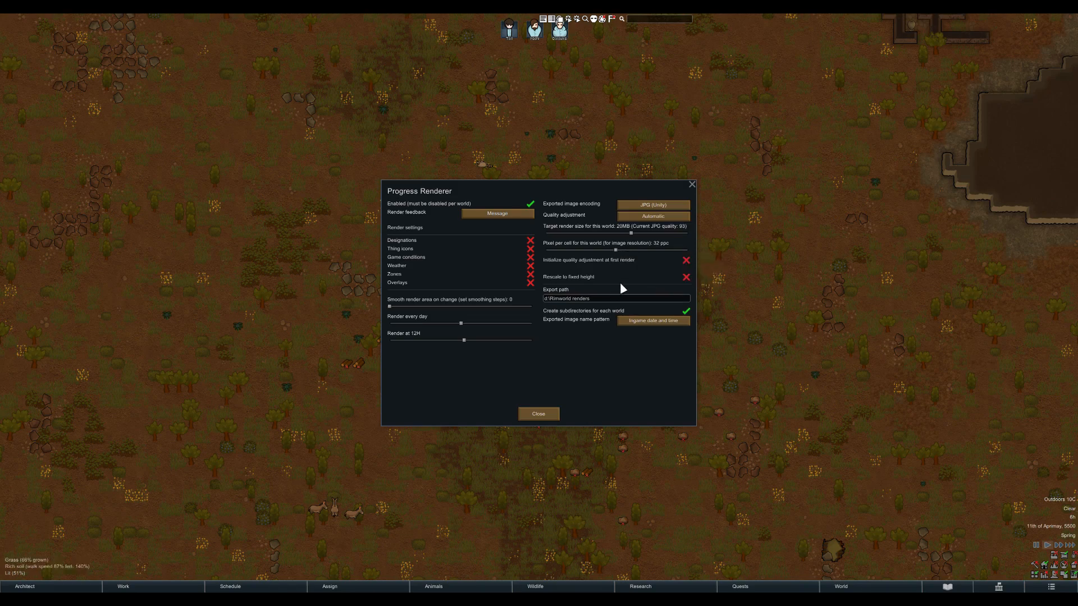
{"action": "mouse_move", "coordinate": [662, 266]}
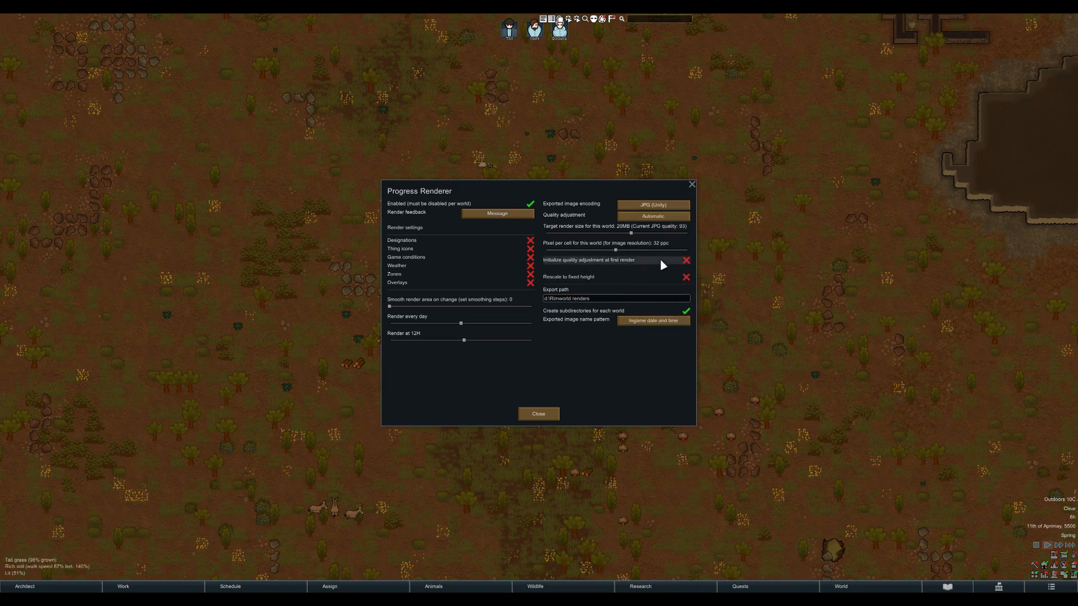
Tick 'Initialize quality adjustment at first render' with a 10MB target, then close the settings
{"action": "left_click", "coordinate": [685, 260]}
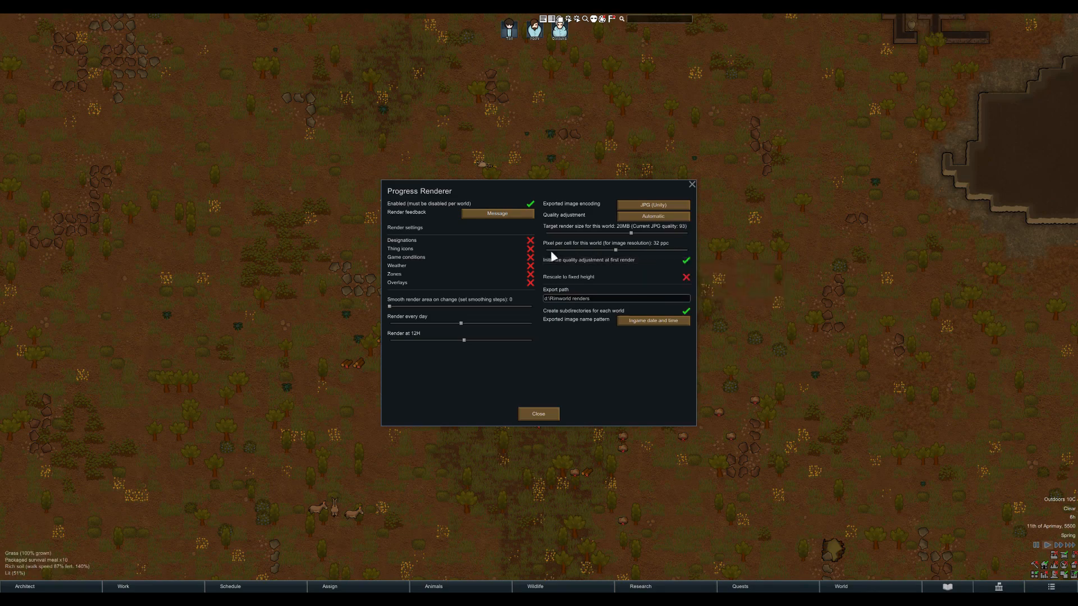
{"action": "mouse_move", "coordinate": [576, 281]}
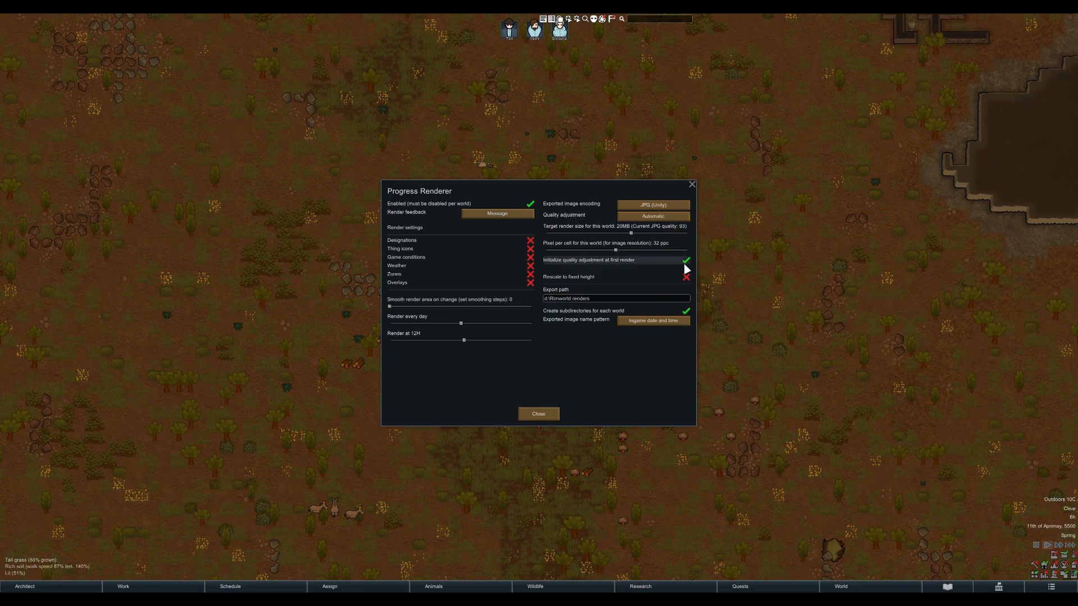
{"action": "left_click", "coordinate": [686, 260]}
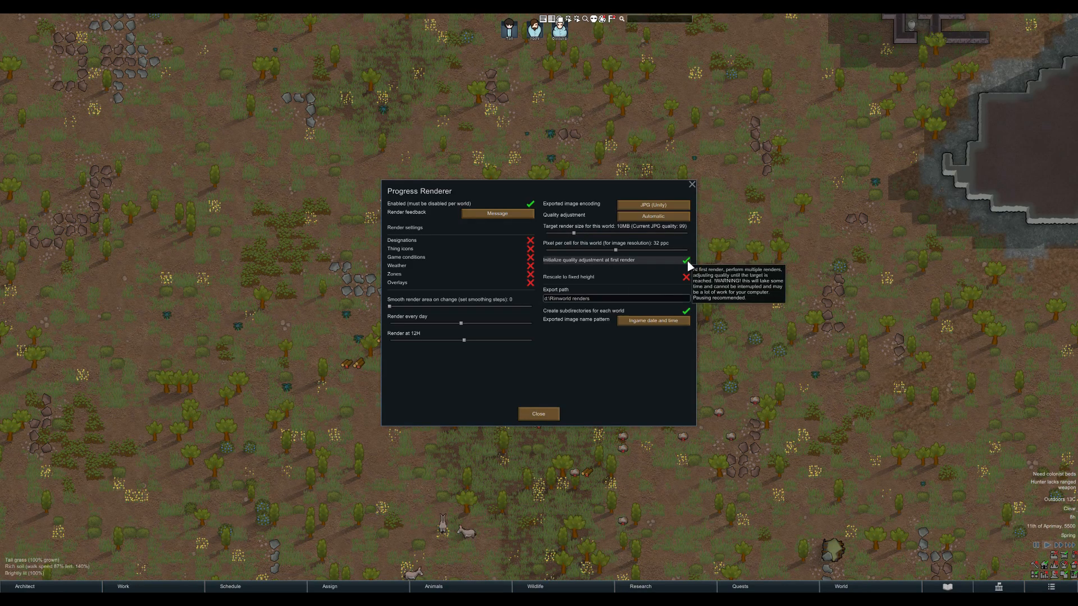
{"action": "left_click", "coordinate": [539, 414]}
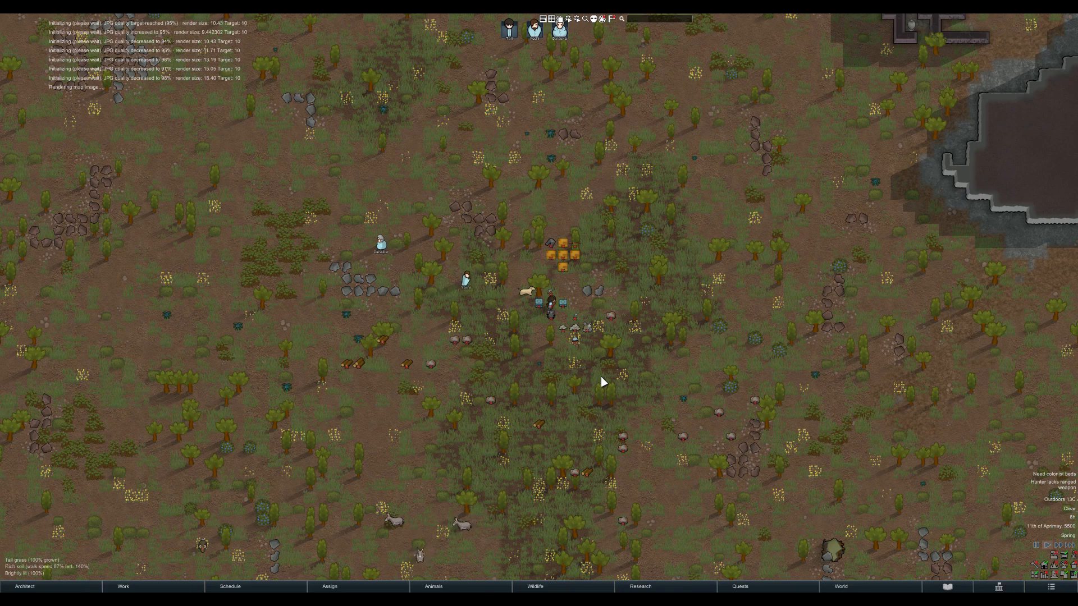
{"action": "mouse_move", "coordinate": [168, 41]}
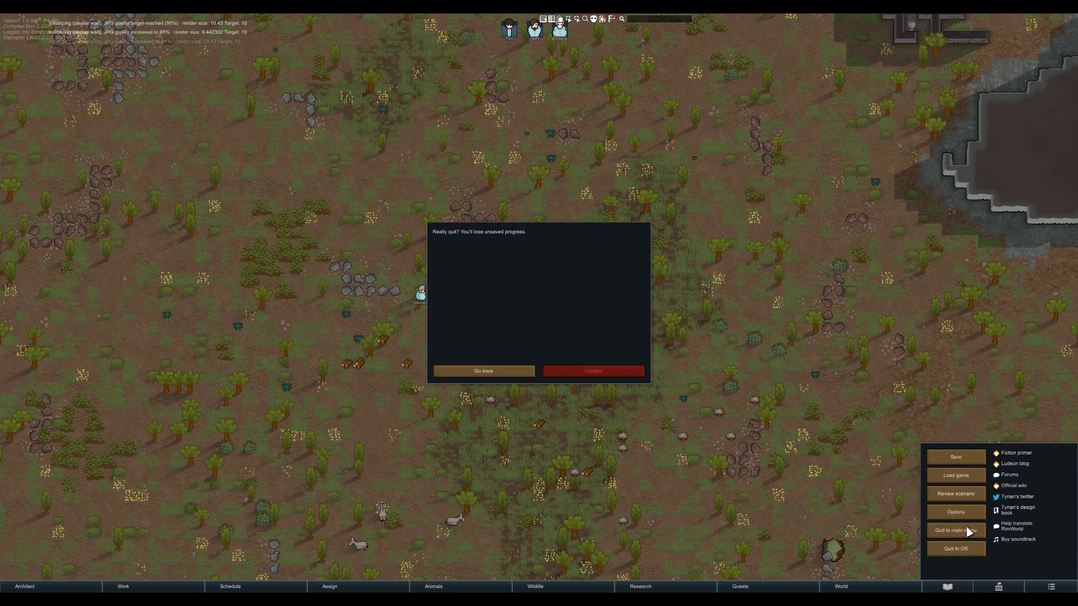
Confirm the 'Really quit?' dialog to exit the colony to the main menu
{"action": "left_click", "coordinate": [591, 371]}
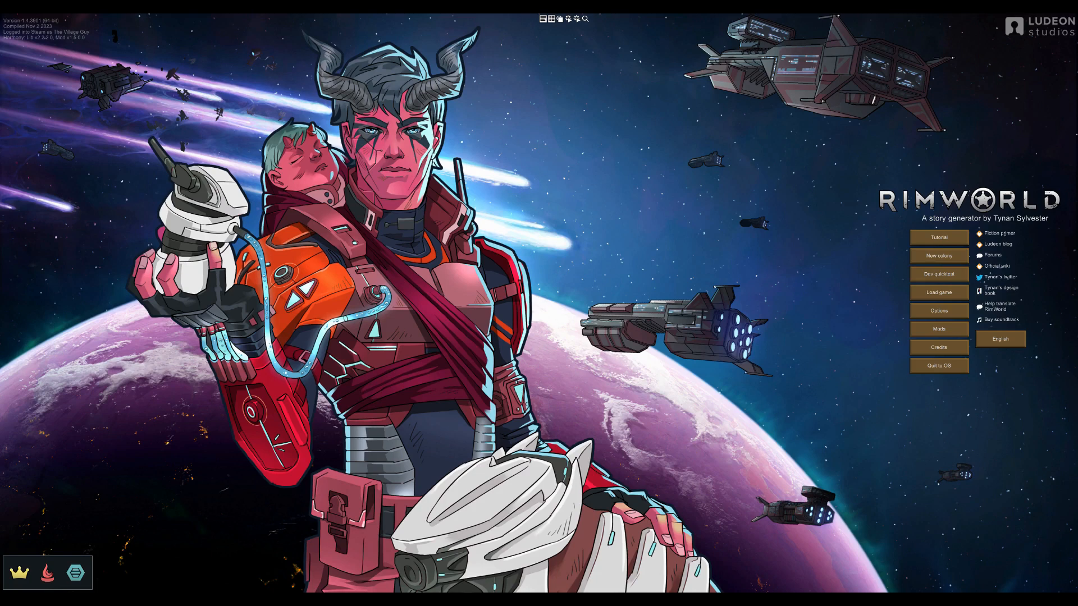
{"action": "mouse_move", "coordinate": [1037, 74]}
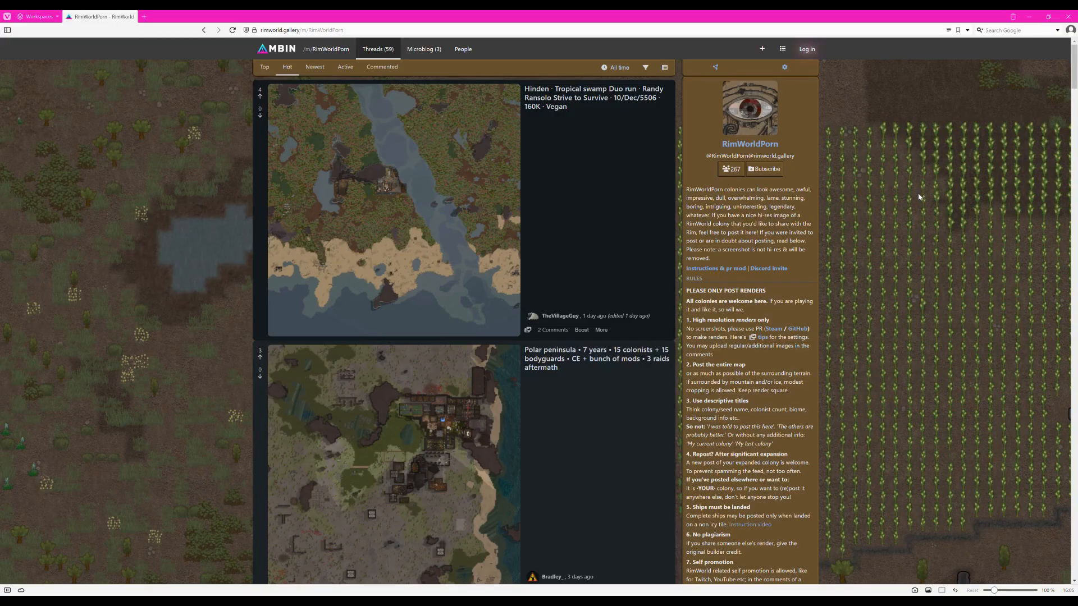
{"action": "mouse_move", "coordinate": [862, 125]}
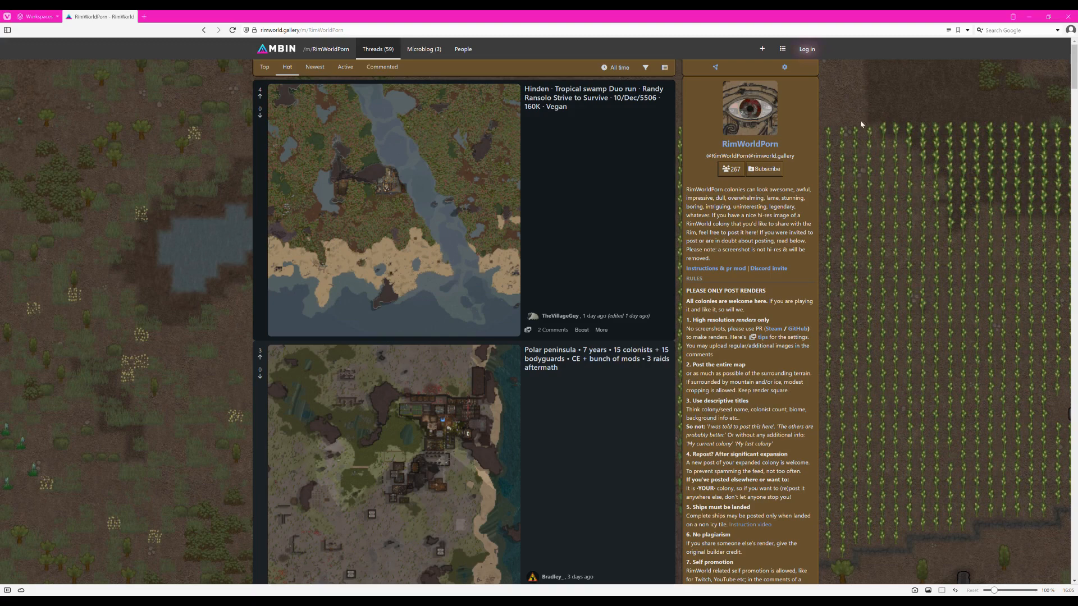
Log in to the RimWorld Gallery account with the saved login details
{"action": "left_click", "coordinate": [806, 49]}
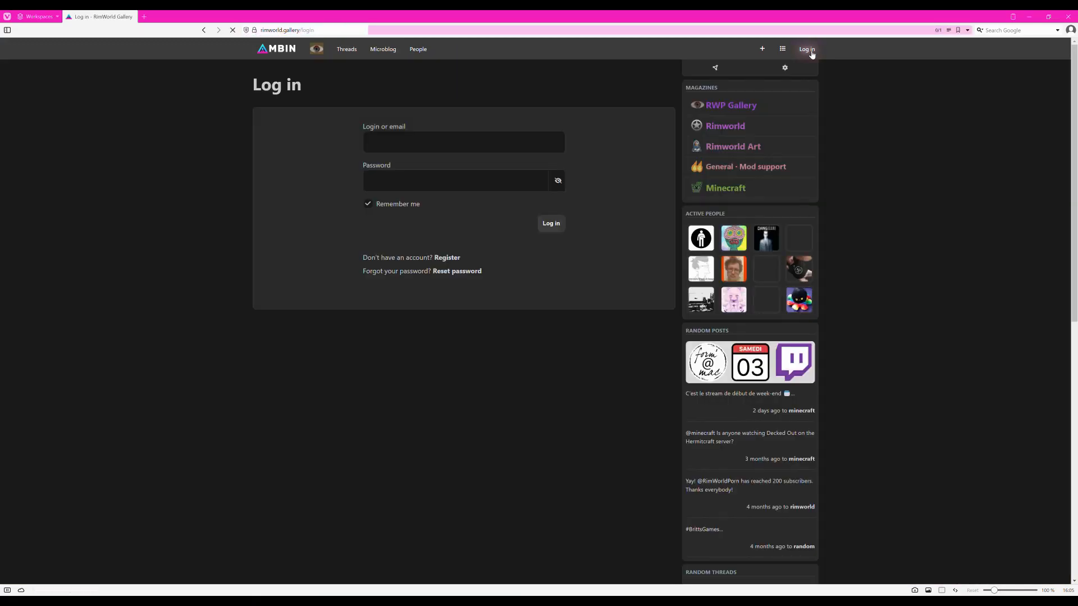
{"action": "type", "text": "da"}
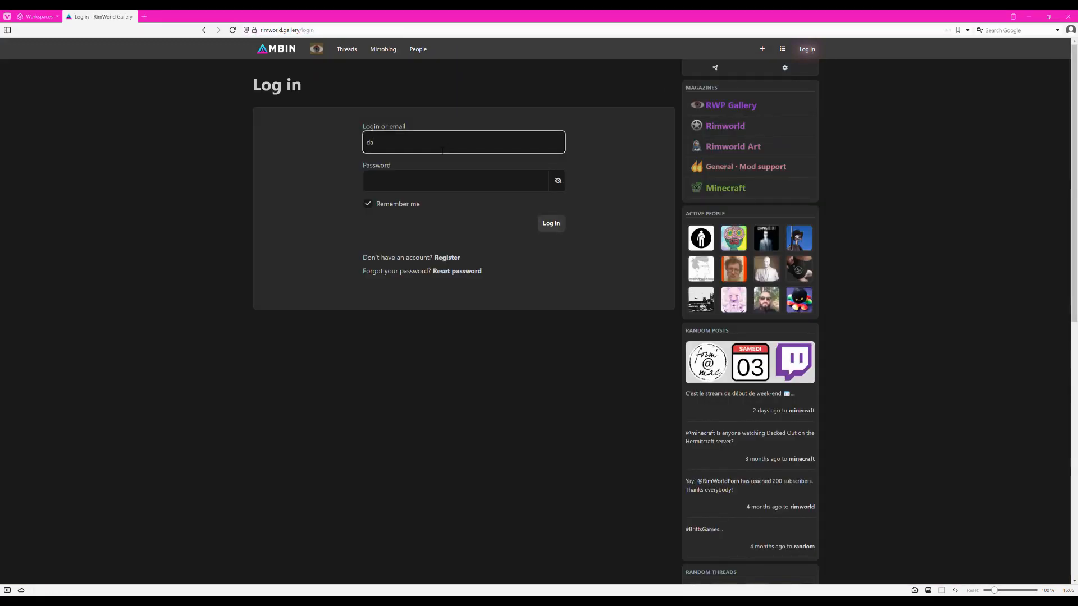
{"action": "left_click", "coordinate": [550, 223]}
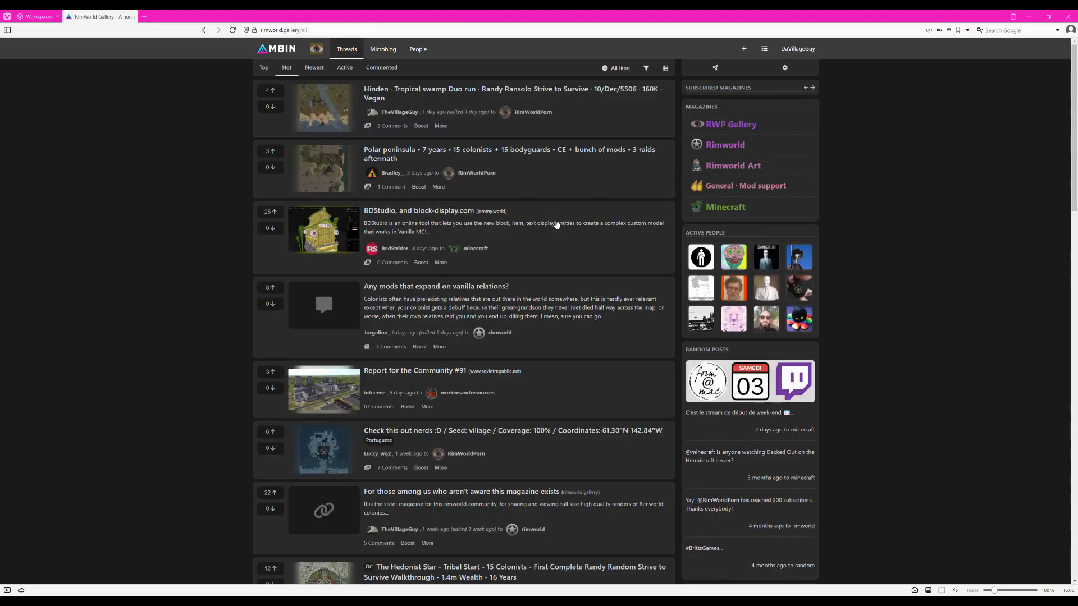
{"action": "mouse_move", "coordinate": [573, 214]}
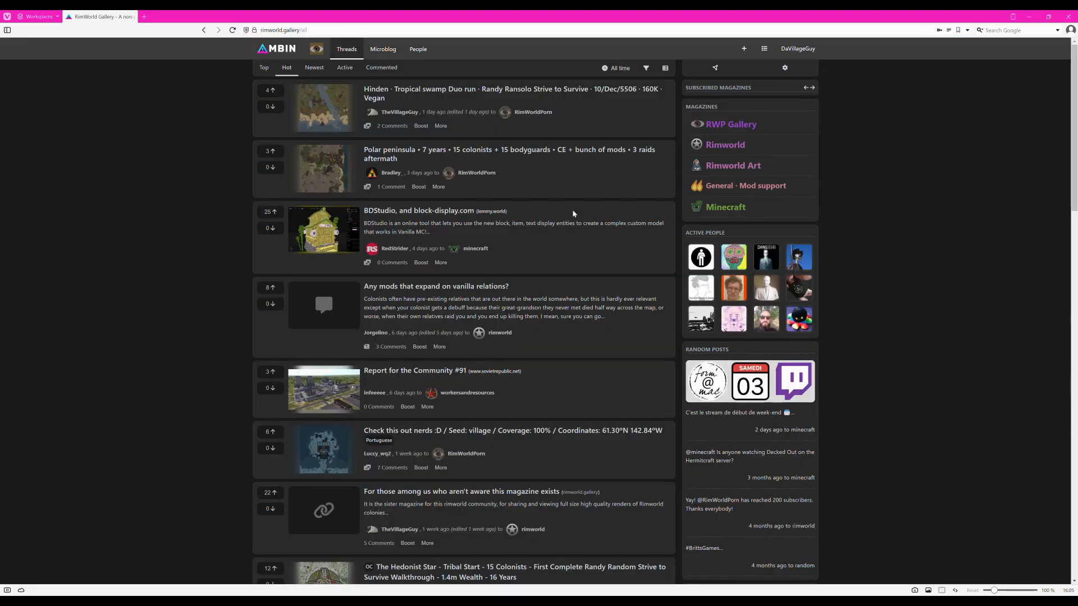
{"action": "mouse_move", "coordinate": [897, 260]}
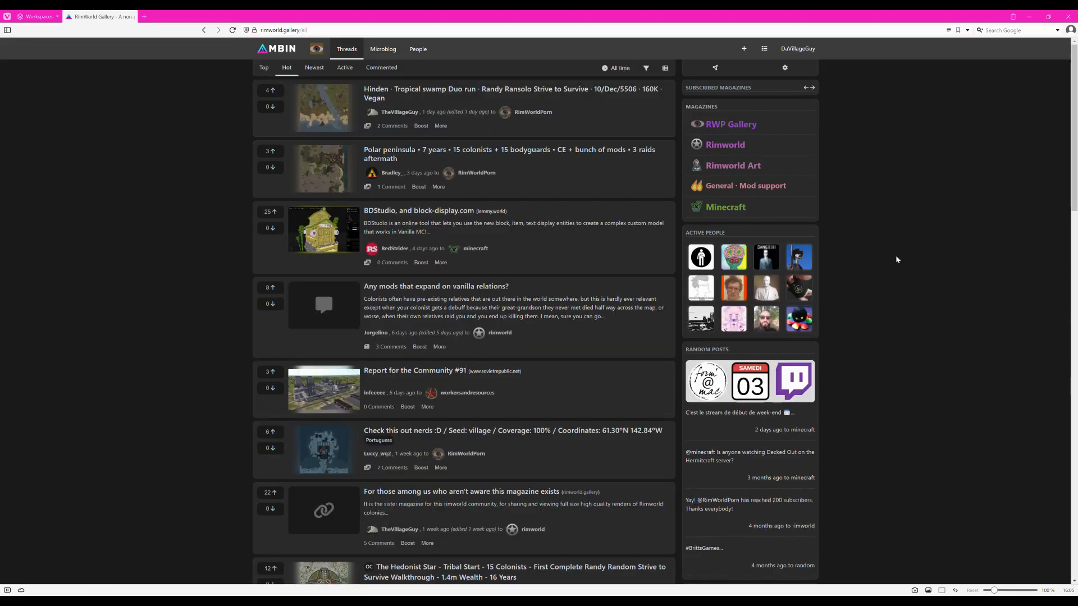
{"action": "mouse_move", "coordinate": [323, 49]}
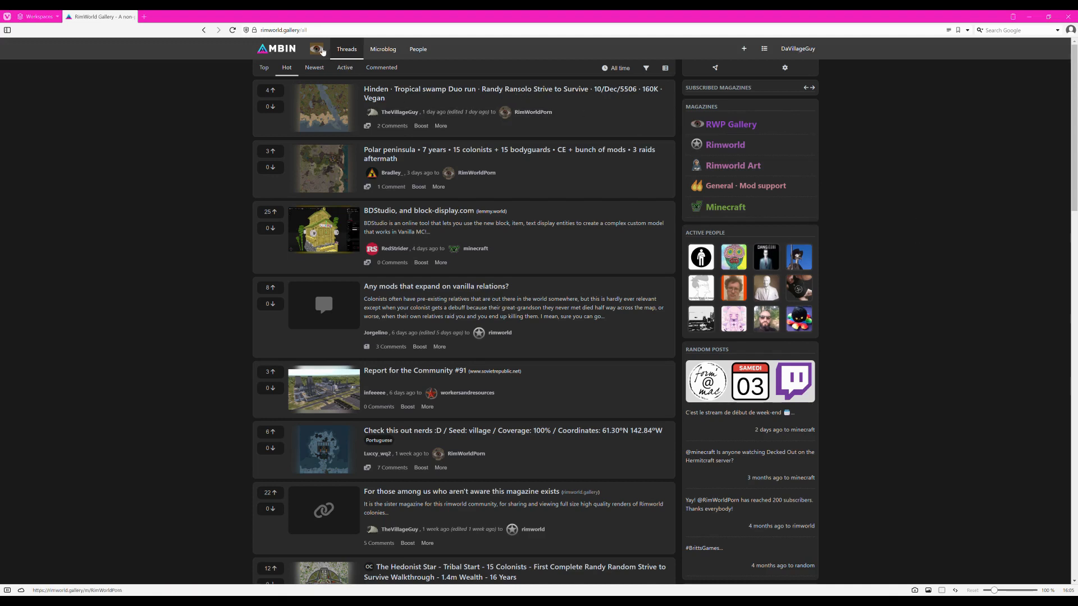
{"action": "mouse_move", "coordinate": [318, 51]}
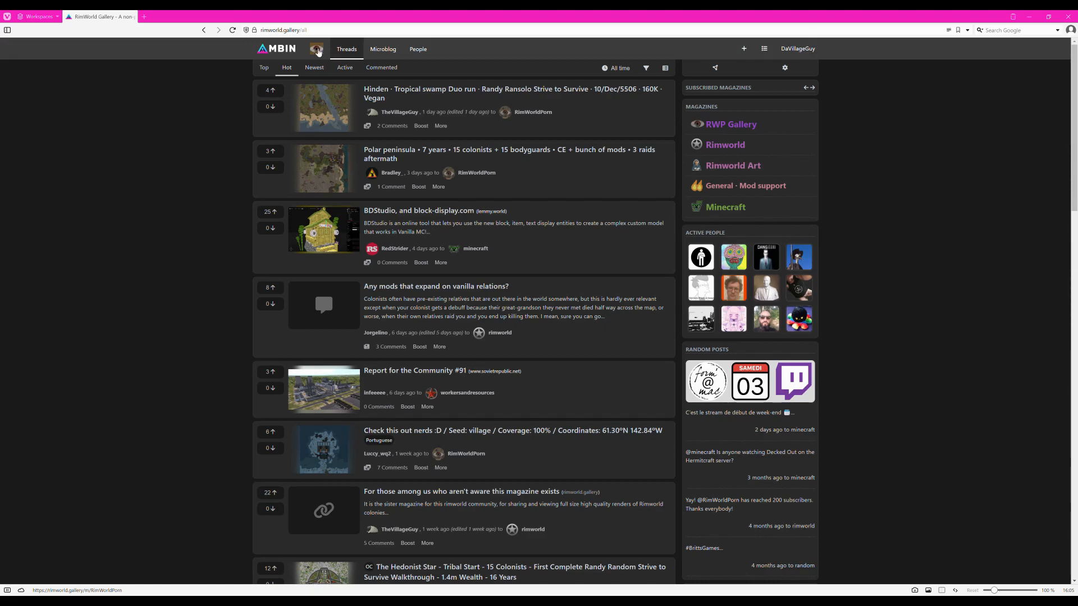
Open the RimWorldPorn magazine and start a new render post there
{"action": "left_click", "coordinate": [532, 111]}
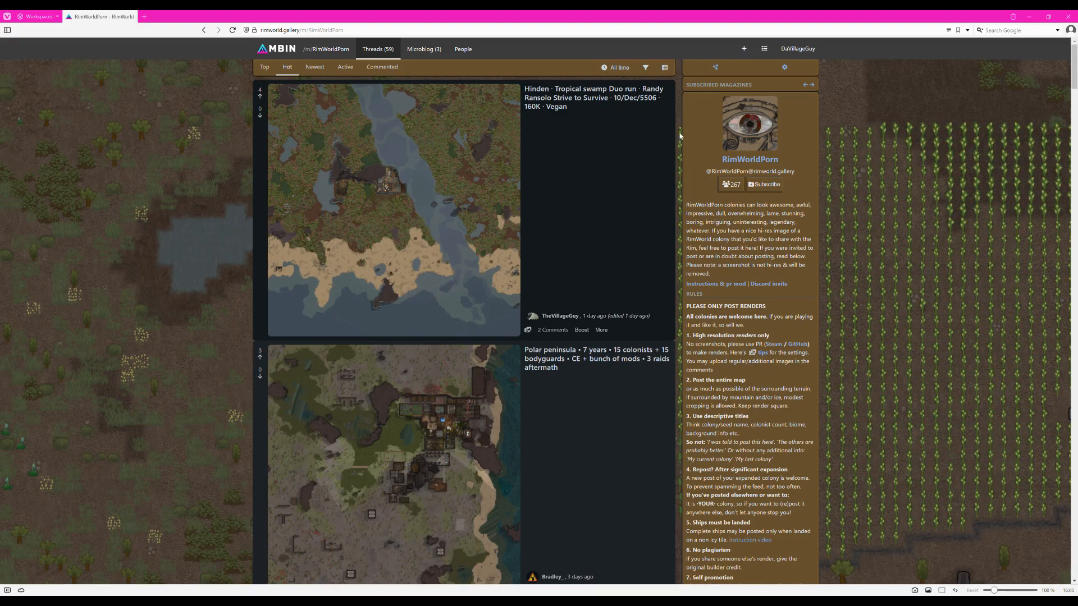
{"action": "mouse_move", "coordinate": [766, 115]}
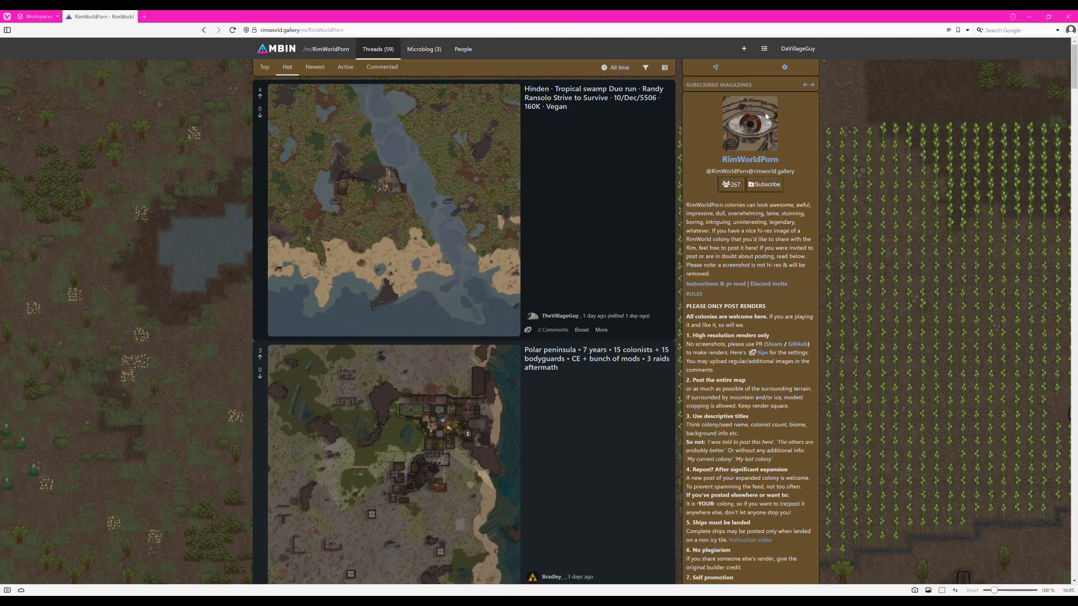
{"action": "mouse_move", "coordinate": [744, 66]}
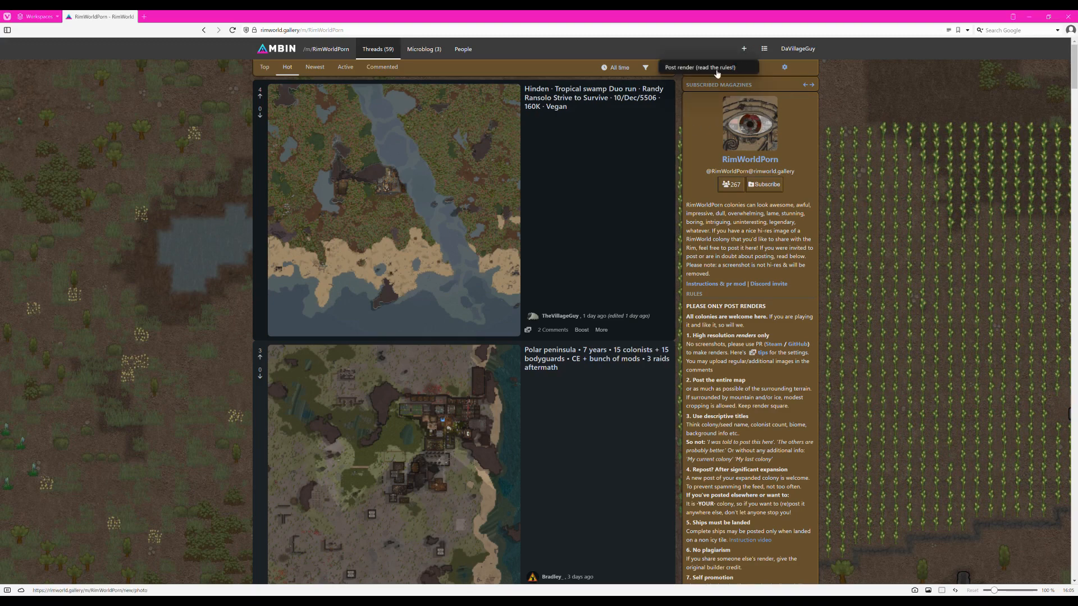
{"action": "scroll", "scroll_direction": "down", "scroll_amount": 3}
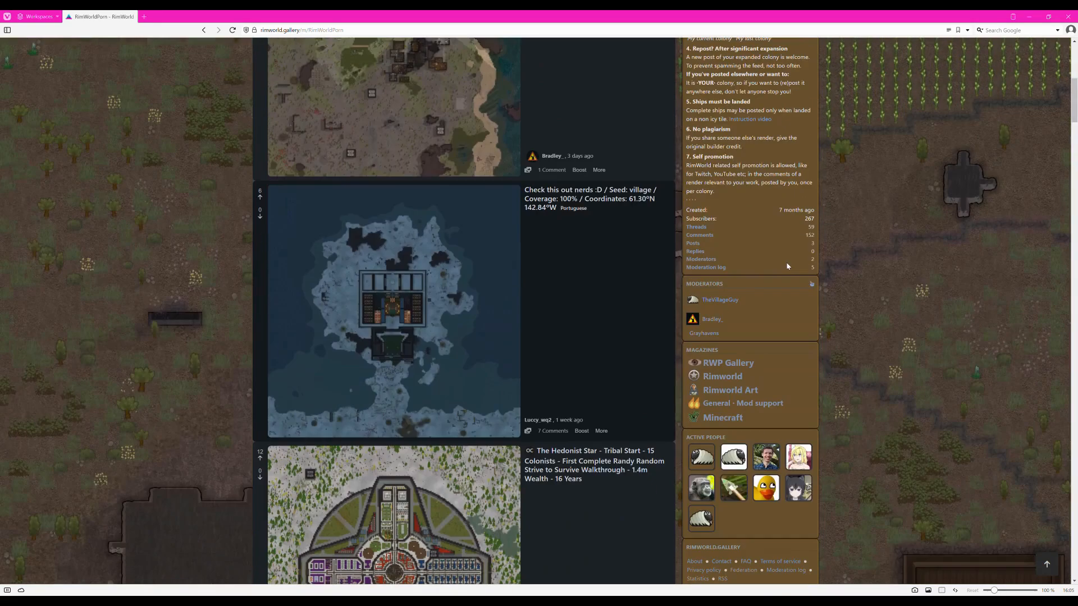
{"action": "scroll", "scroll_direction": "up", "scroll_amount": 3}
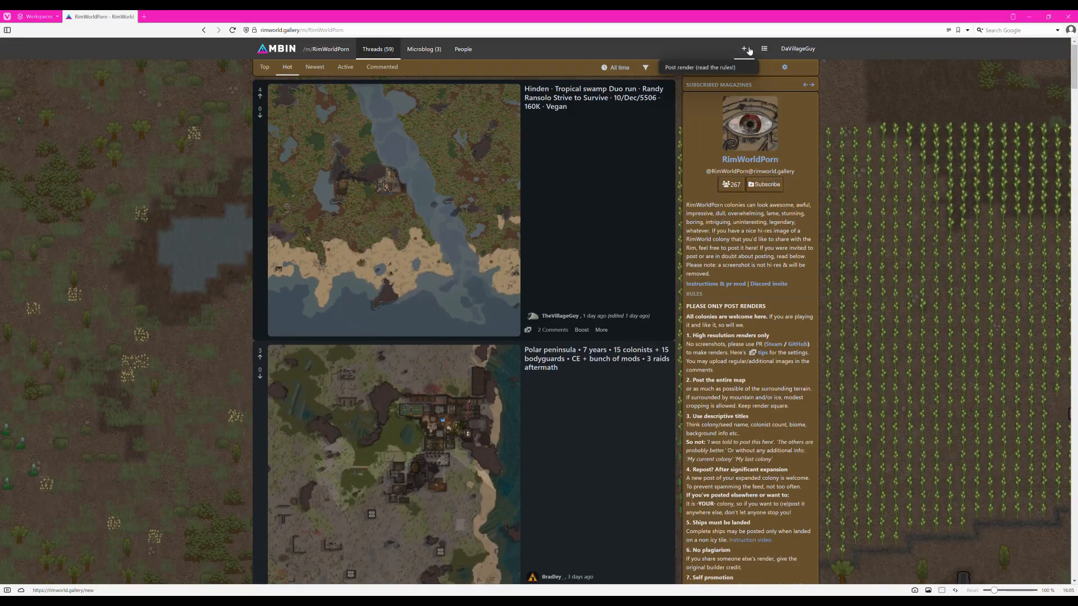
{"action": "left_click", "coordinate": [743, 48]}
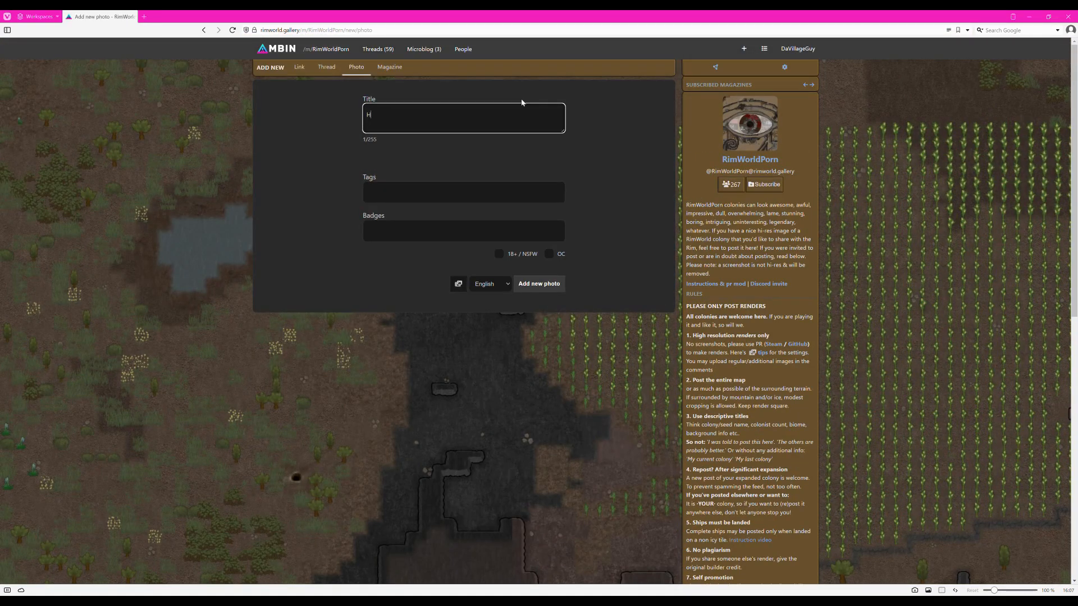
Title the post 'How-To video colony render' and add the How-To tag
{"action": "type", "text": "ow-To"}
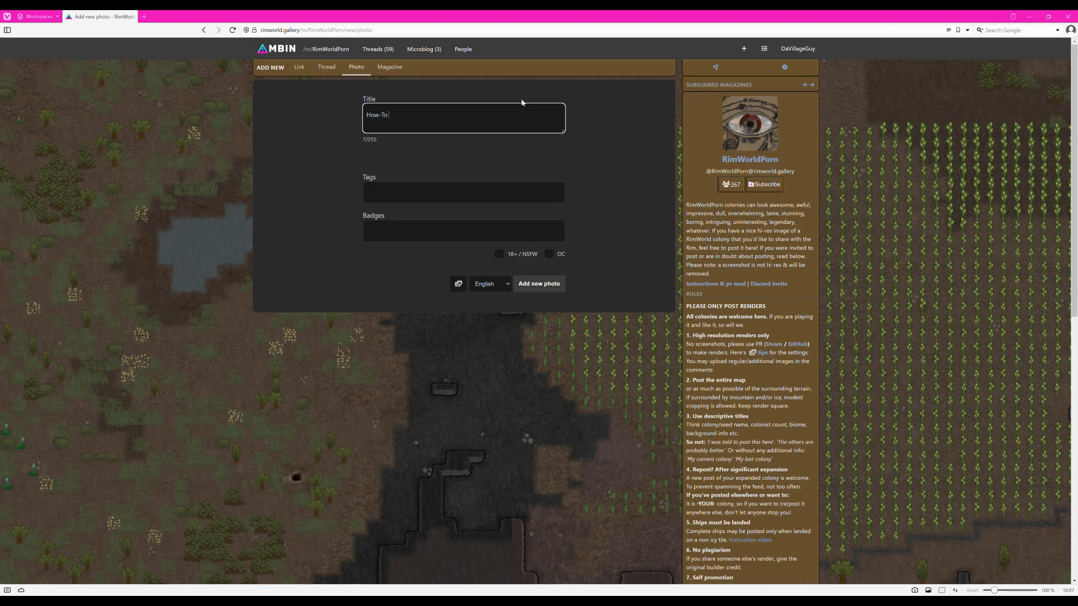
{"action": "type", "text": "video"}
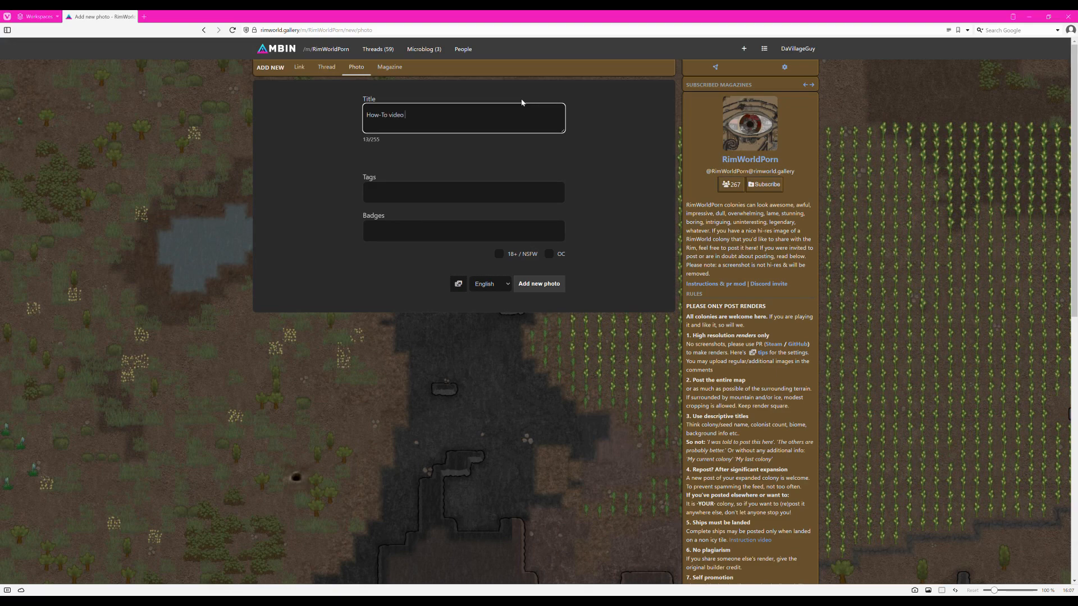
{"action": "type", "text": "colony r"}
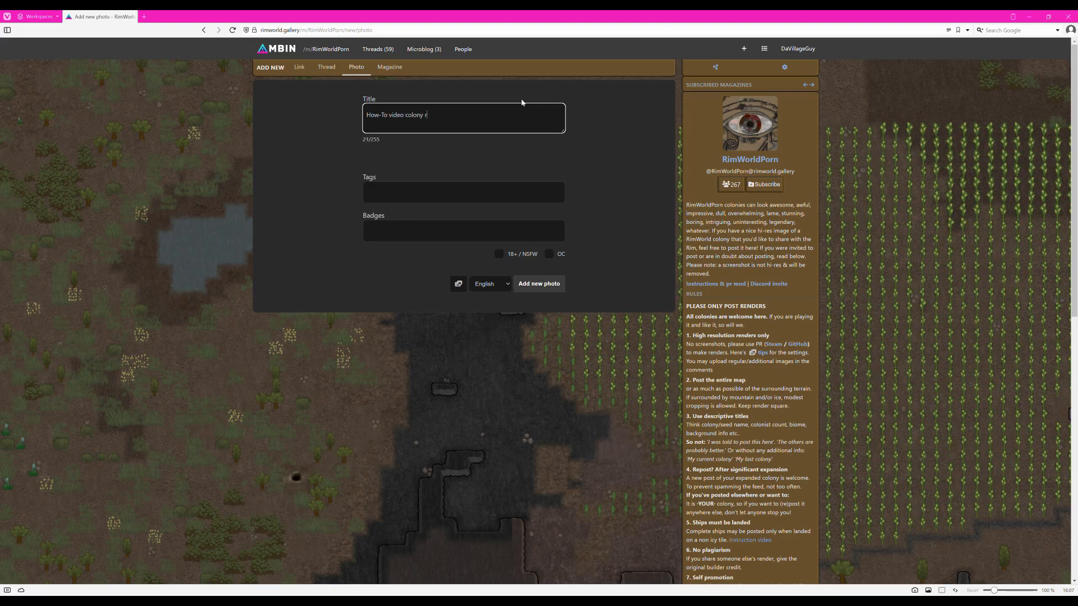
{"action": "type", "text": "H"}
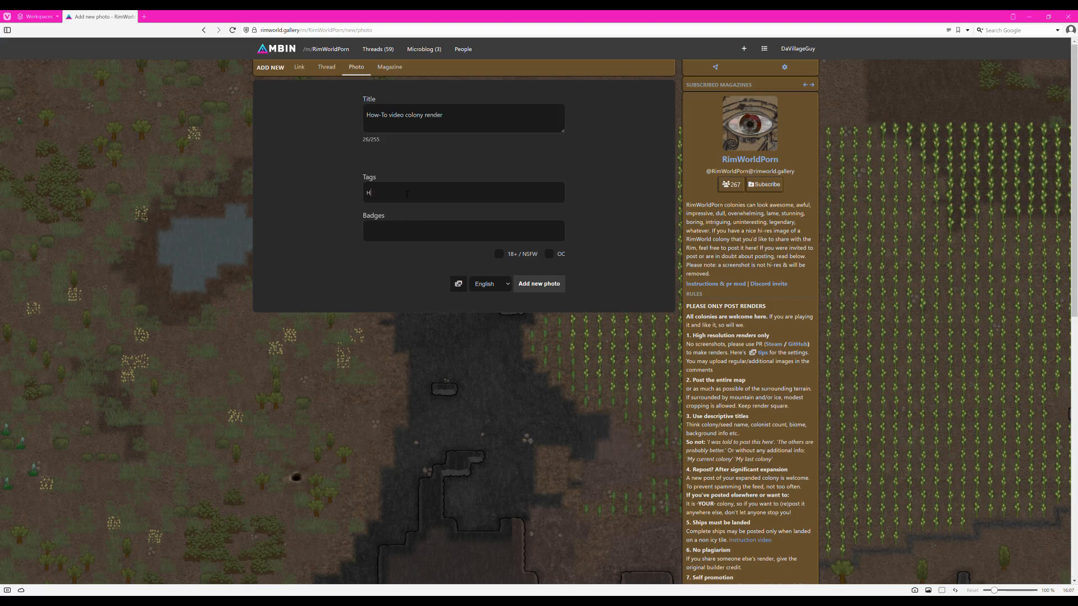
{"action": "type", "text": "ow-To"}
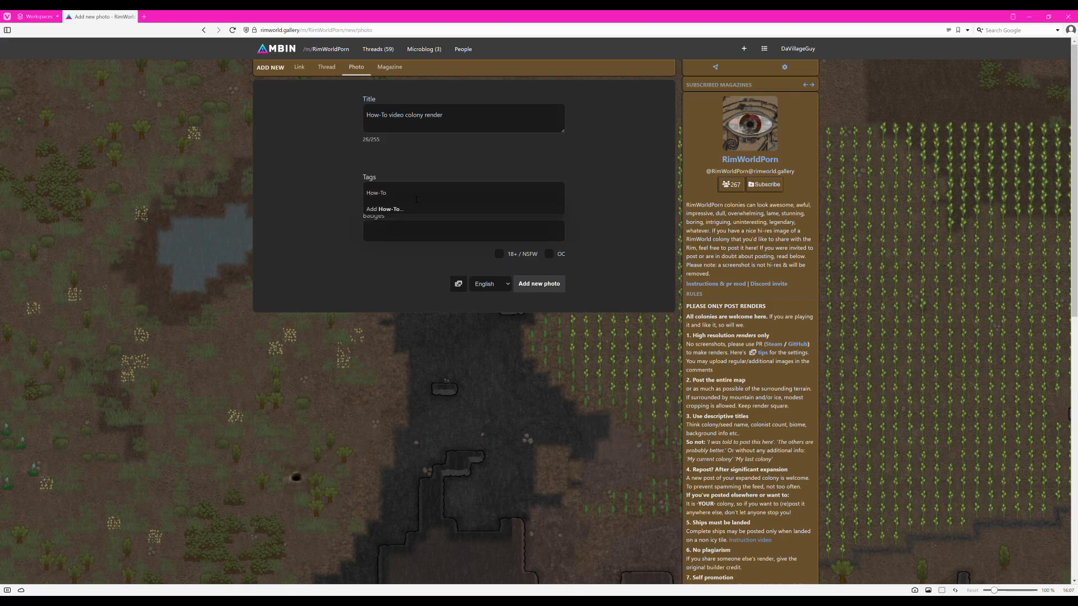
{"action": "left_click", "coordinate": [459, 283]}
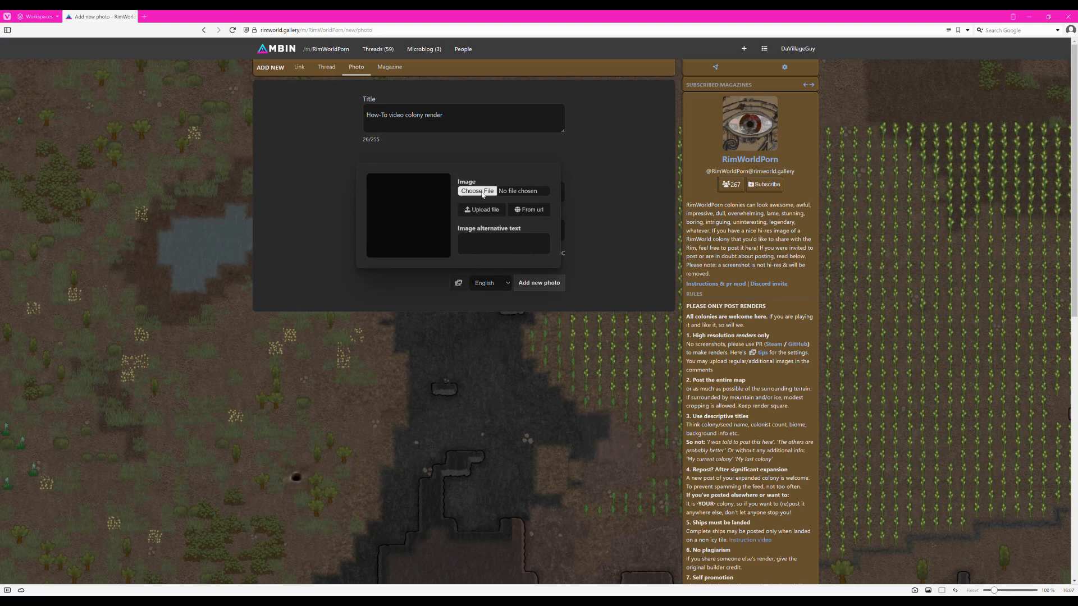
{"action": "mouse_move", "coordinate": [297, 70]}
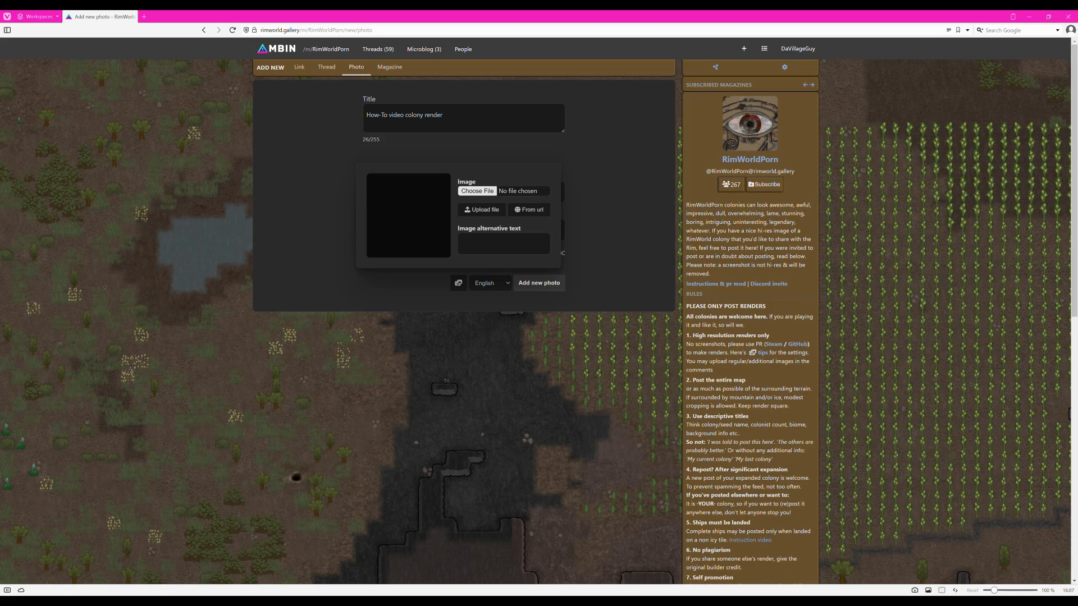
{"action": "mouse_move", "coordinate": [126, 49]}
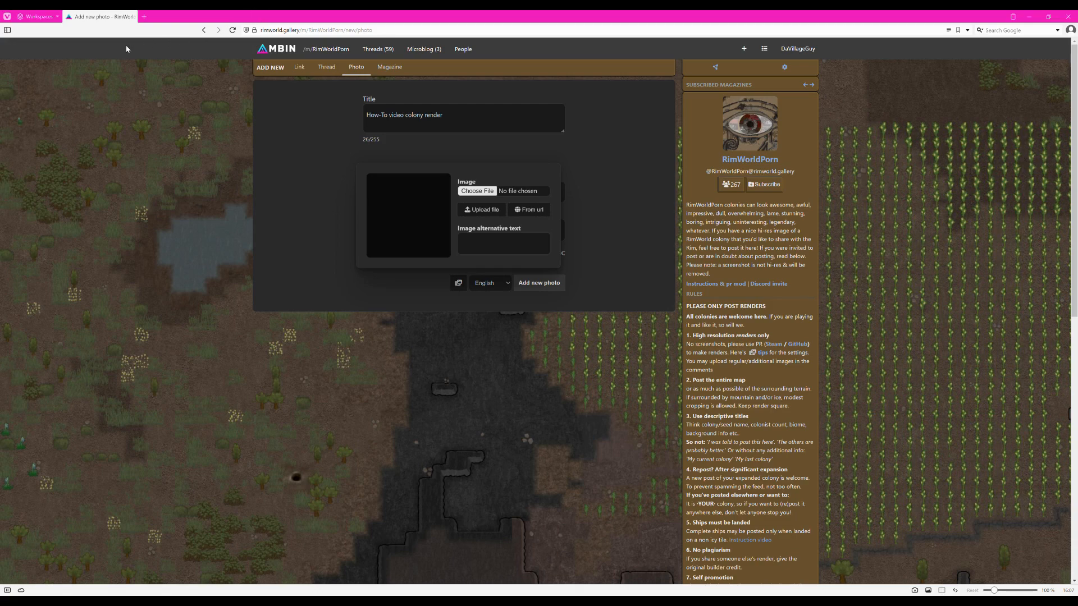
Dismiss the image upload panel and add the Dev-Mode tag beside How-To
{"action": "left_click", "coordinate": [476, 190]}
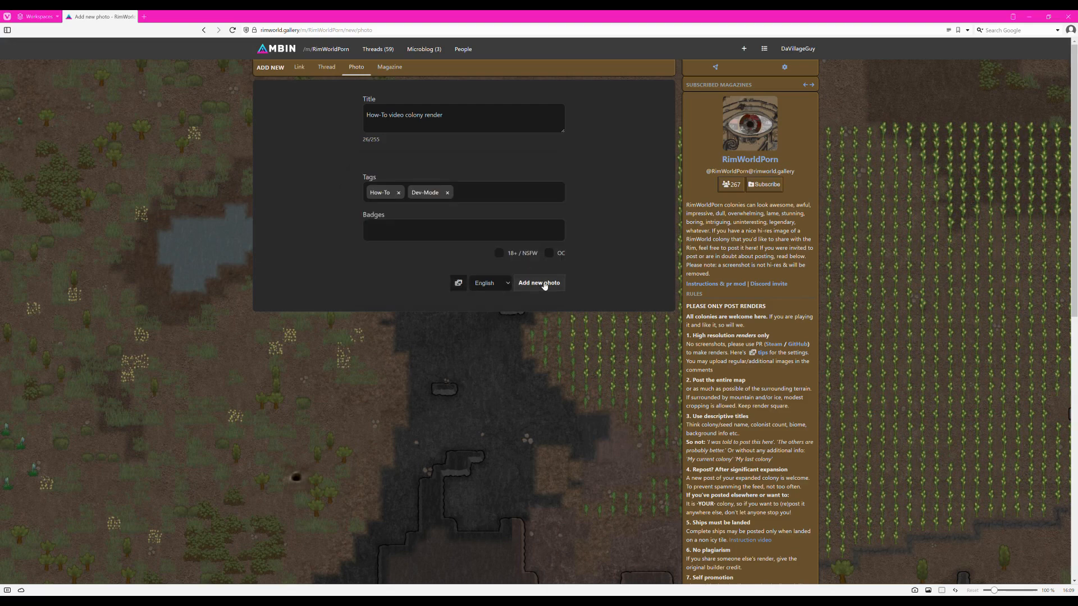
Submit the 'How-To video colony render' post so it tops the Newest feed
{"action": "left_click", "coordinate": [539, 283]}
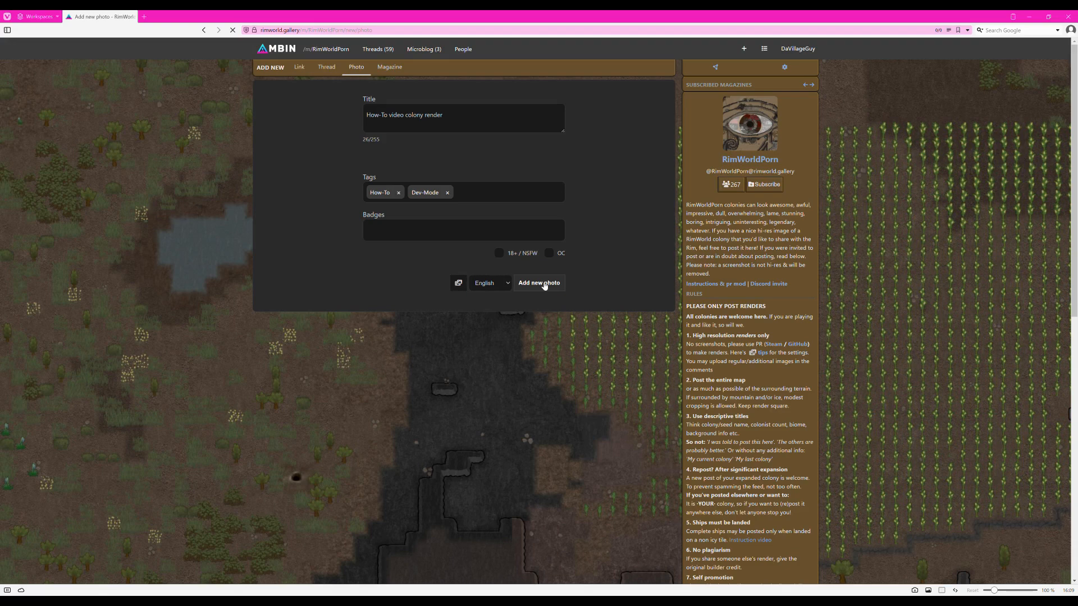
{"action": "left_click", "coordinate": [538, 282]}
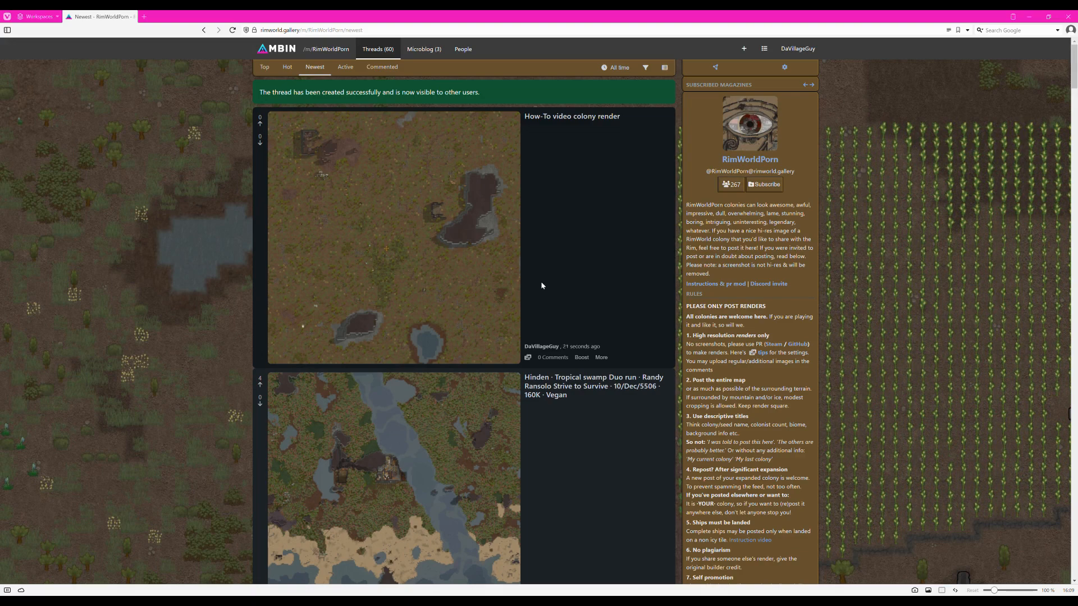
{"action": "mouse_move", "coordinate": [992, 85]}
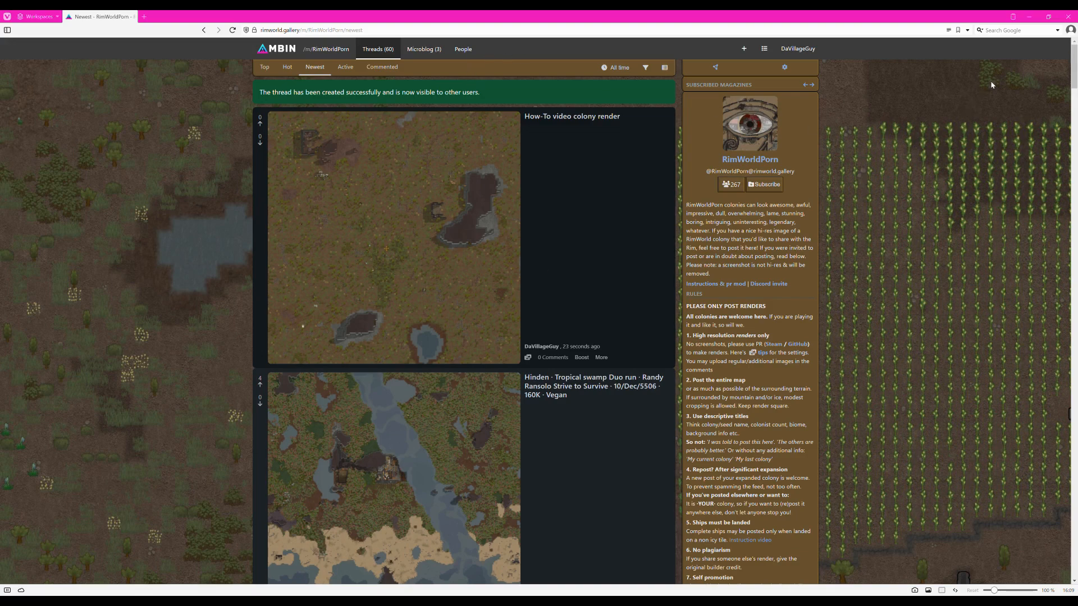
{"action": "mouse_move", "coordinate": [1037, 81]}
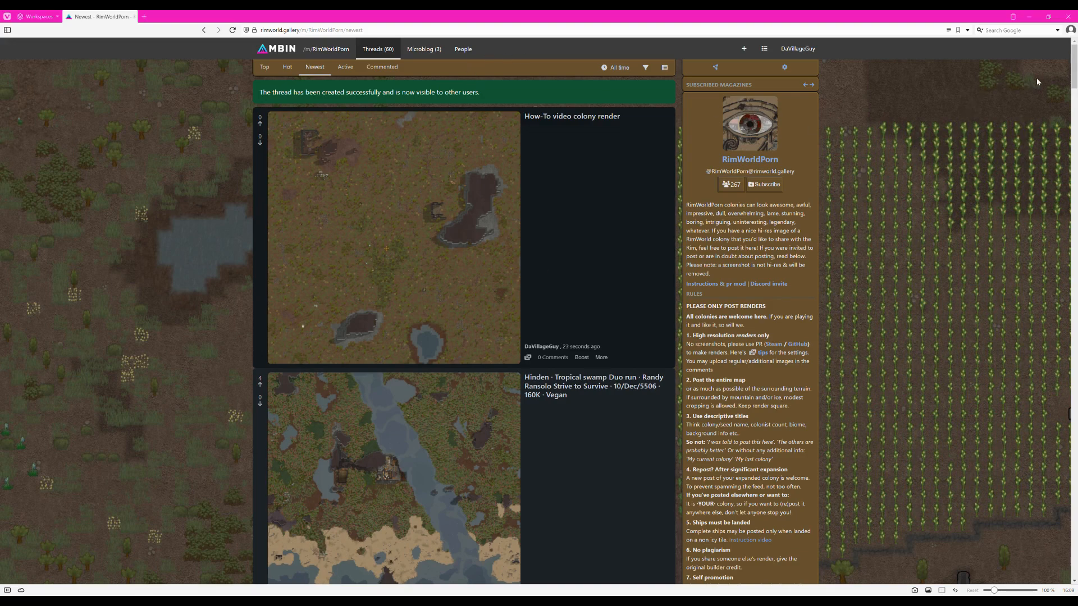